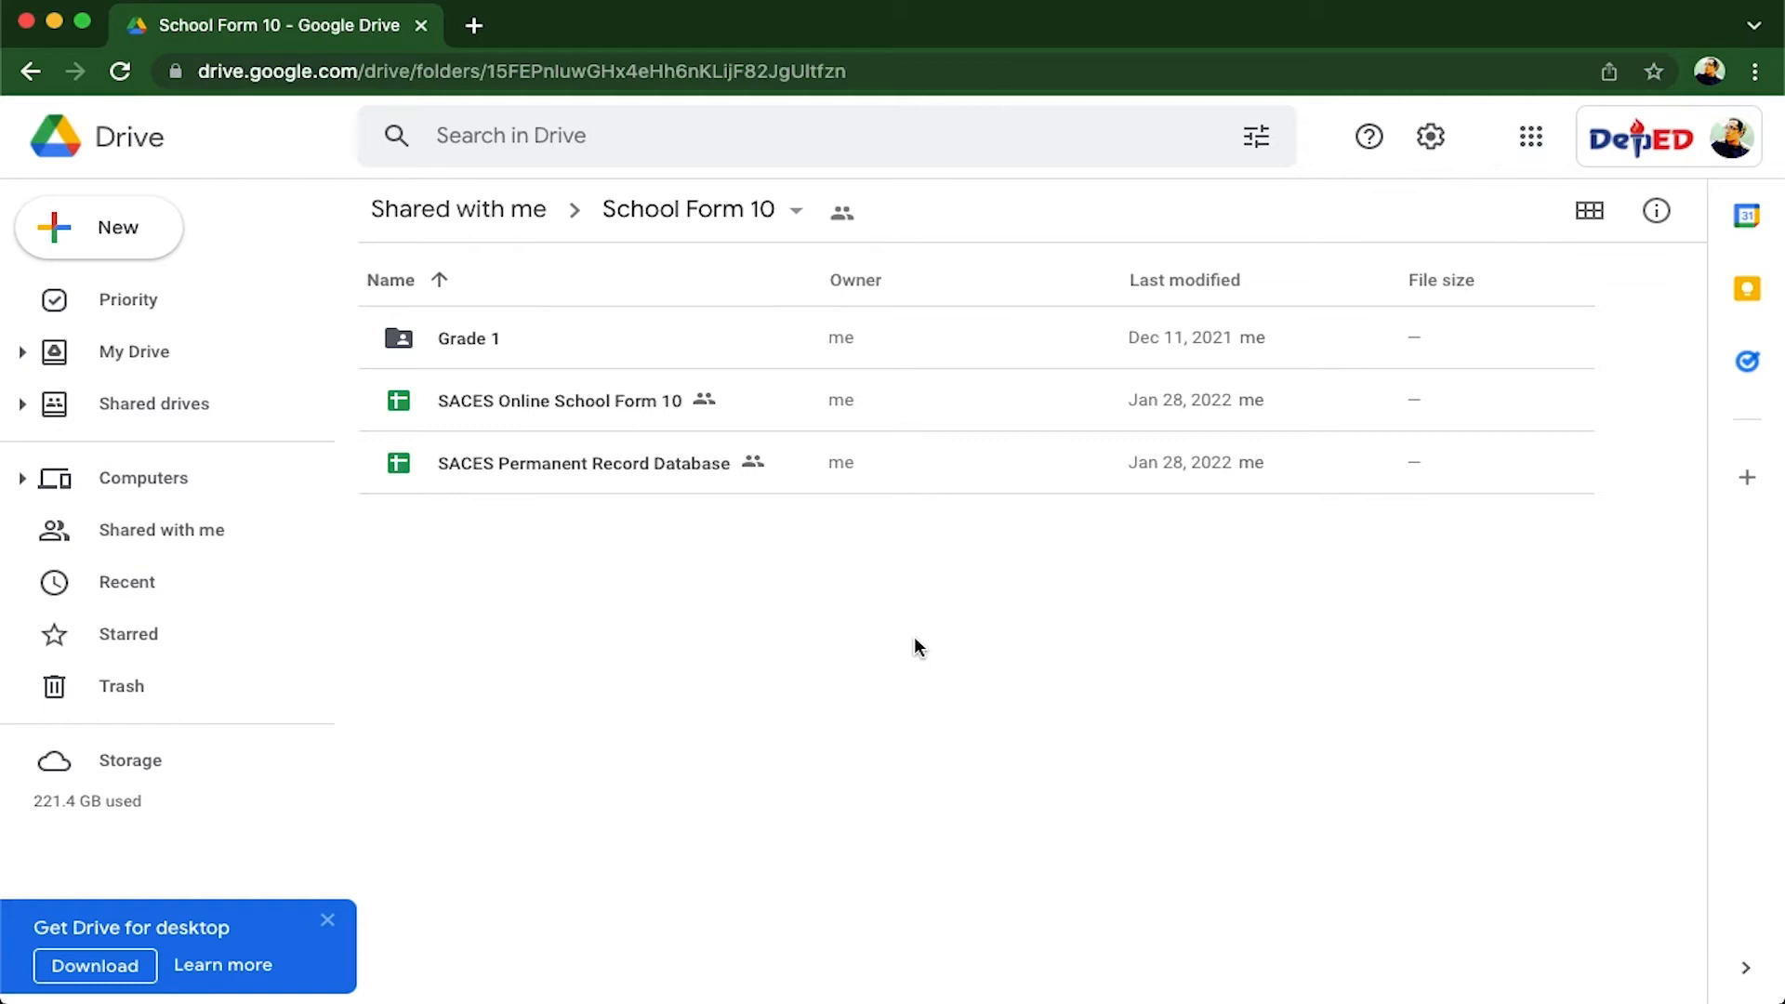
mouse_move(560, 338)
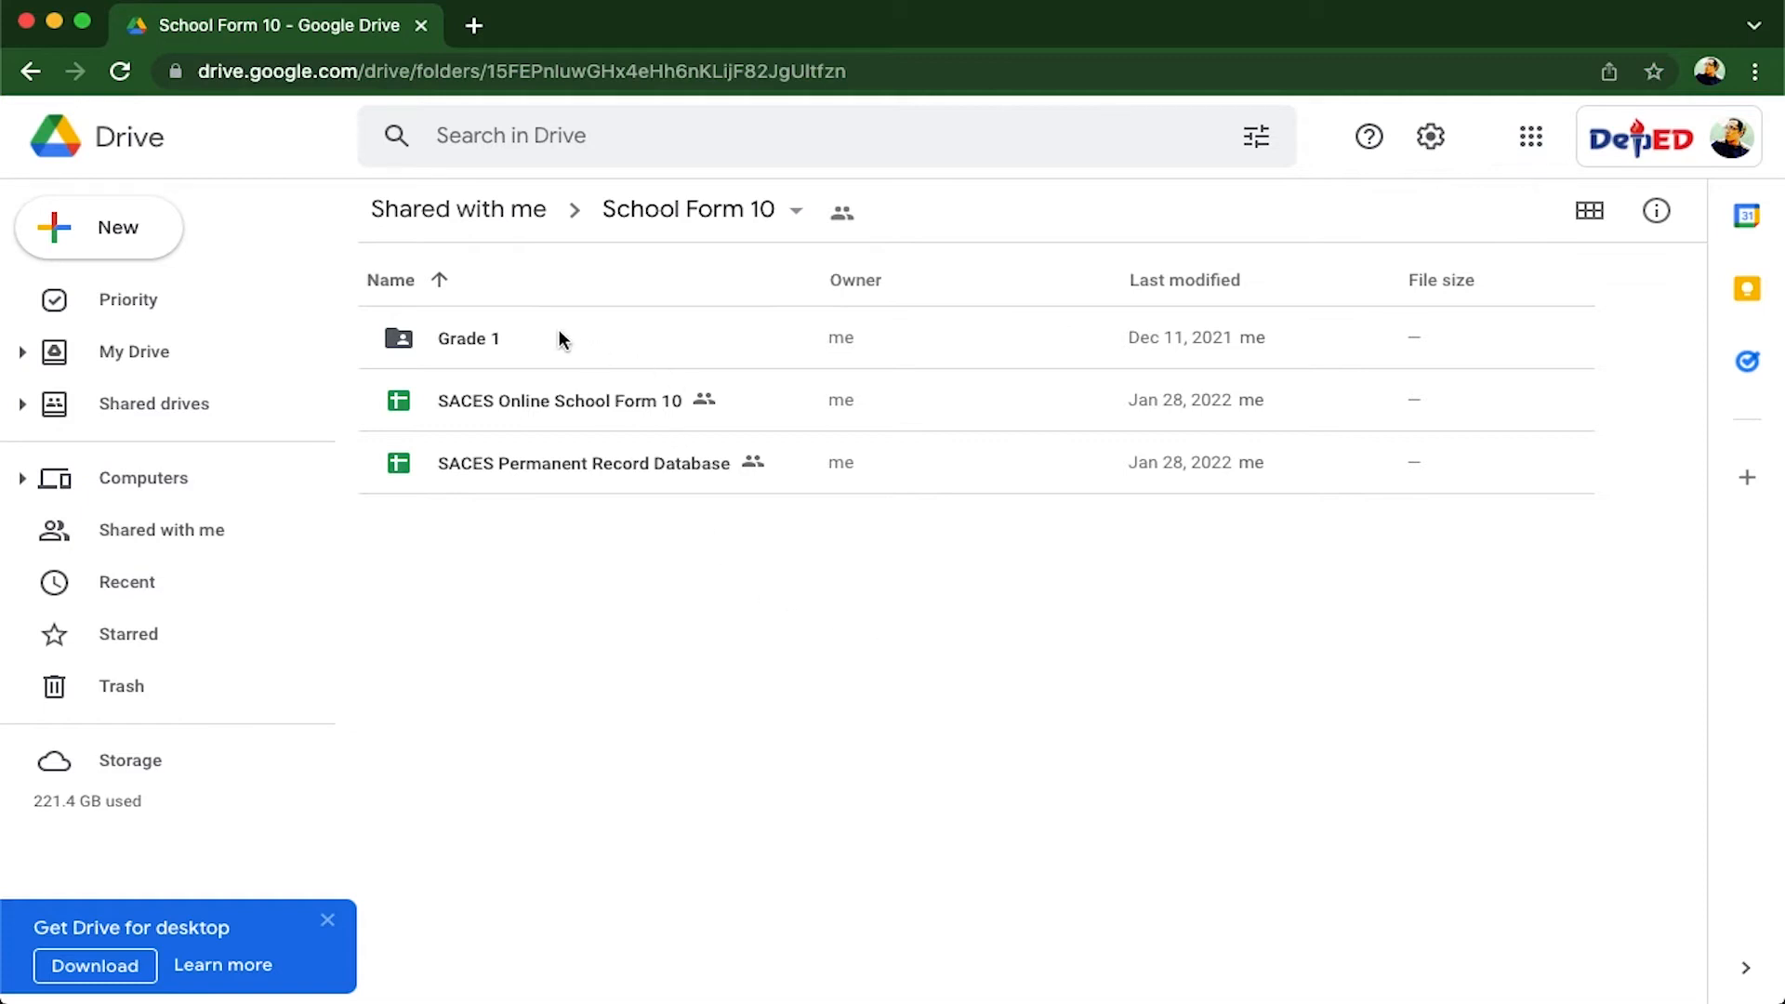
- Open the Grade 1 folder under School Form 10 to list the learners' folders
double_click(469, 338)
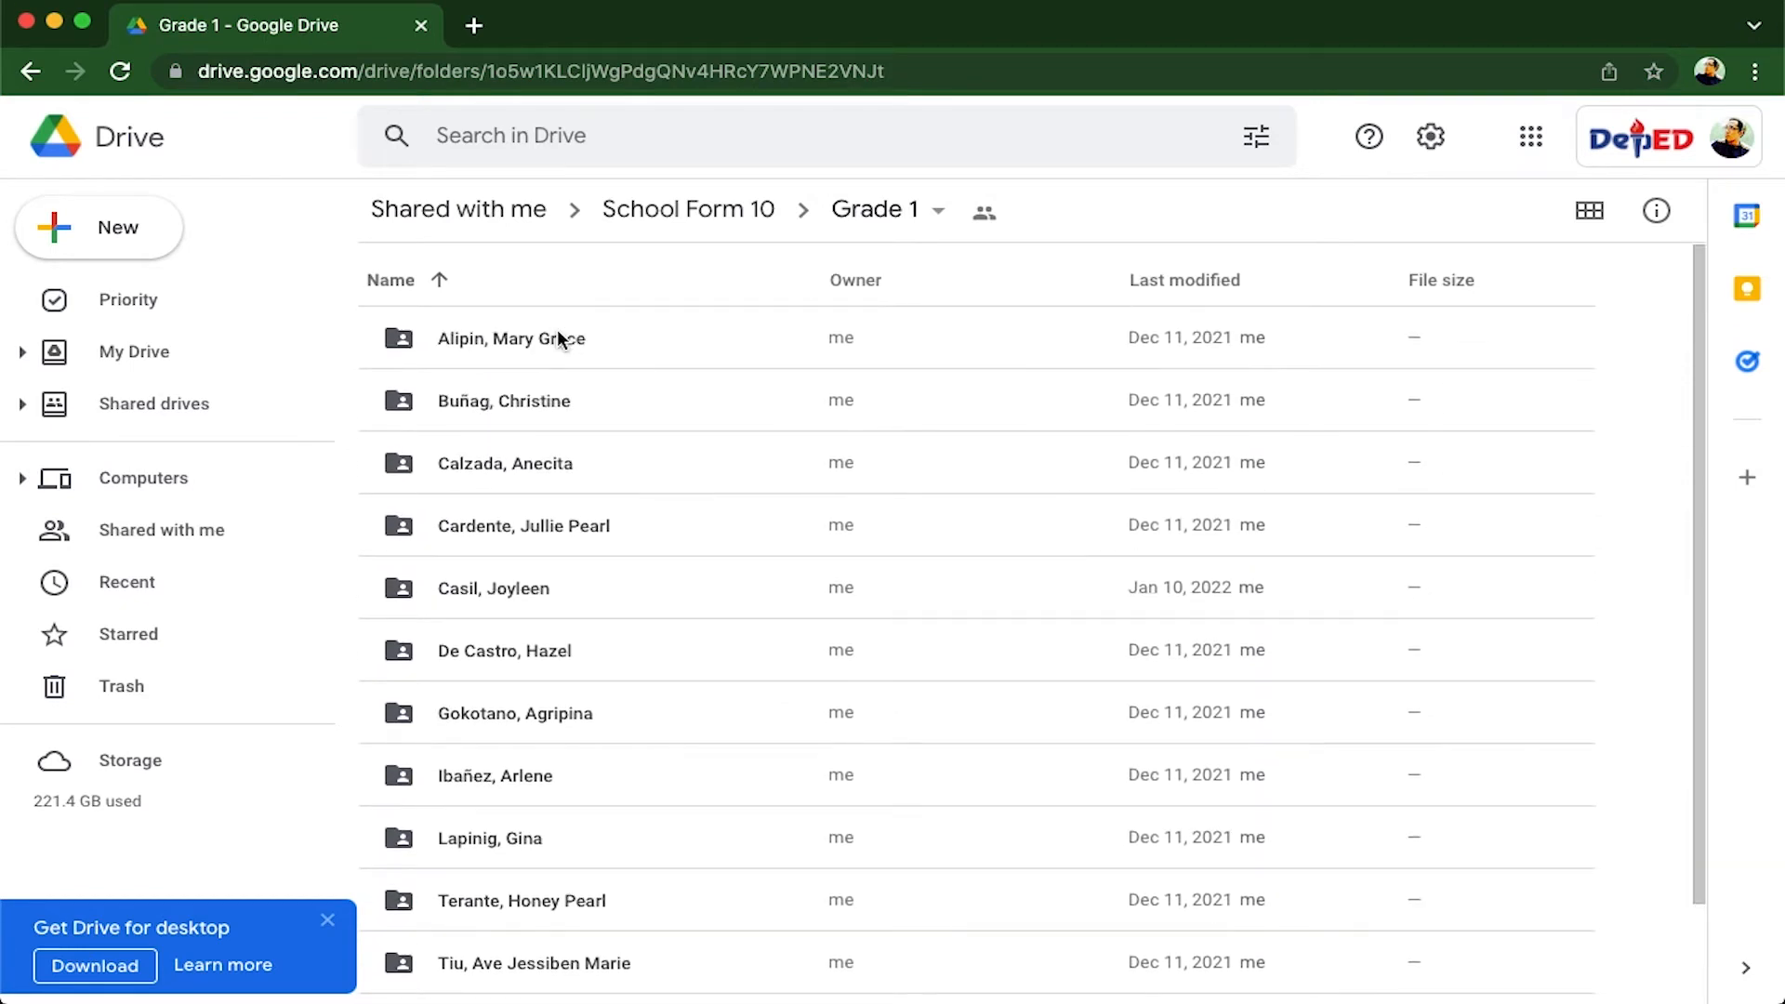
- Open the first learner's folder holding the Grade 1-Santan 2021-2022 class register
double_click(511, 339)
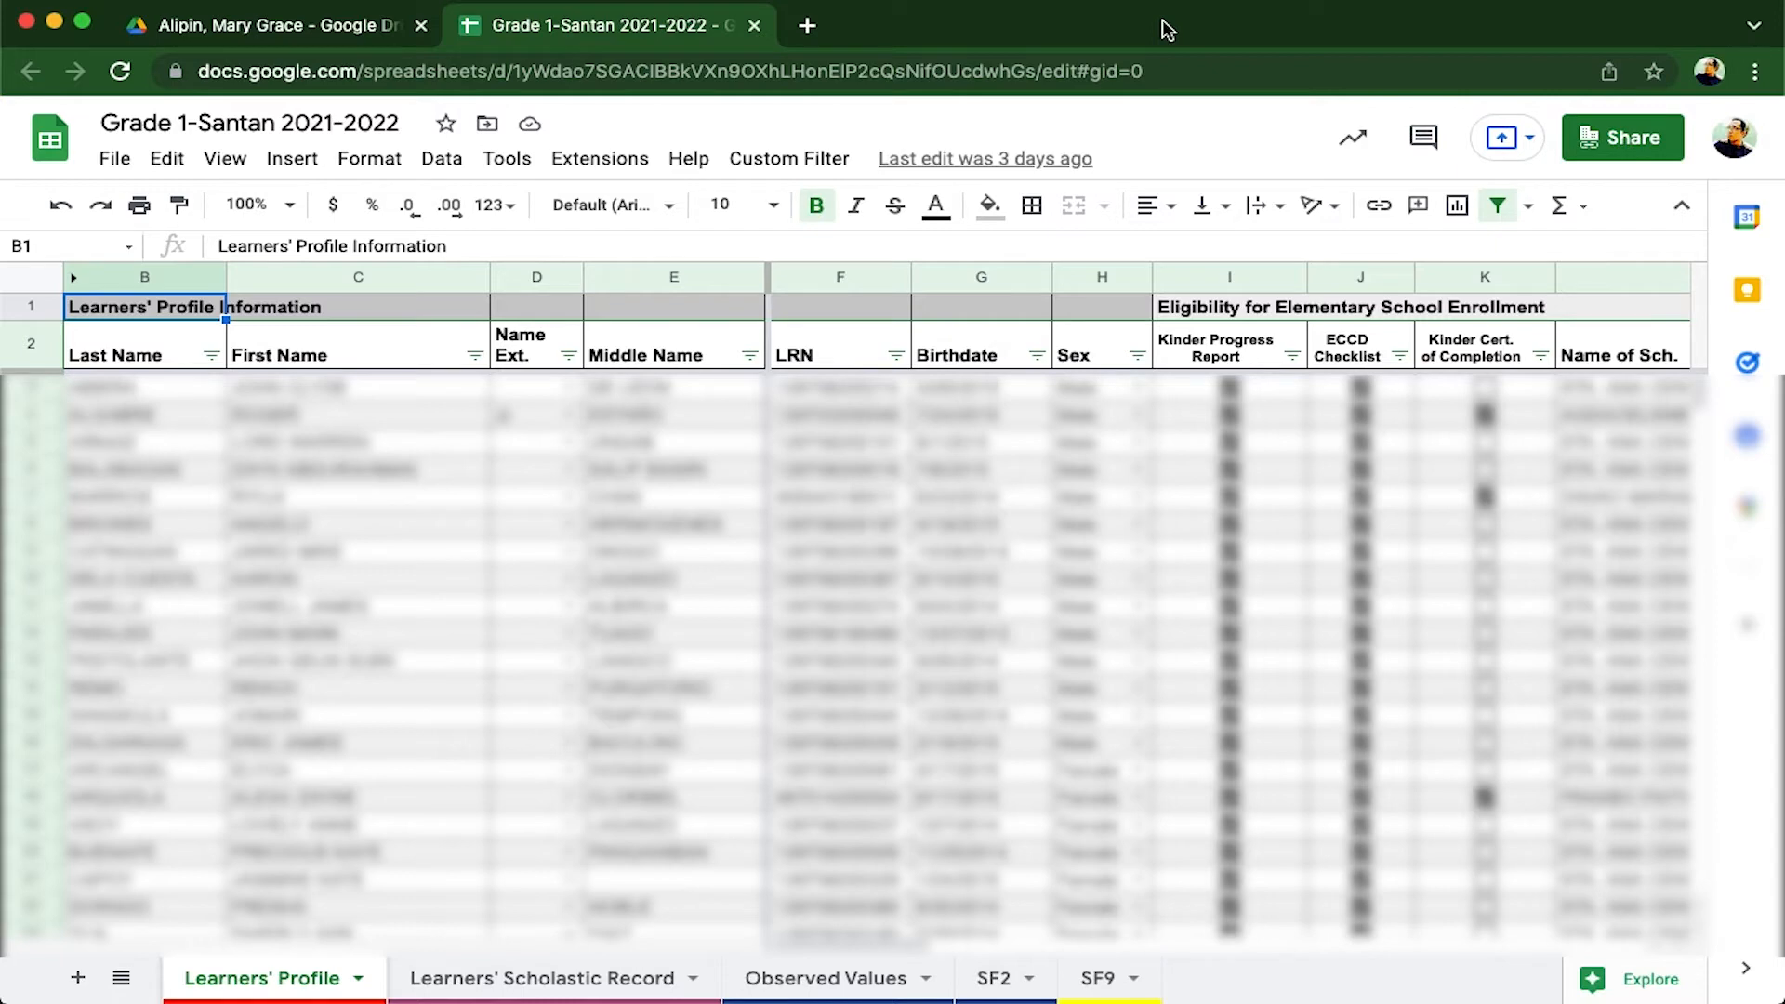
- Select a cell on the Learners' Profile sheet showing name, LRN, birthdate and eligibility columns
left_click(474, 474)
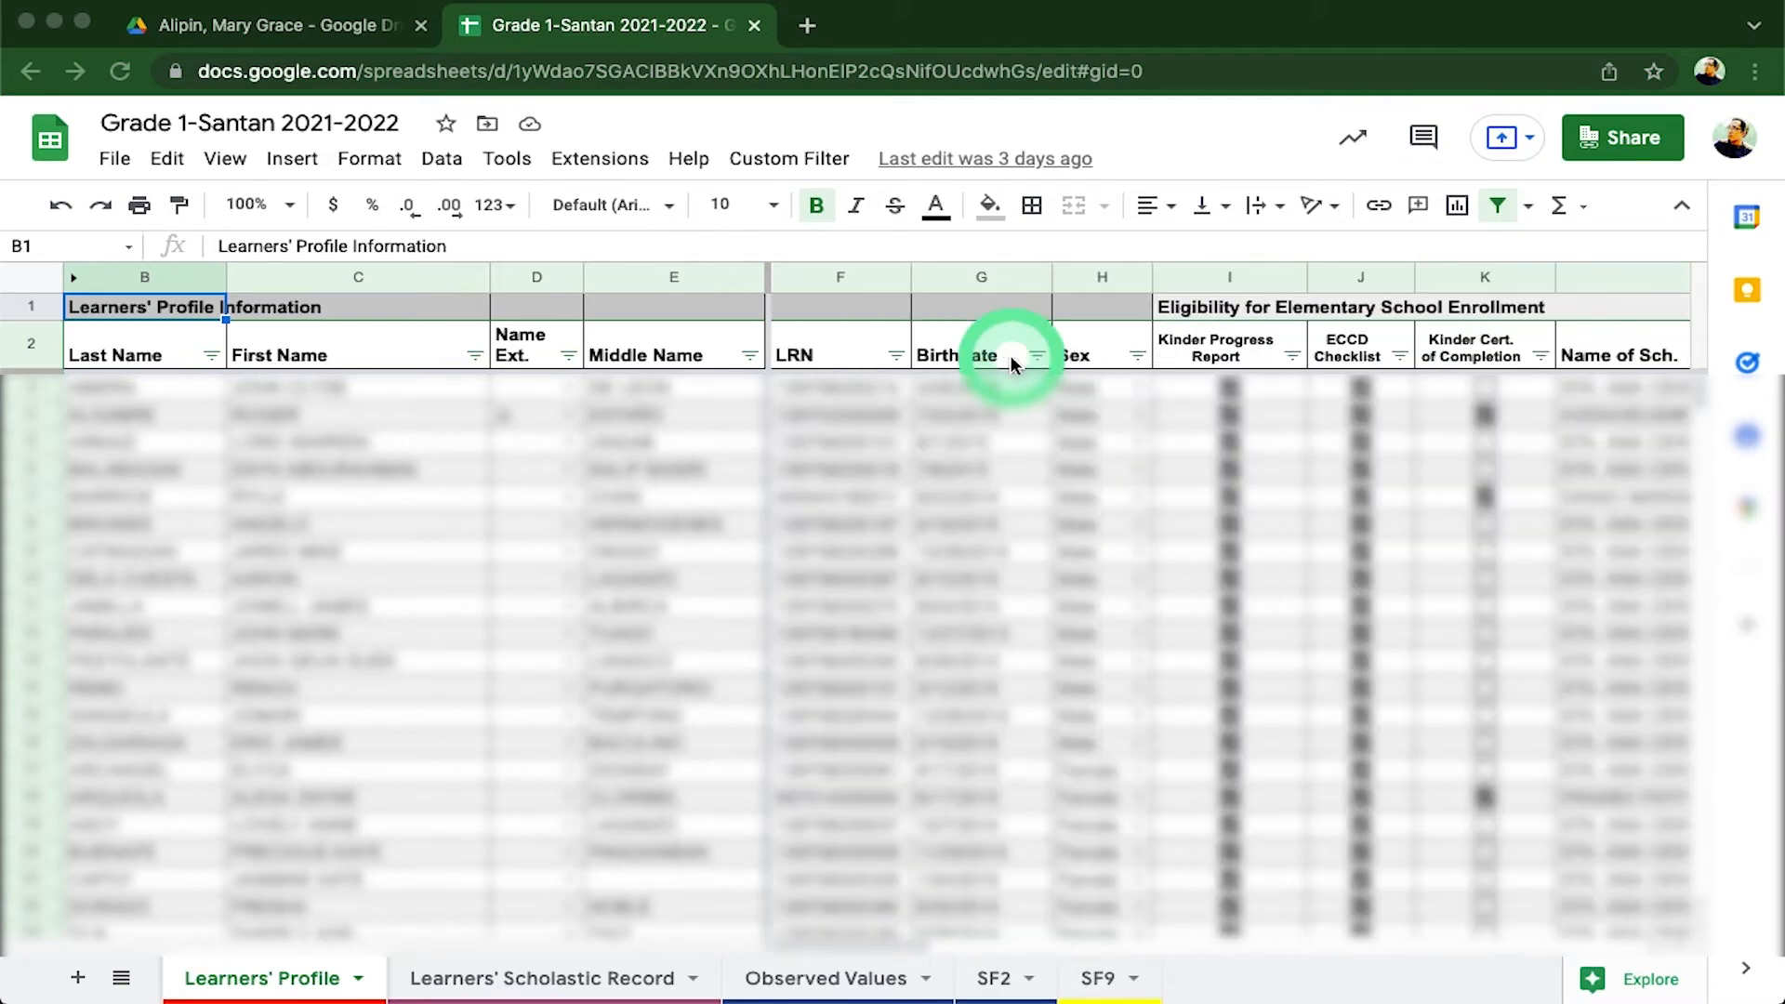
mouse_move(826, 591)
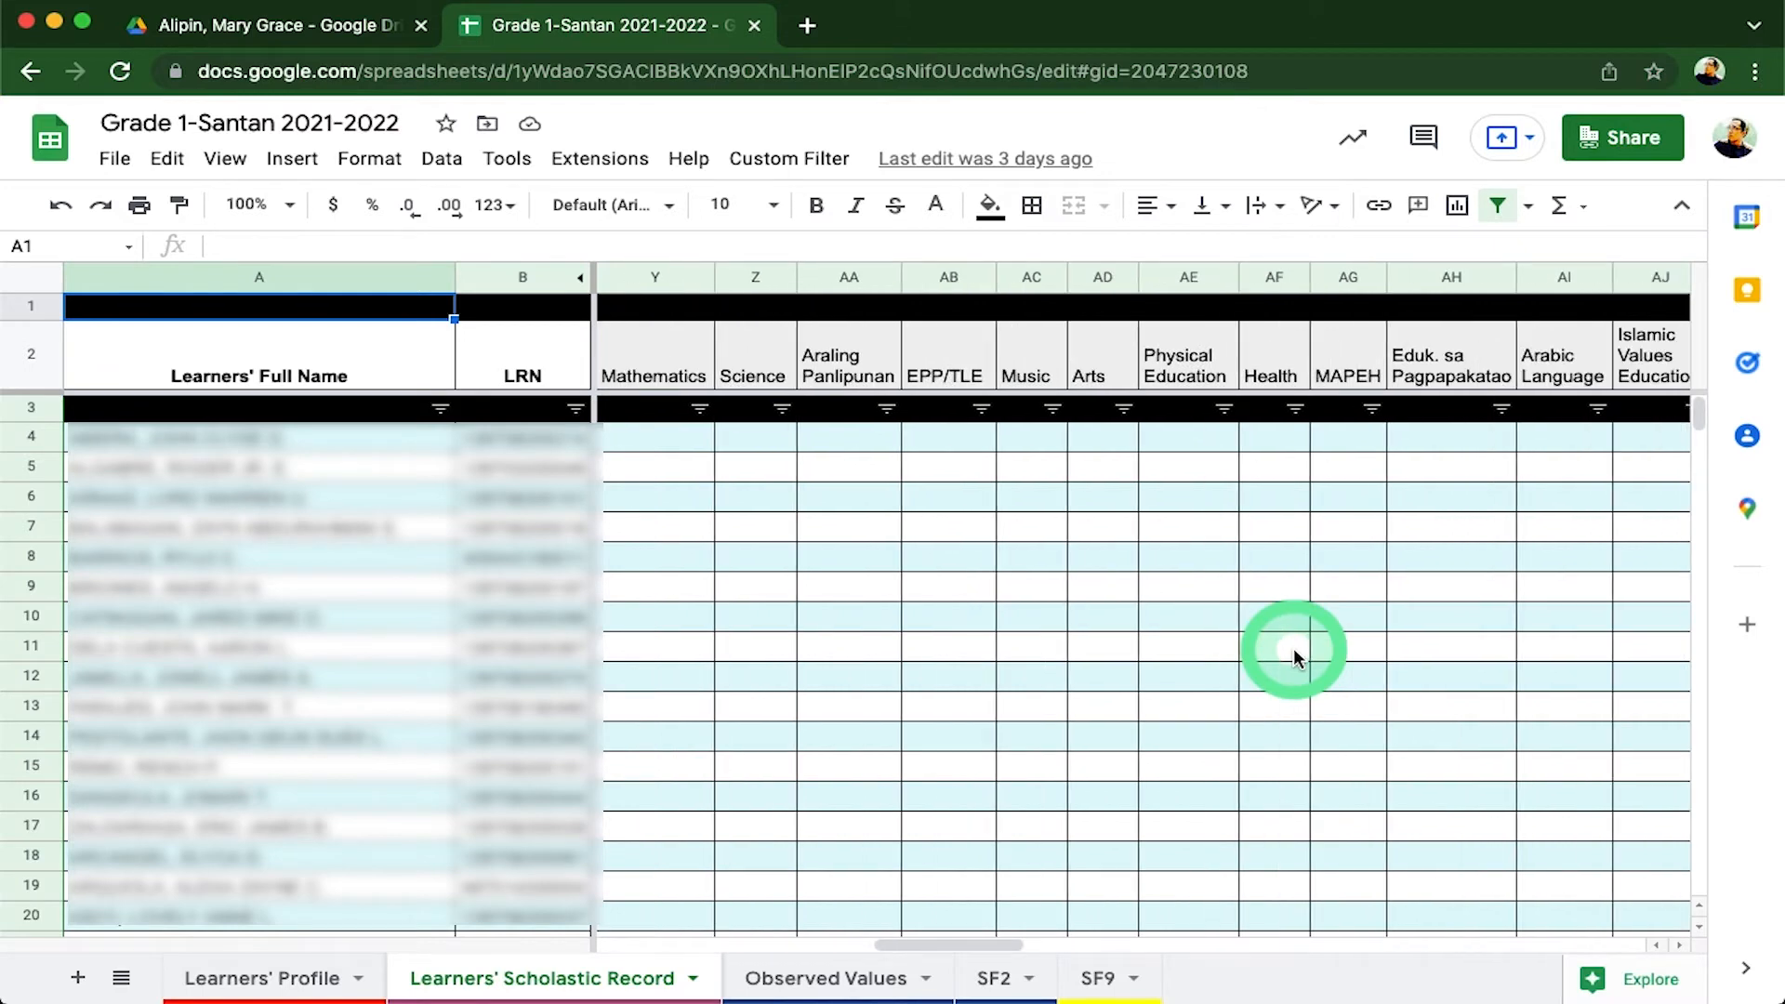
- Enter Quarter 2 Mother Tongue grade 72 in V4; the Filipino grade 57 in W4 is rejected by validation
scroll("left", 3)
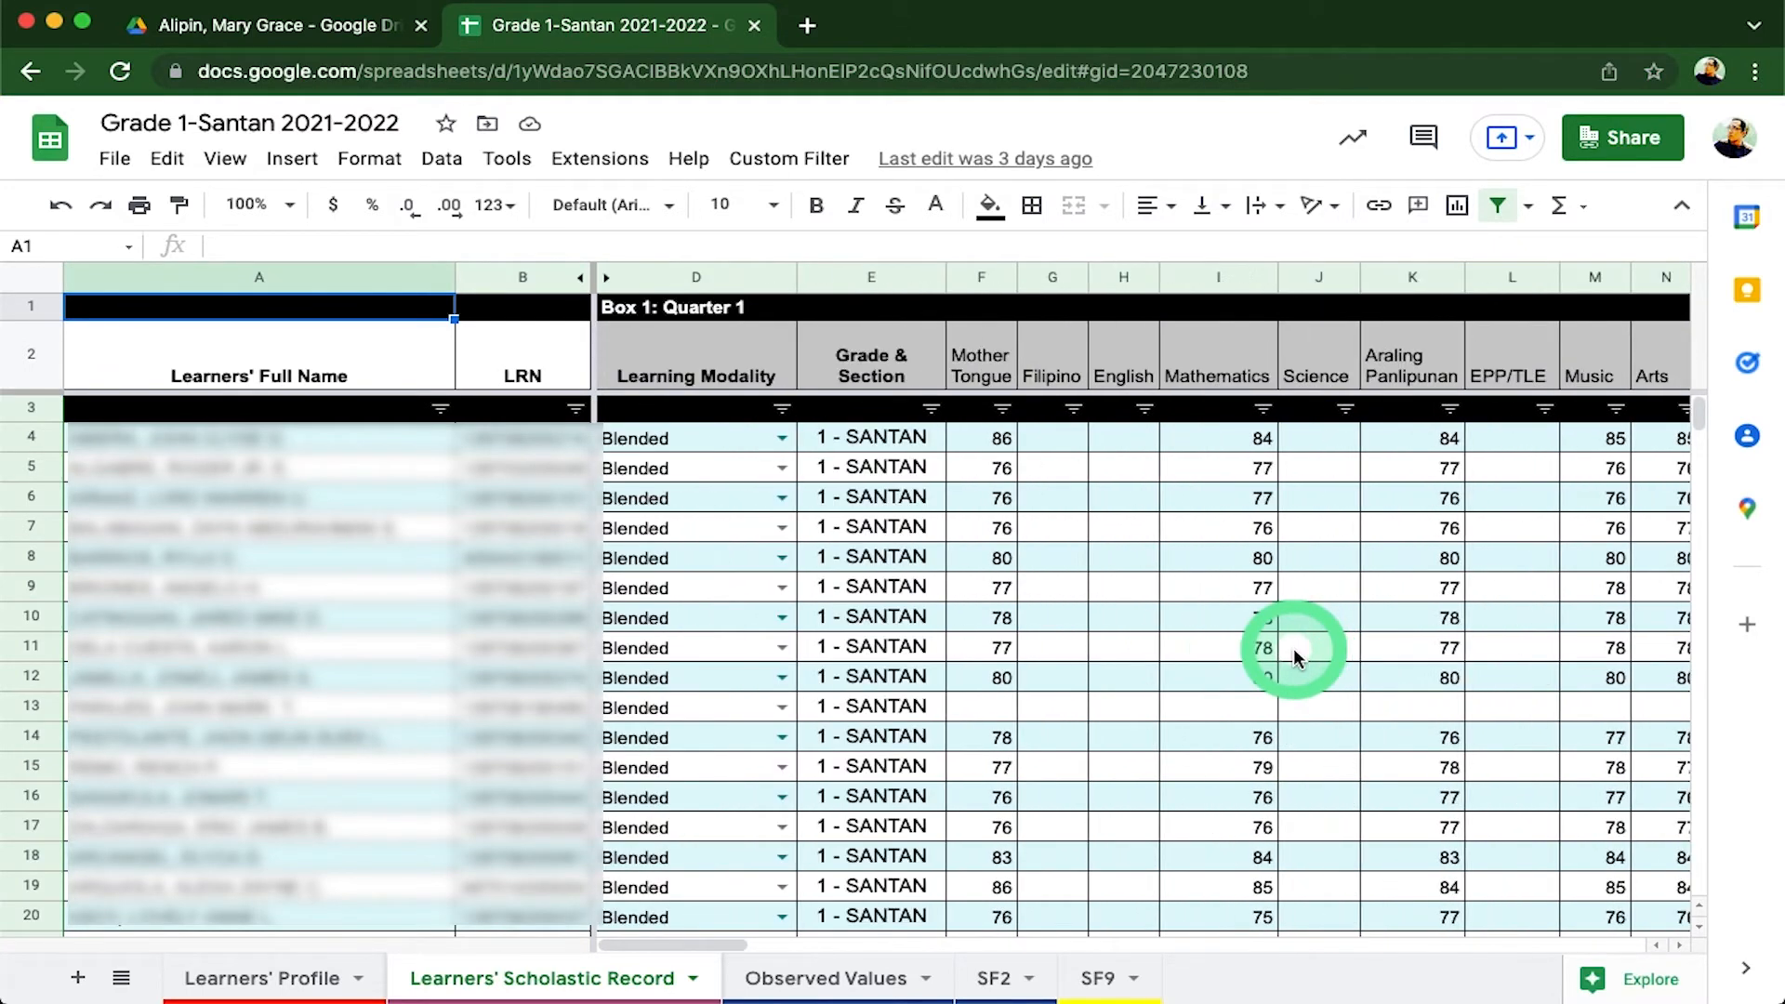
scroll("right", 3)
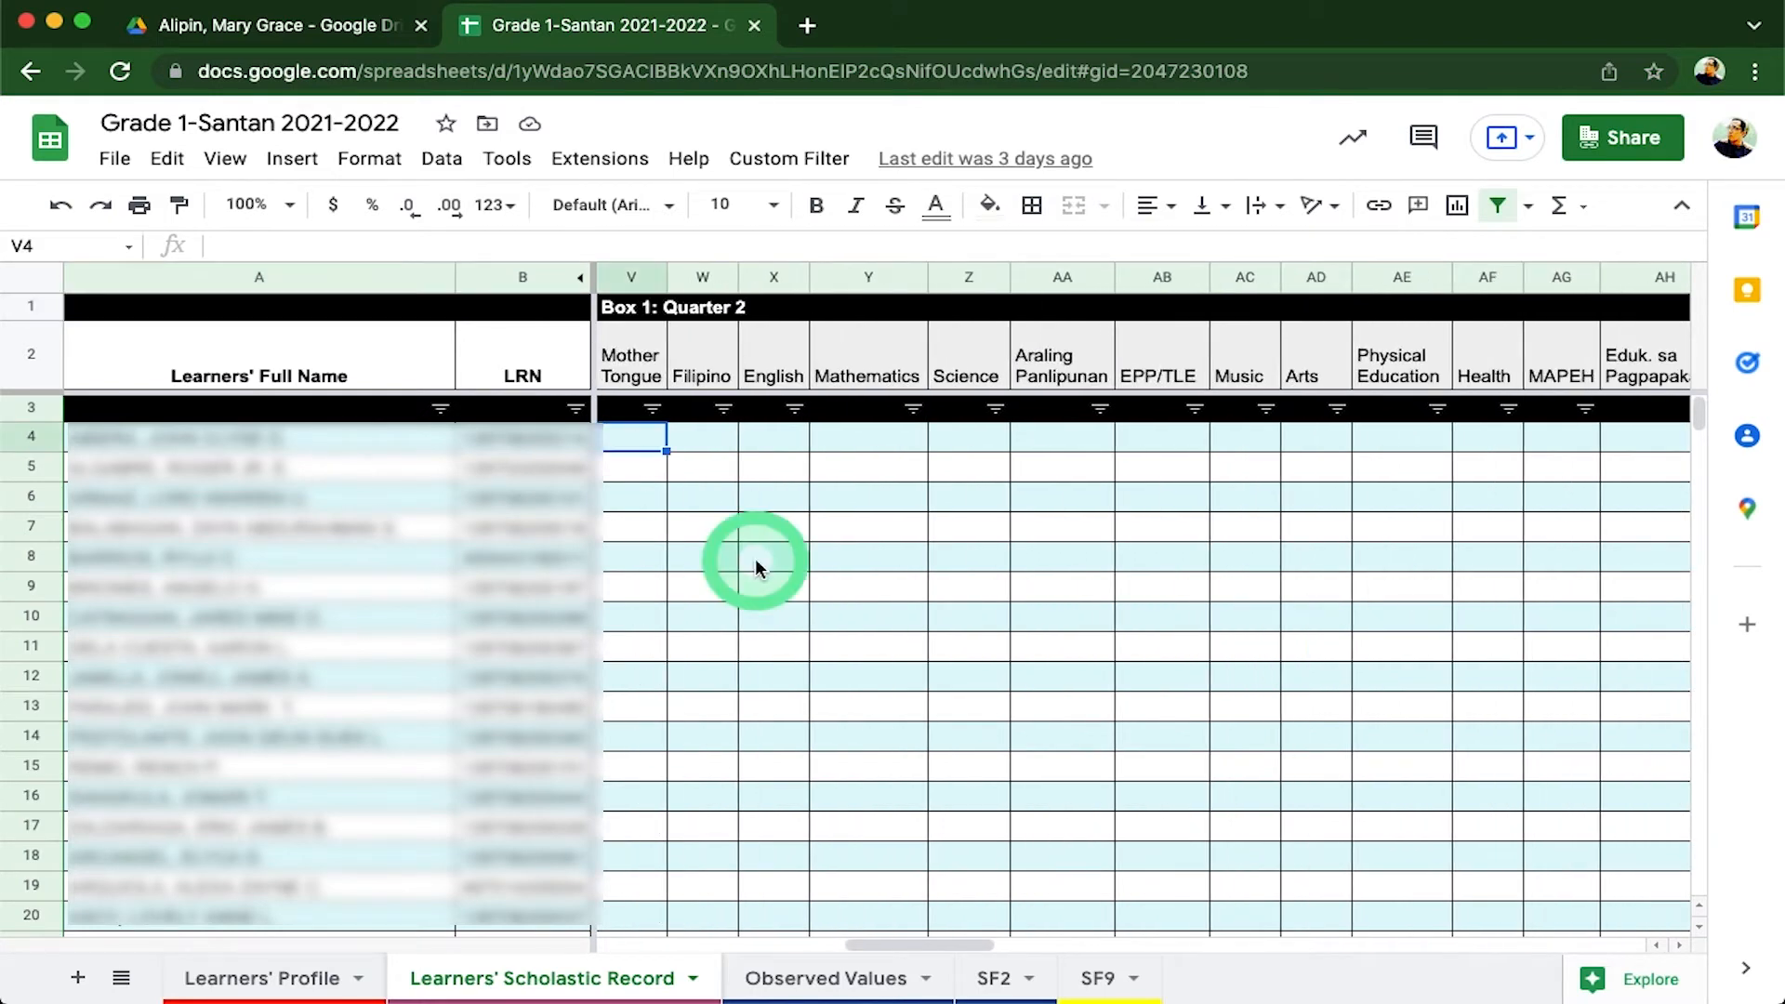
type("72")
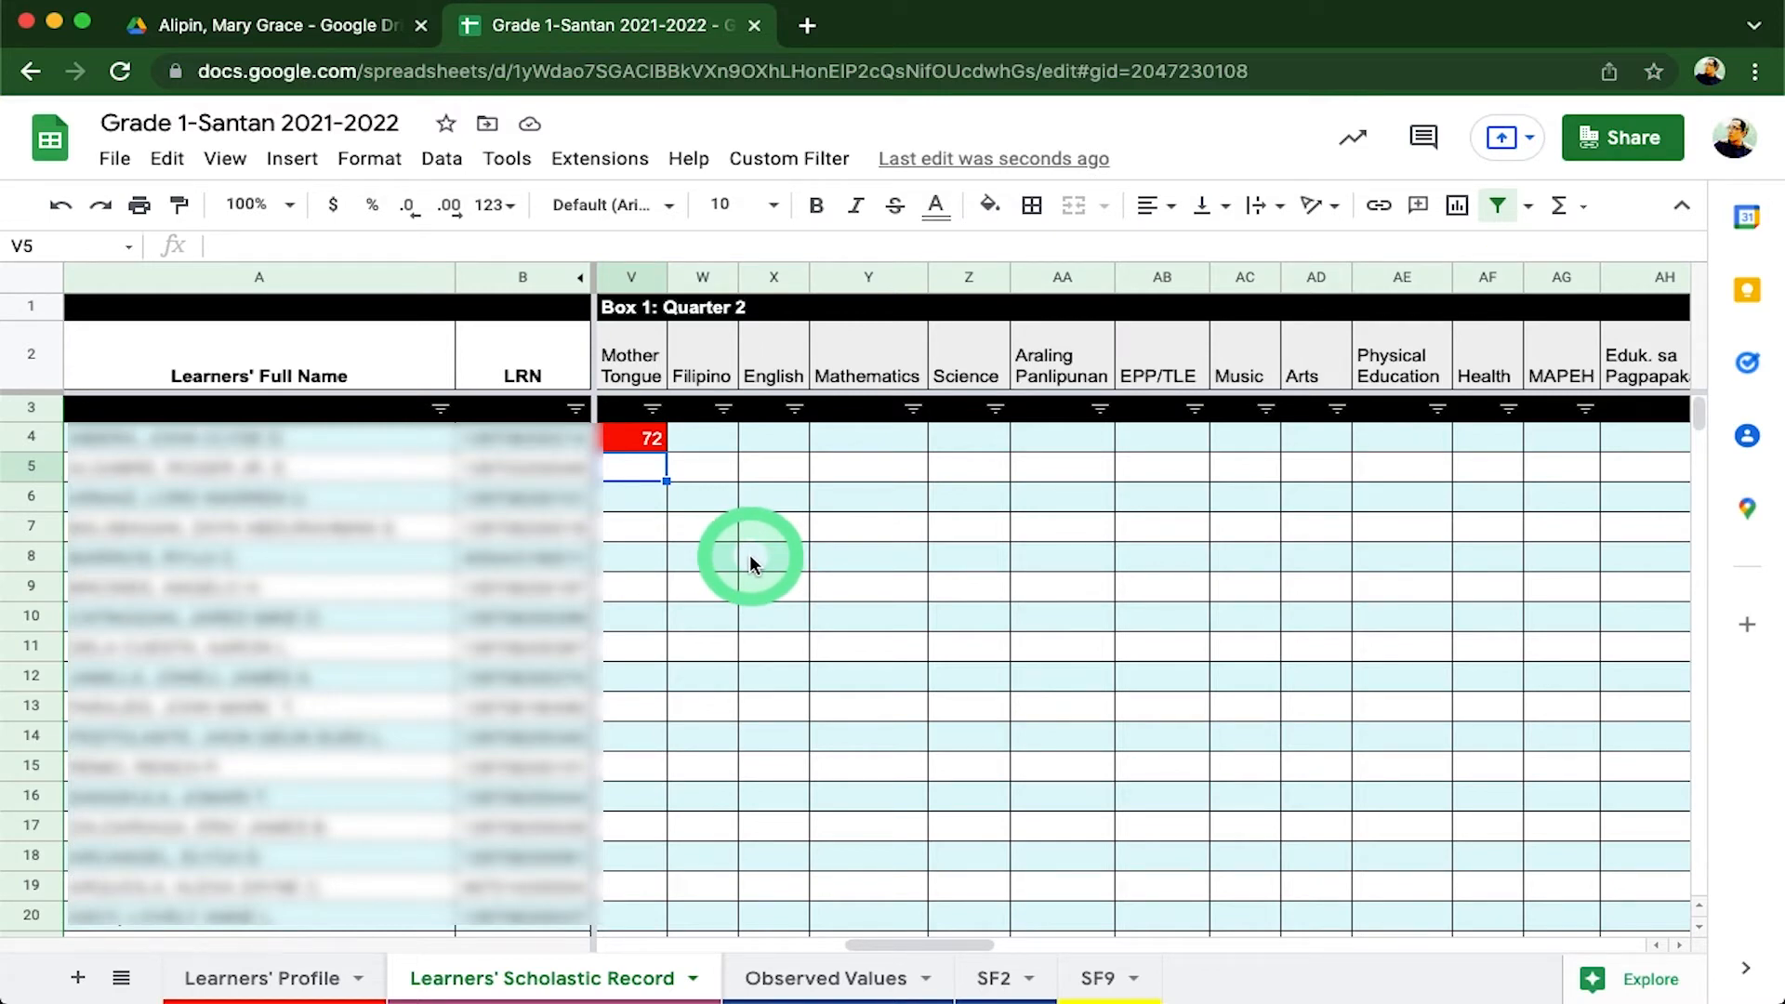
mouse_move(792, 461)
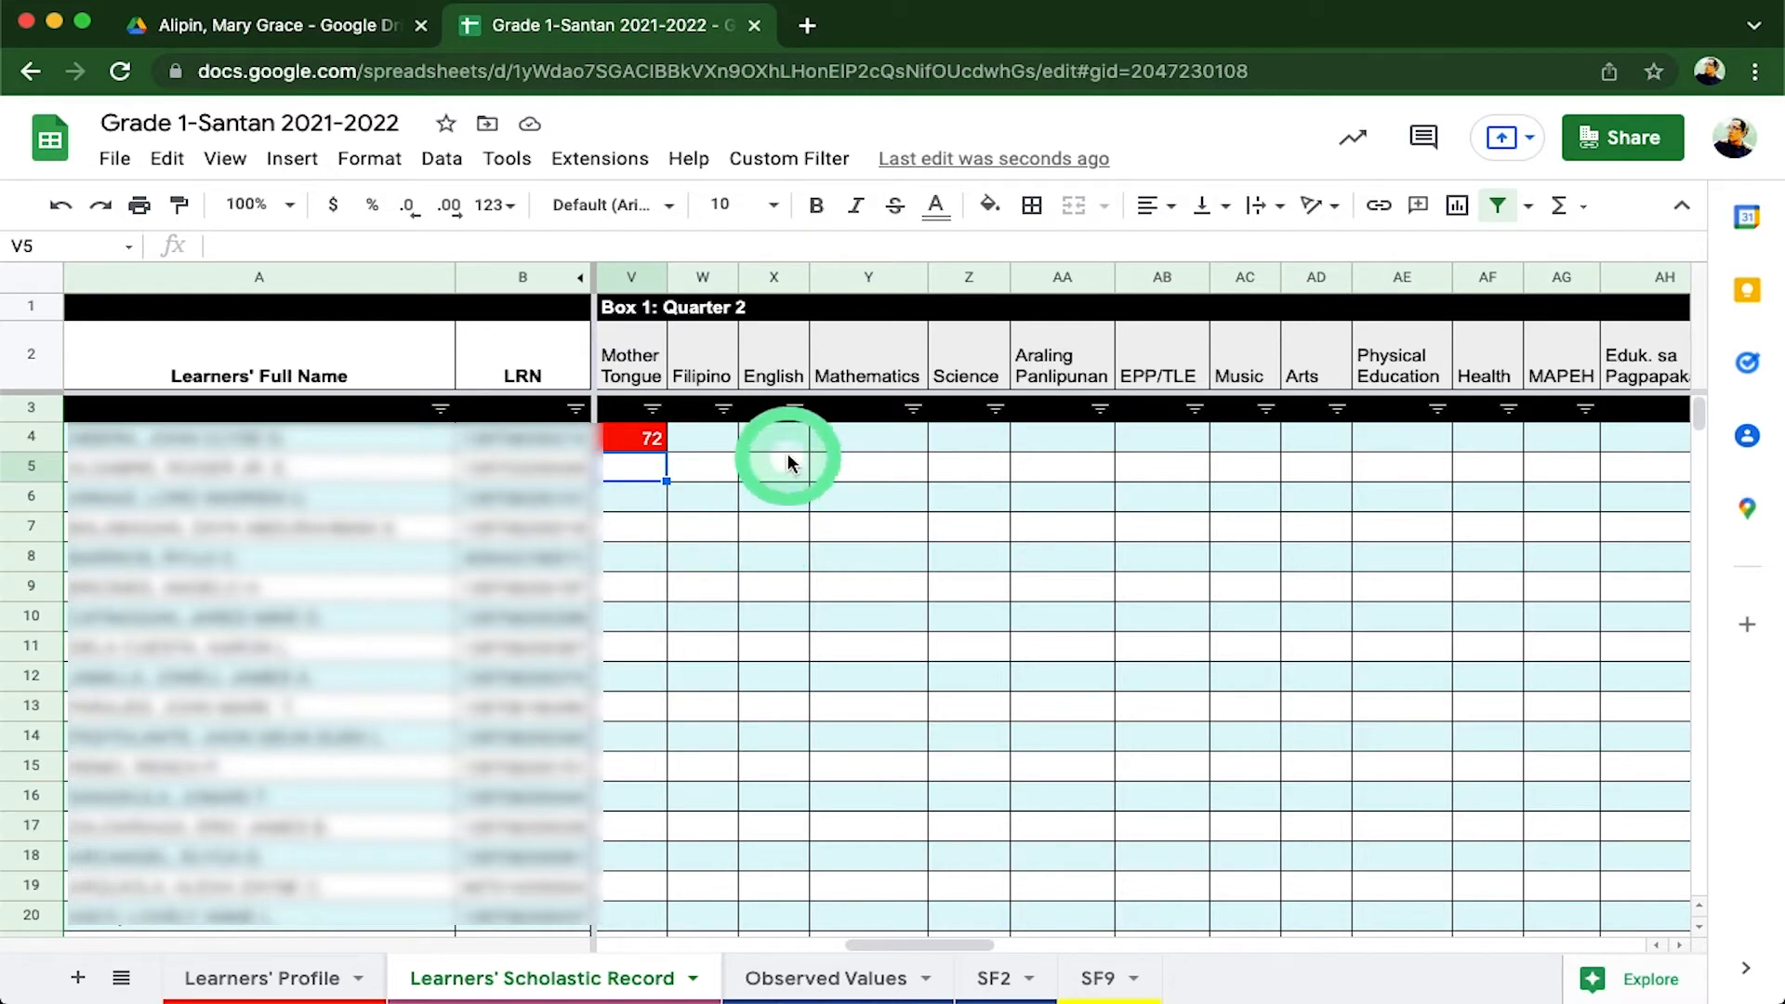
type("5")
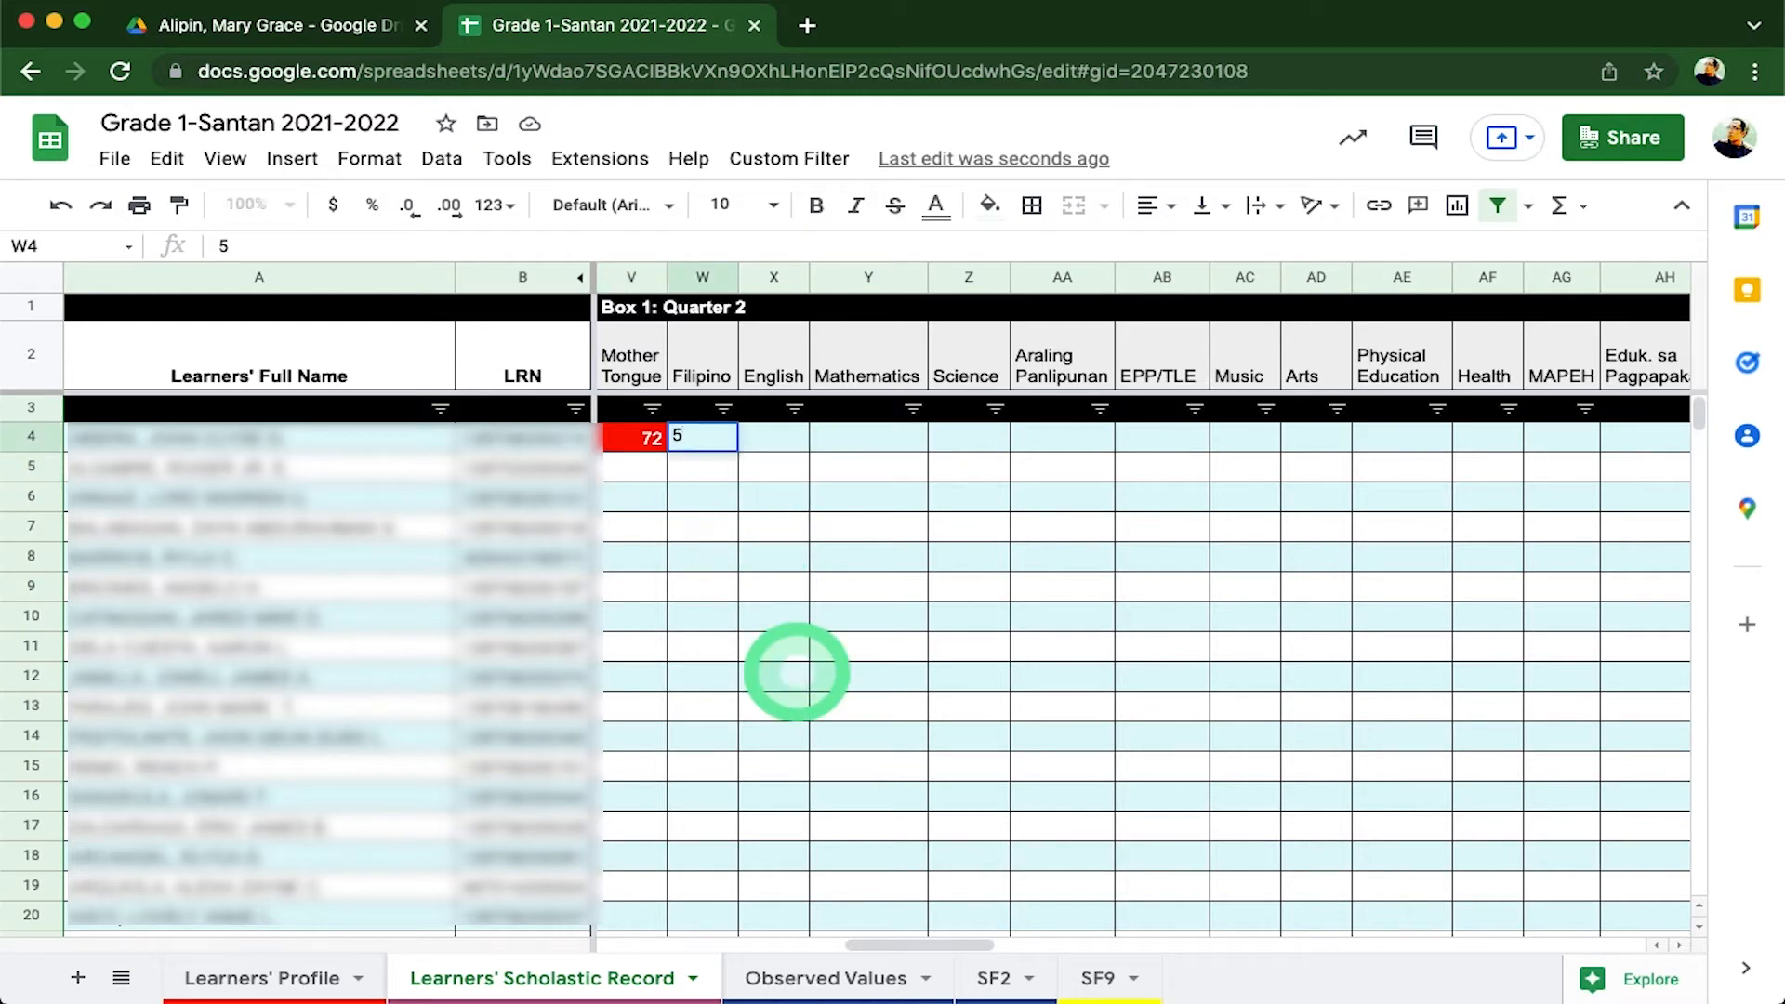
type("7")
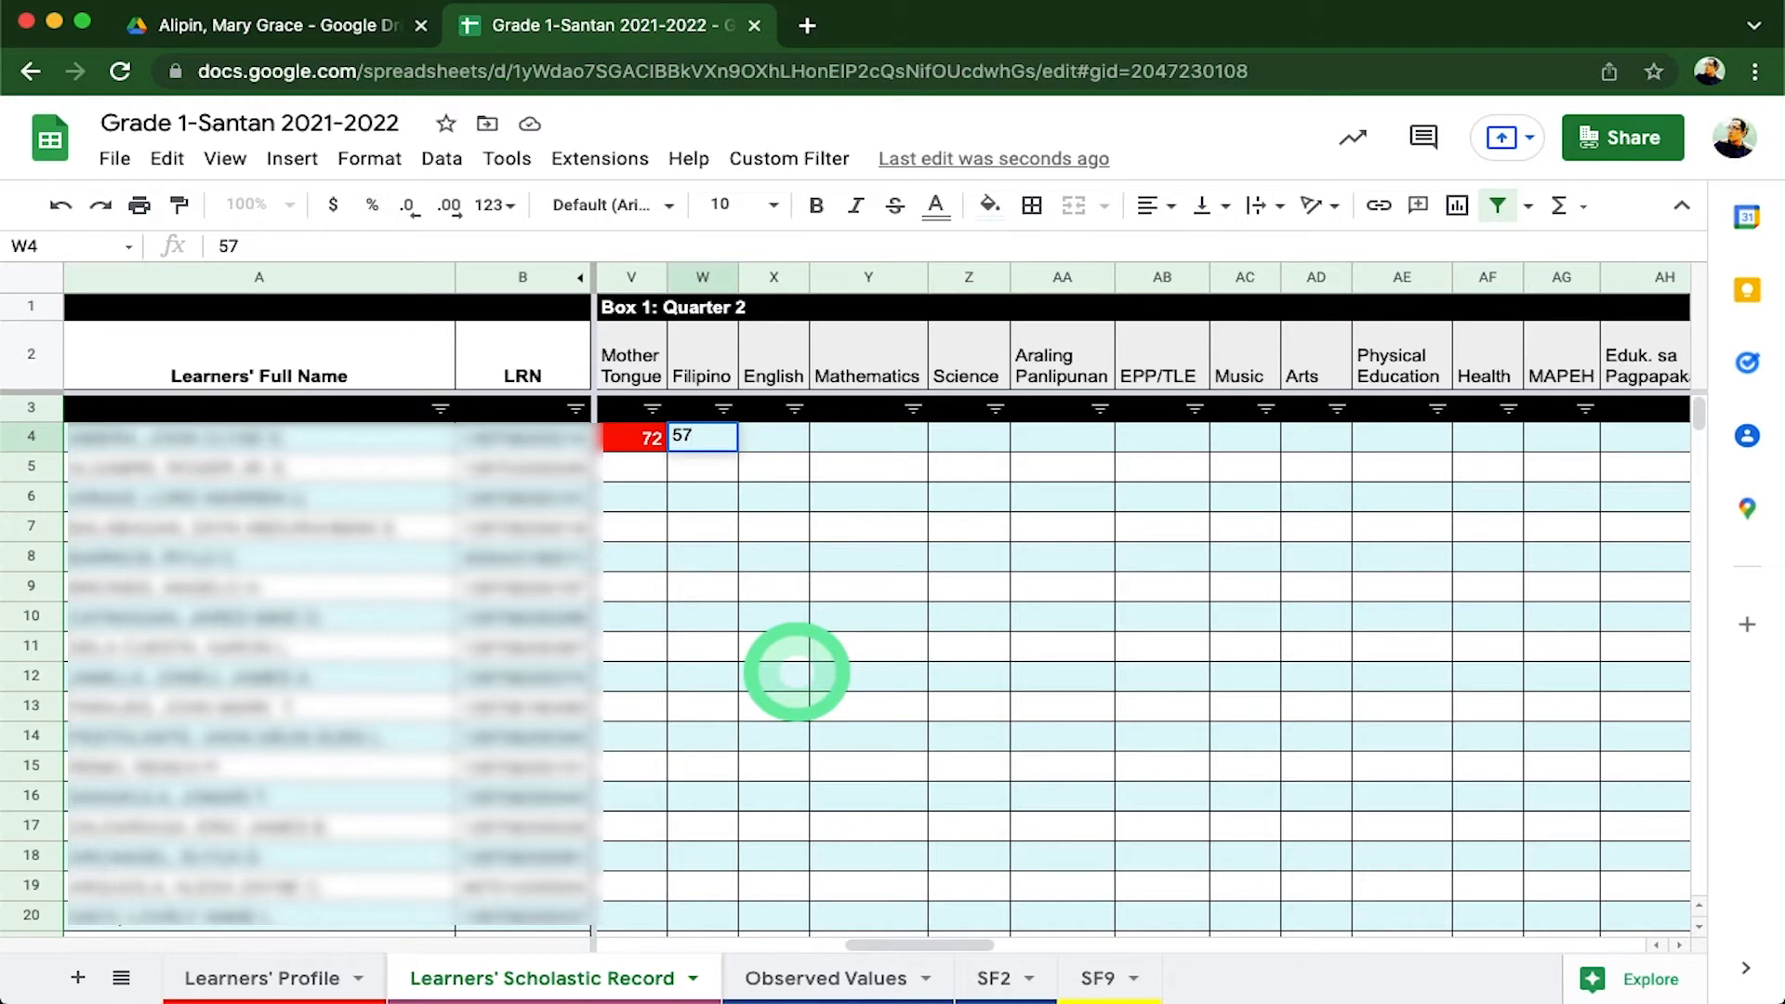
key("enter")
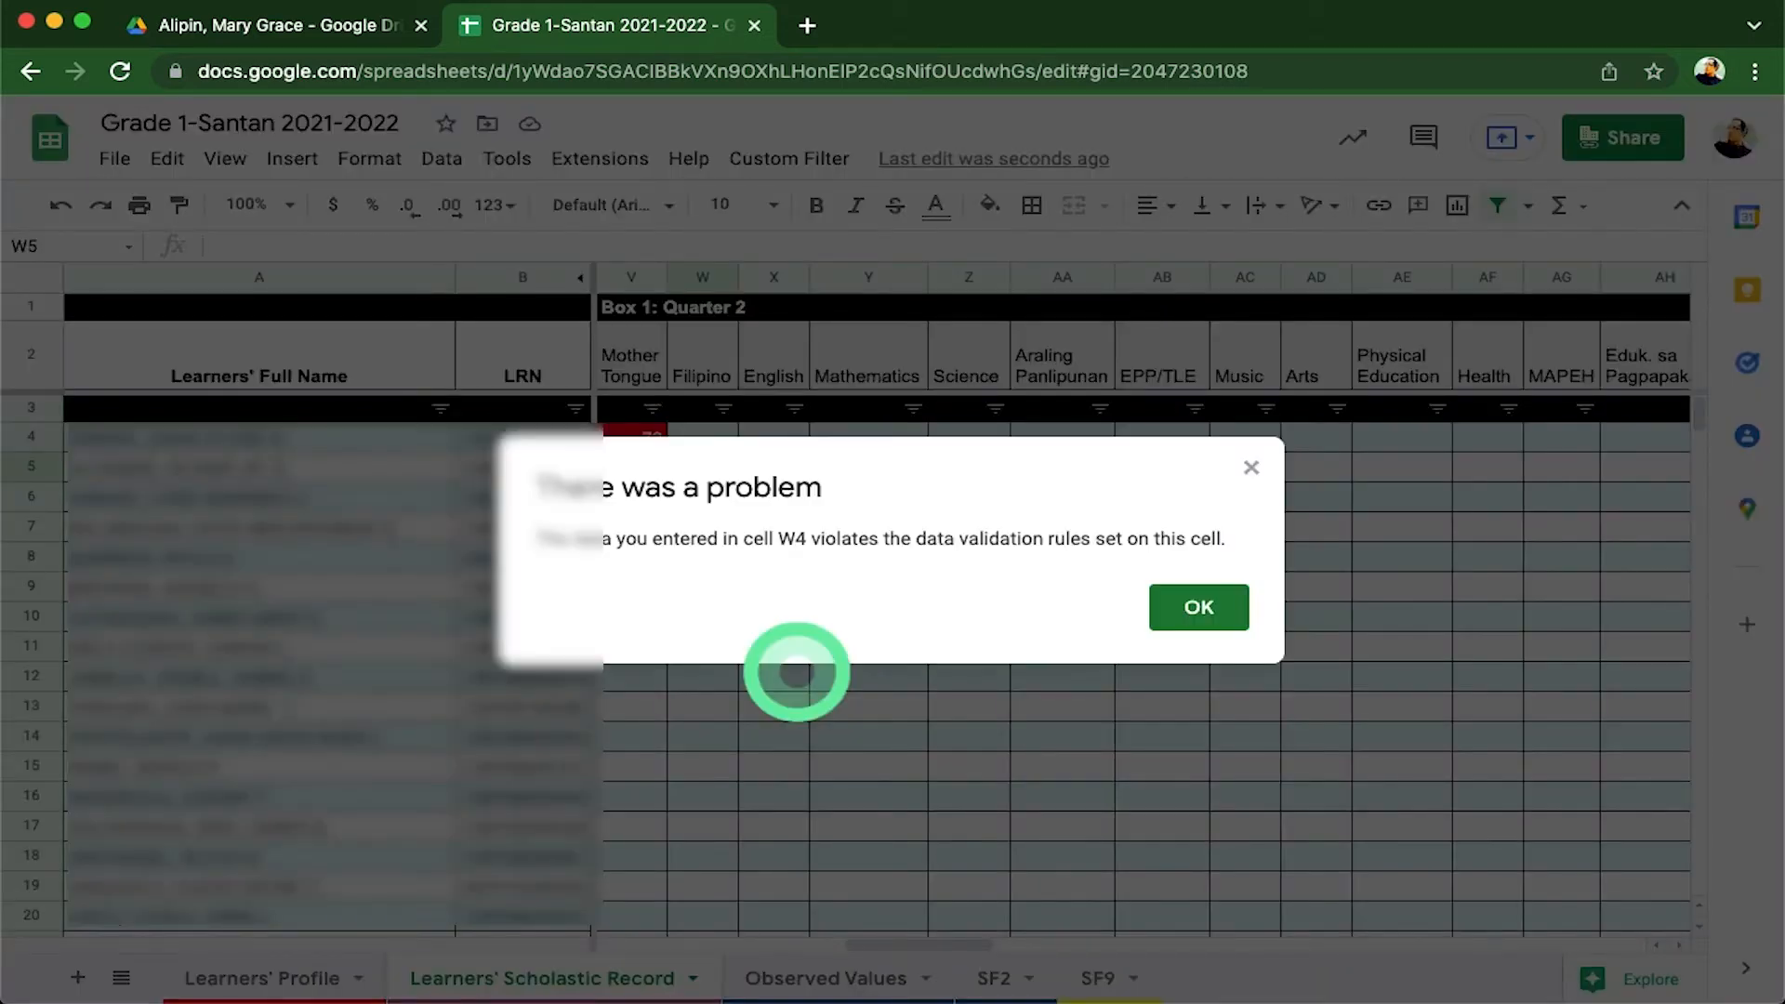
left_click(1195, 606)
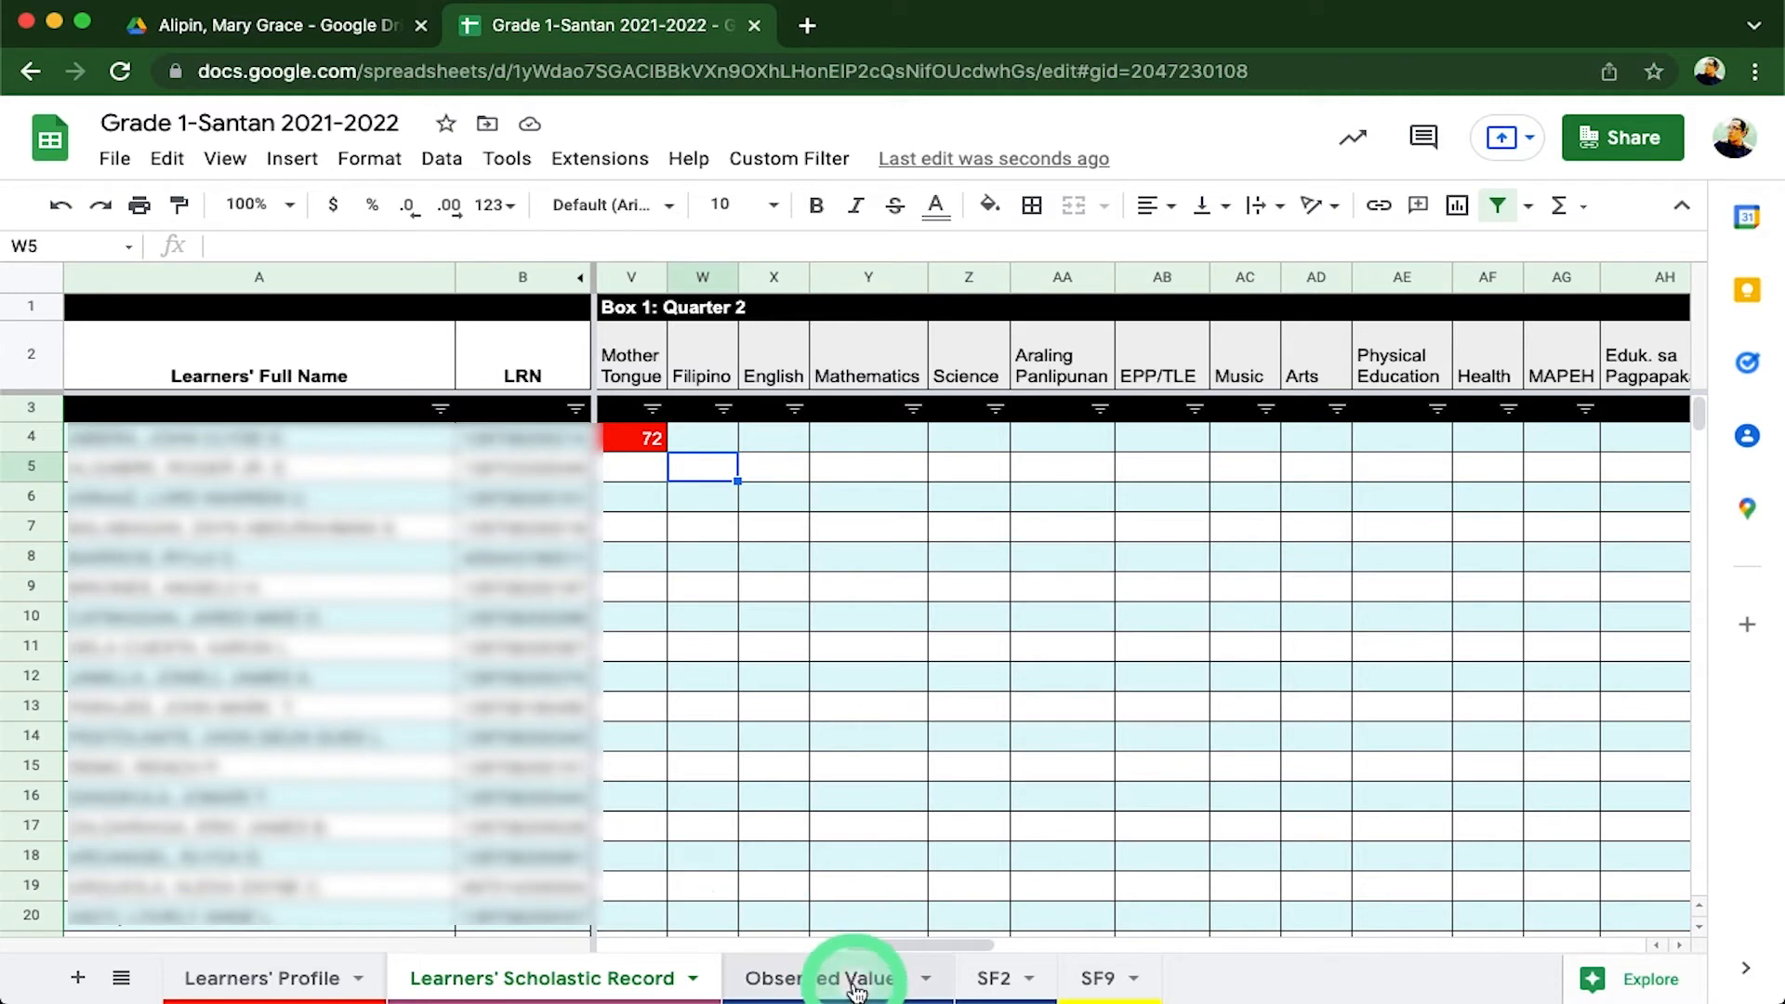
- Show the AO/SO/RO/NO rating choices for the first learner's Quarter 2 Maka-Diyos value in L5
left_click(818, 978)
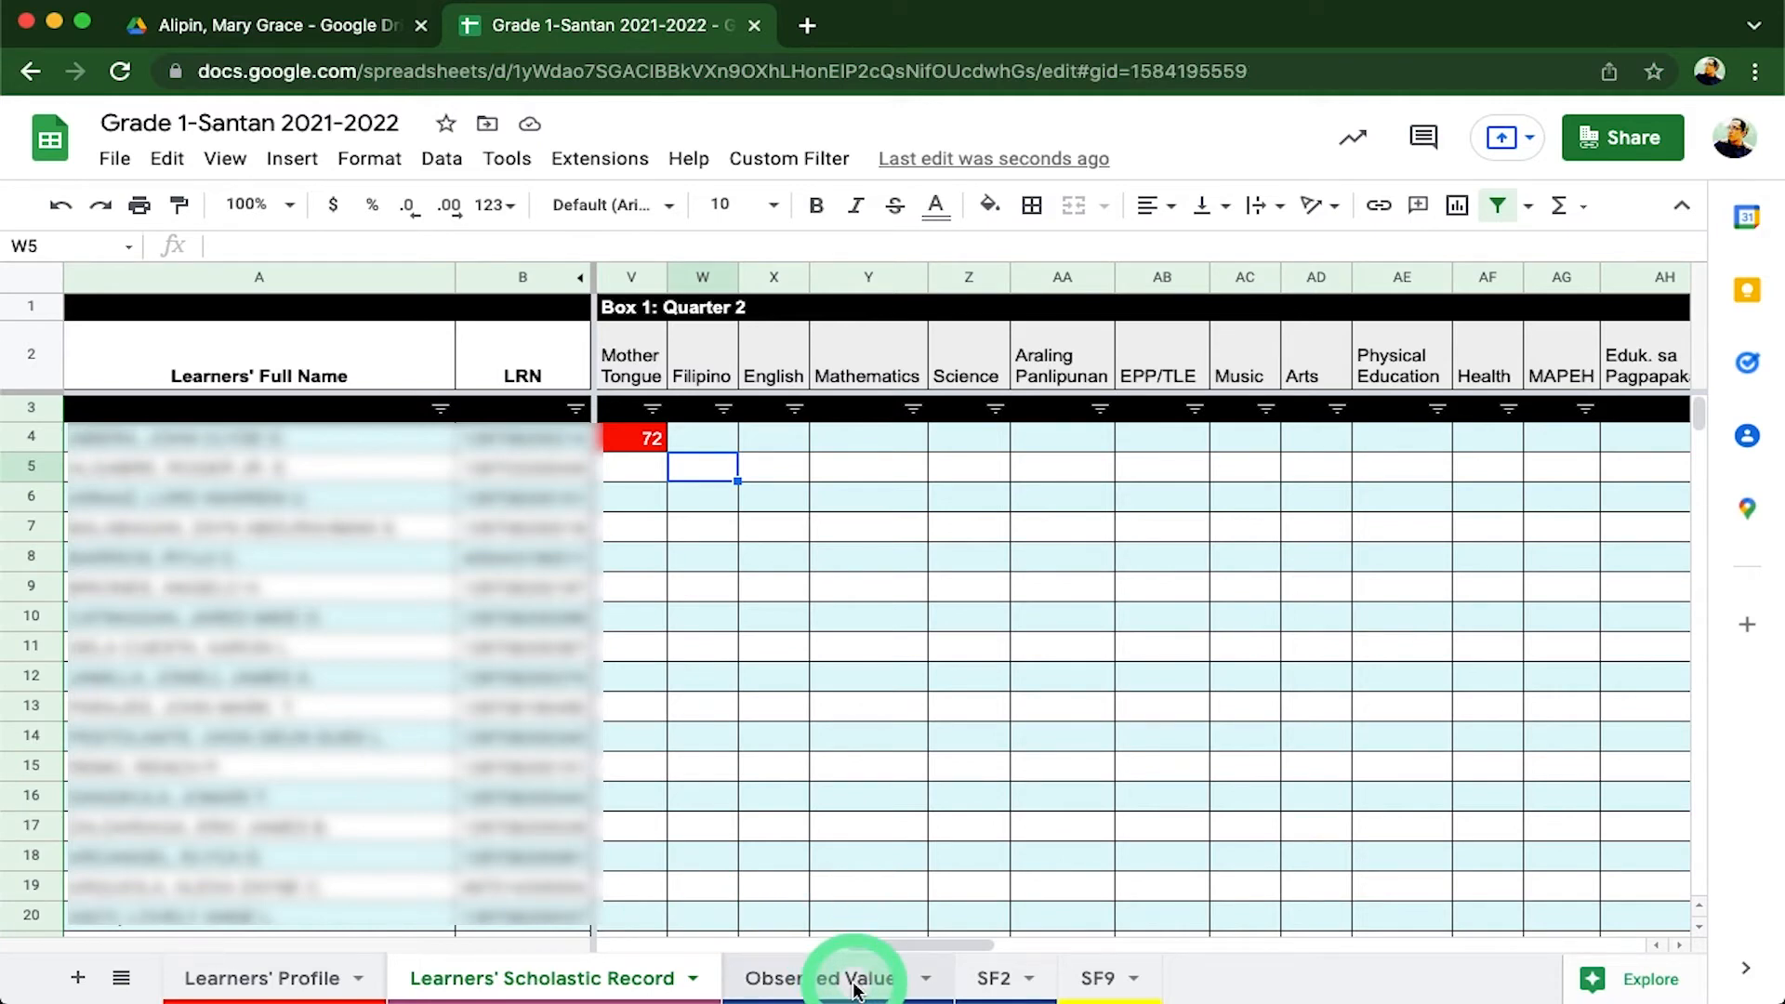
left_click(818, 978)
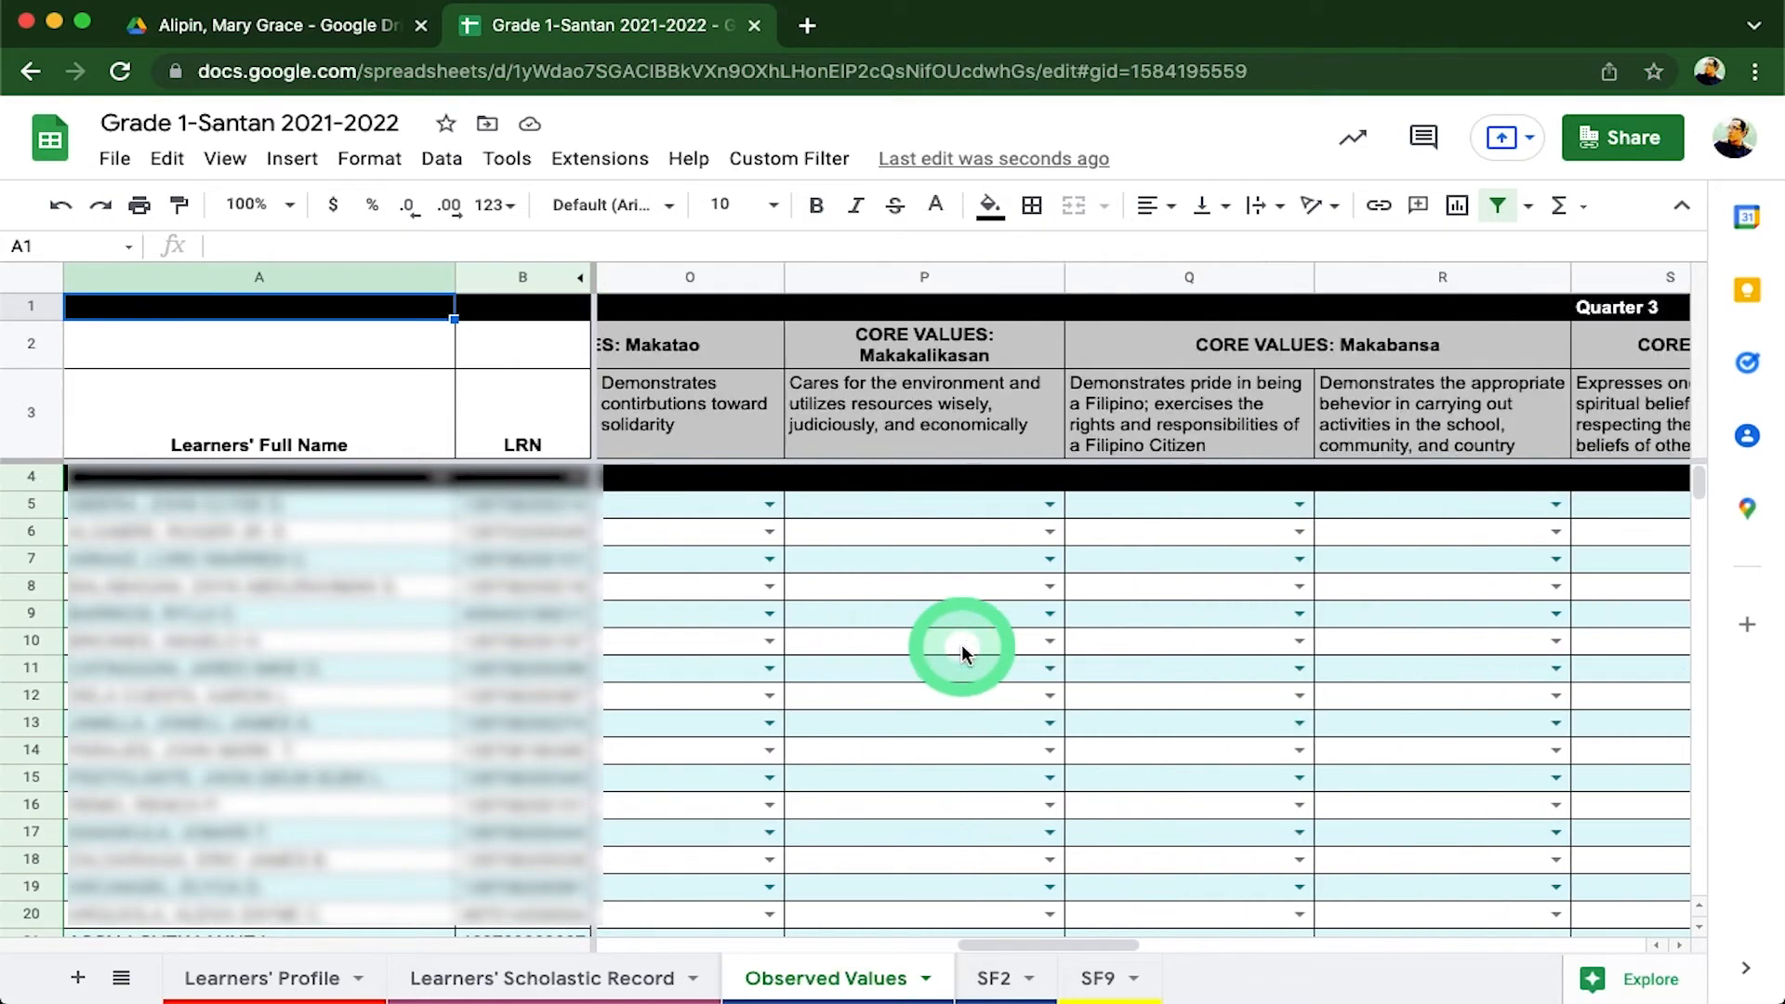
scroll("left", 3)
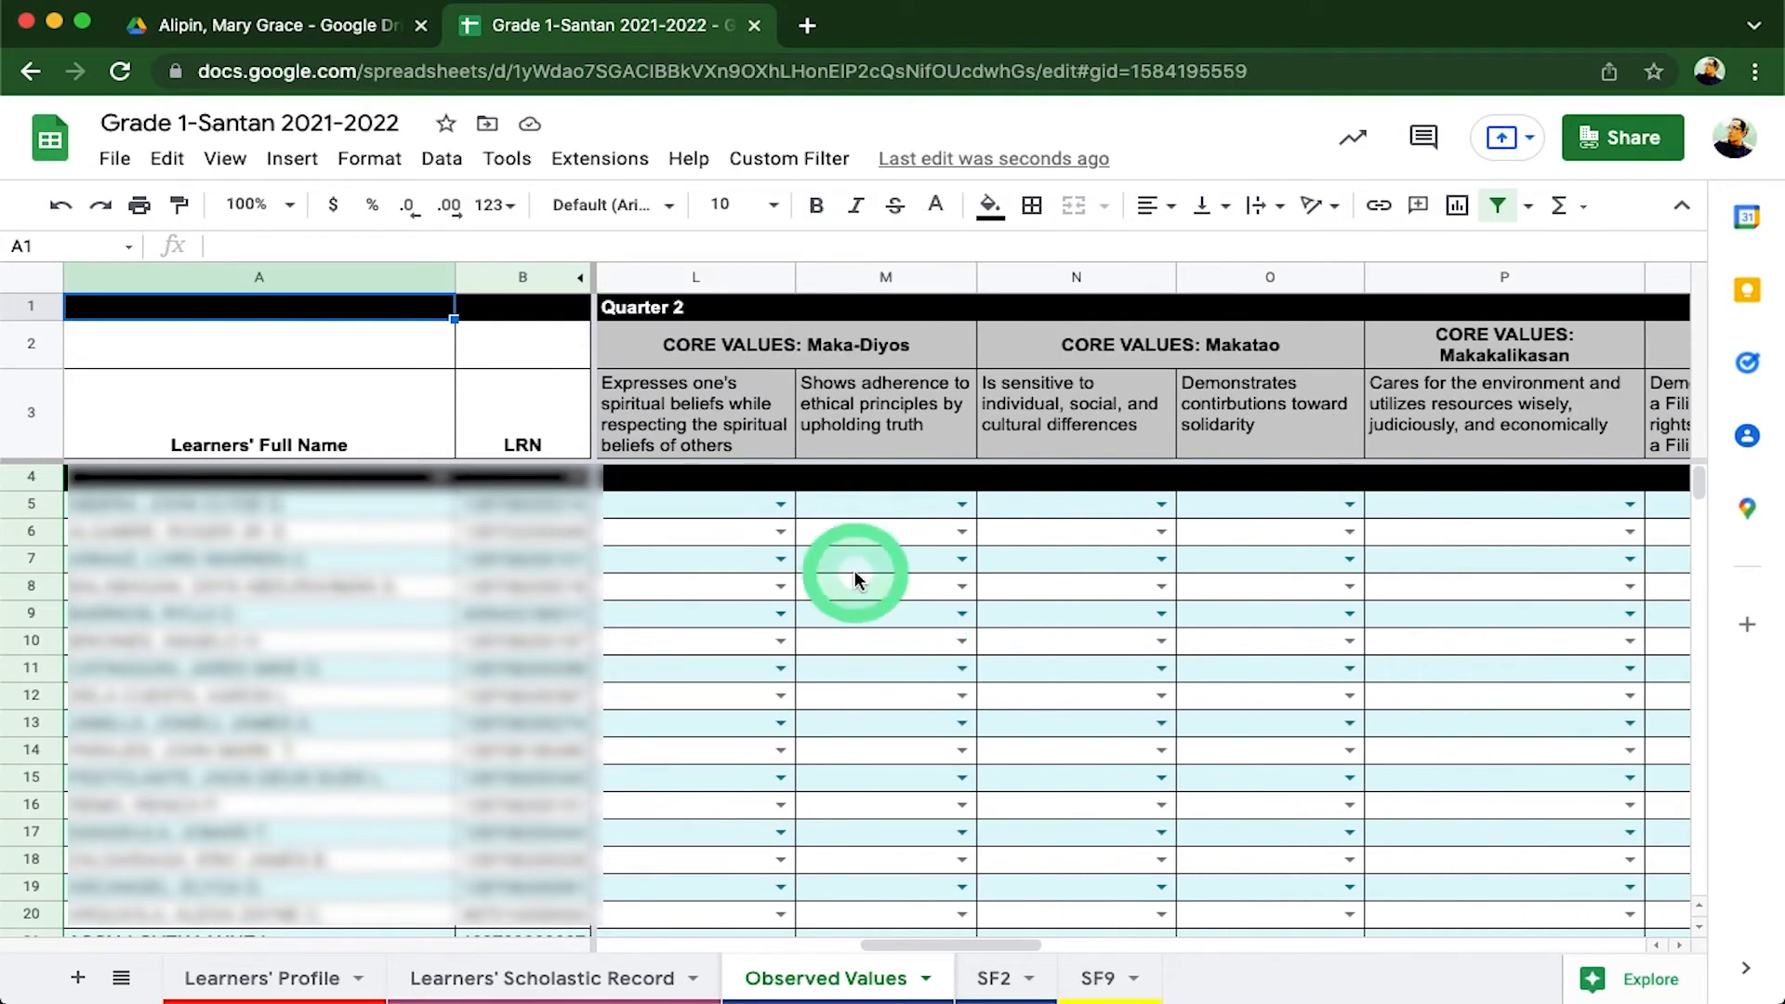
left_click(779, 504)
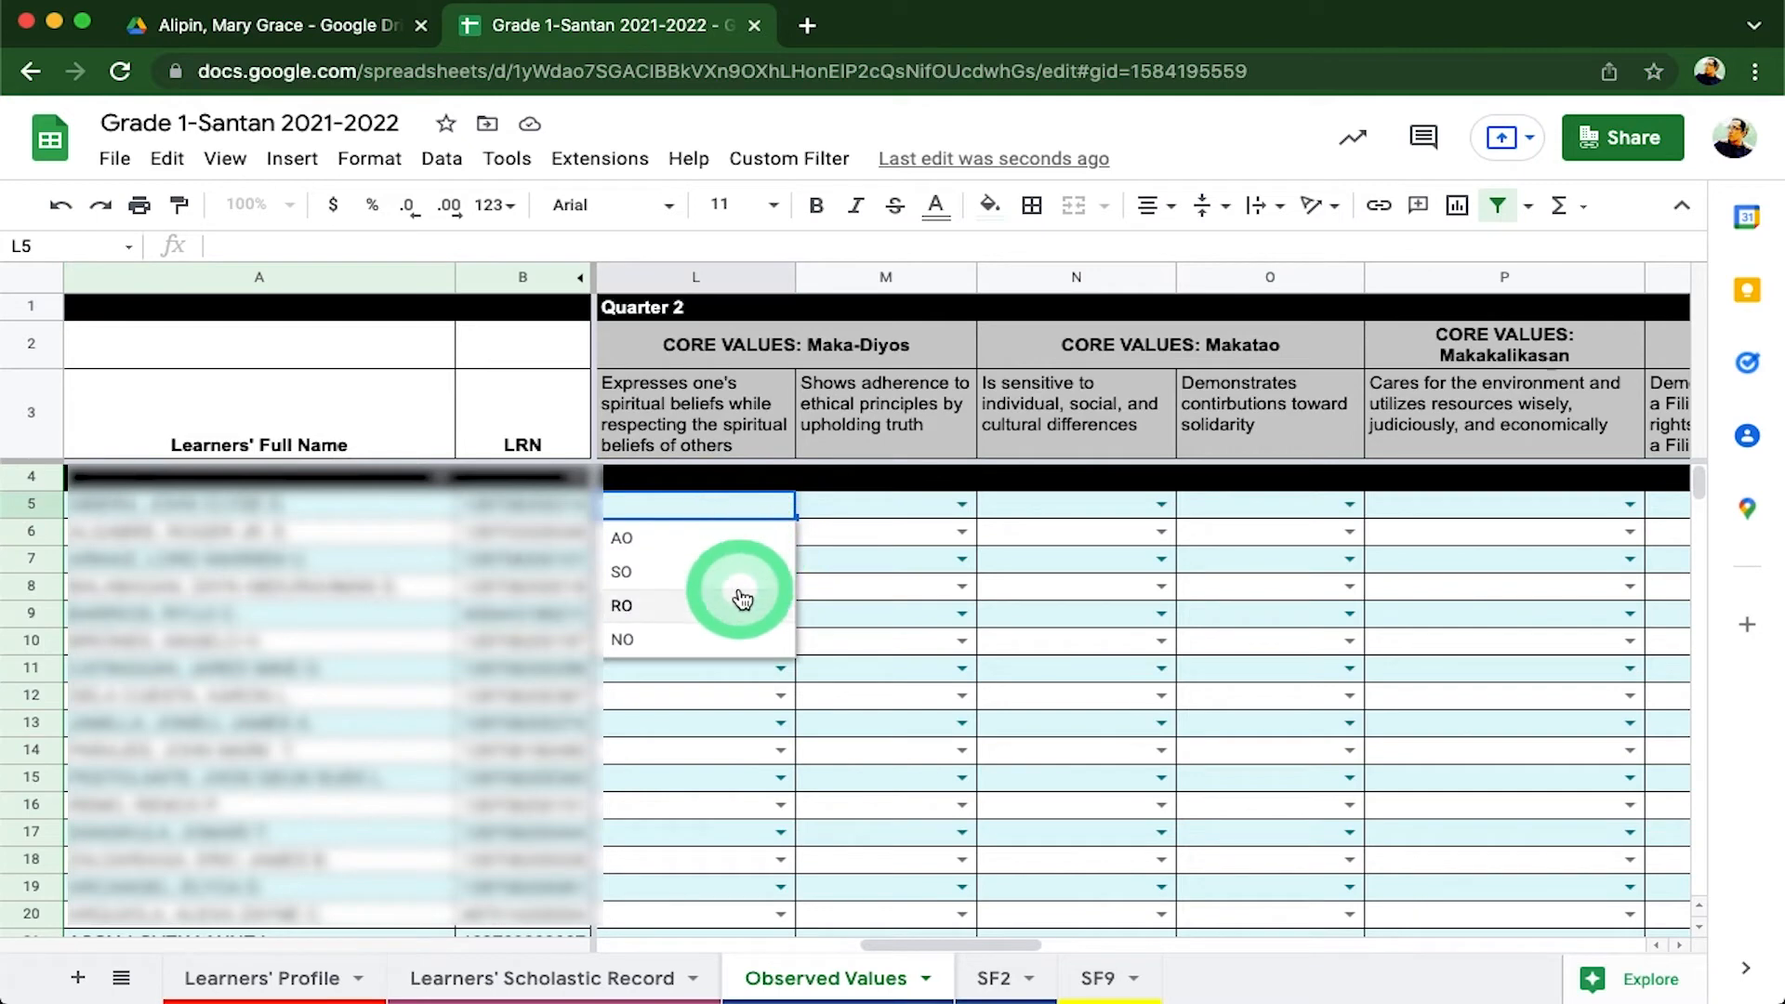
mouse_move(742, 653)
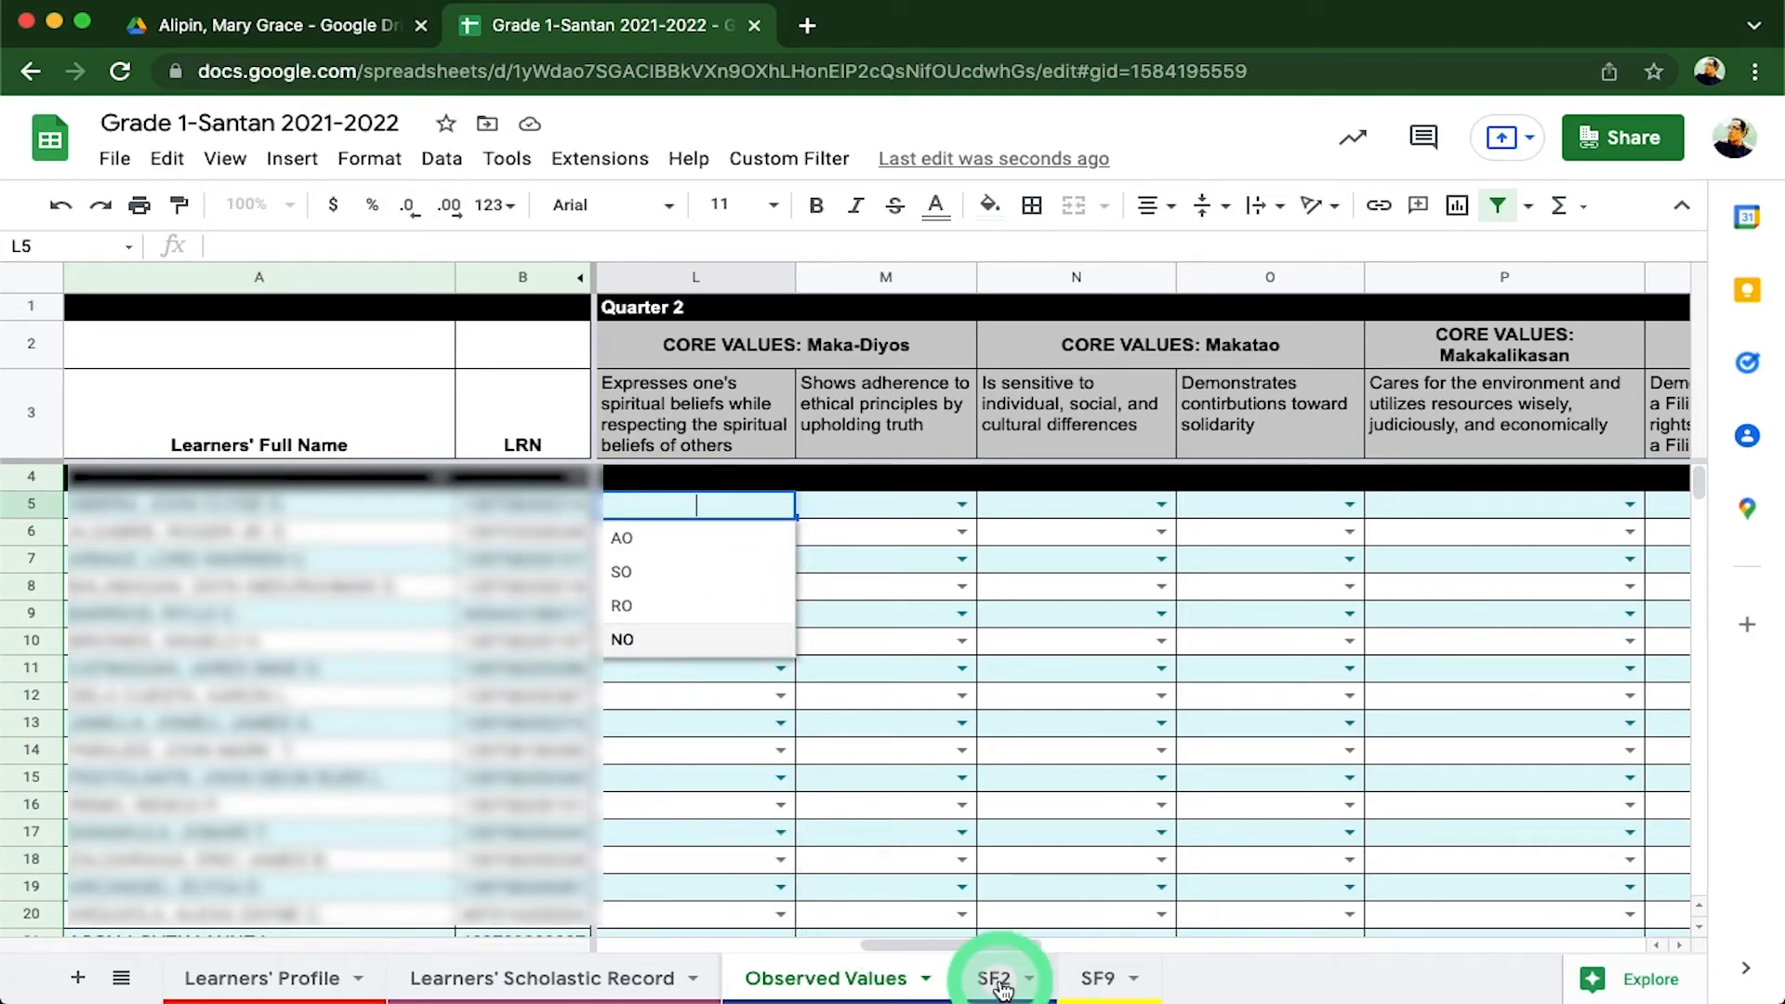
- Review the SF2 month headers Sep–Jun and November's quarter options, with class days totalling 209
left_click(993, 978)
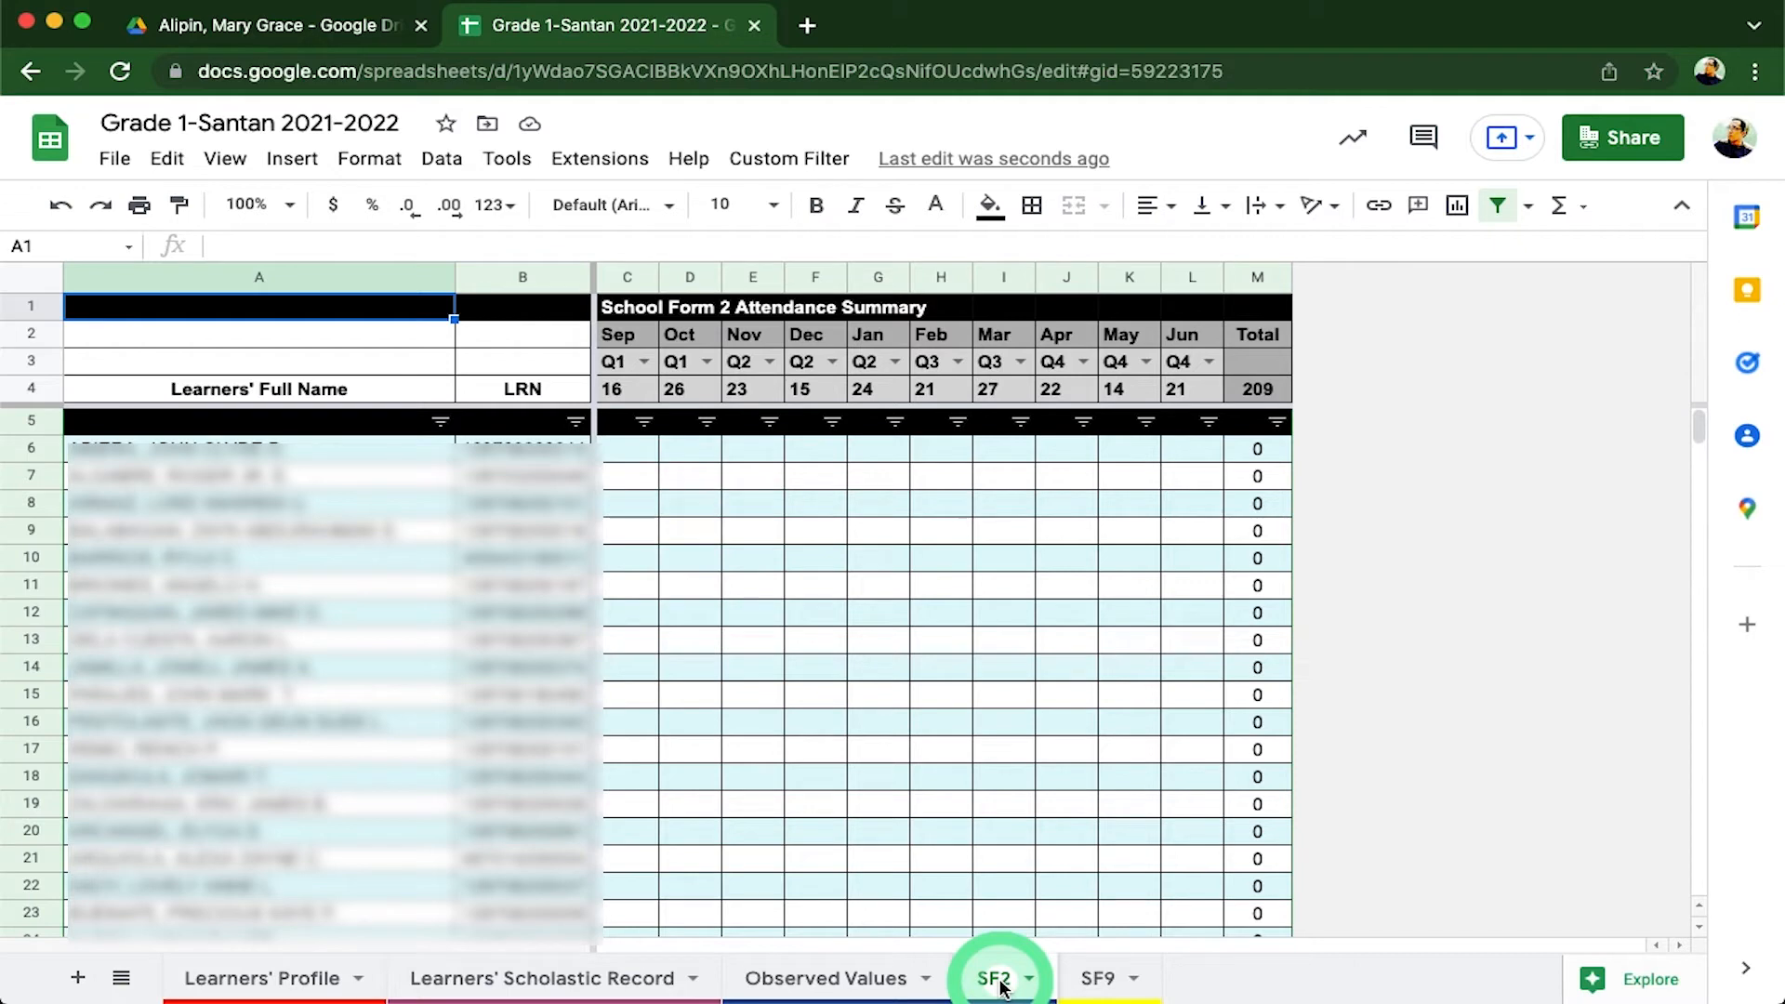
left_click(993, 978)
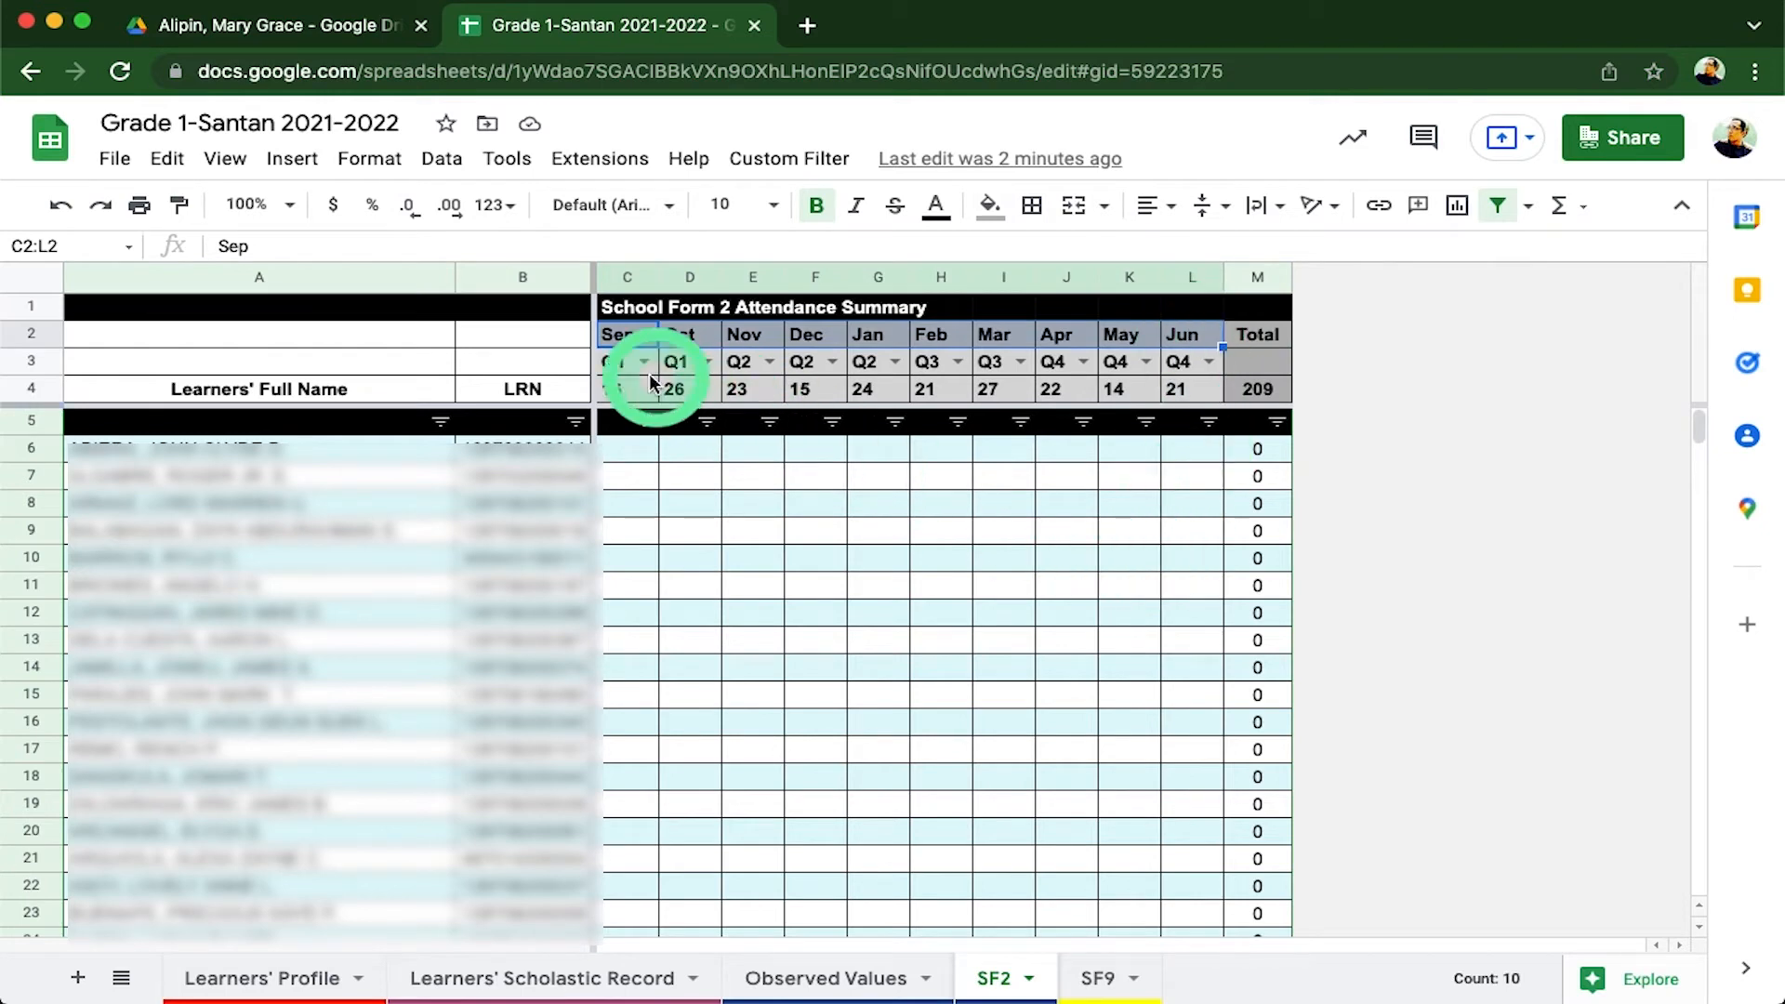
left_click(642, 361)
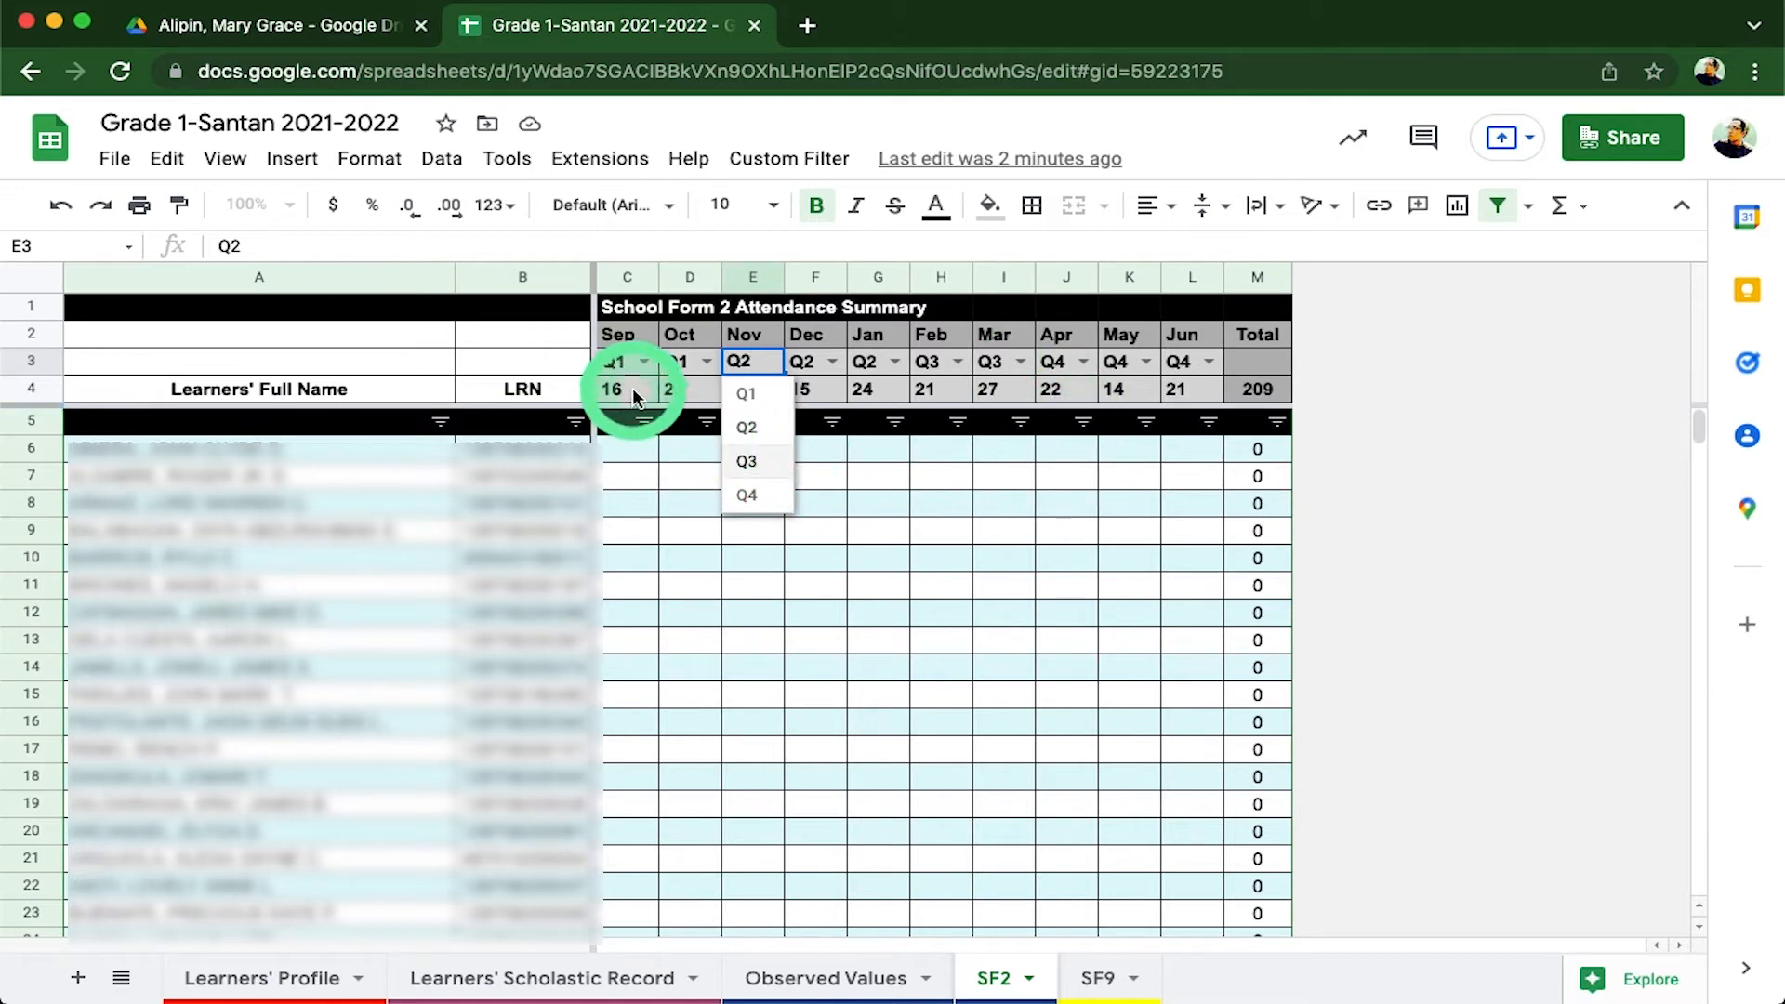
left_click(625, 388)
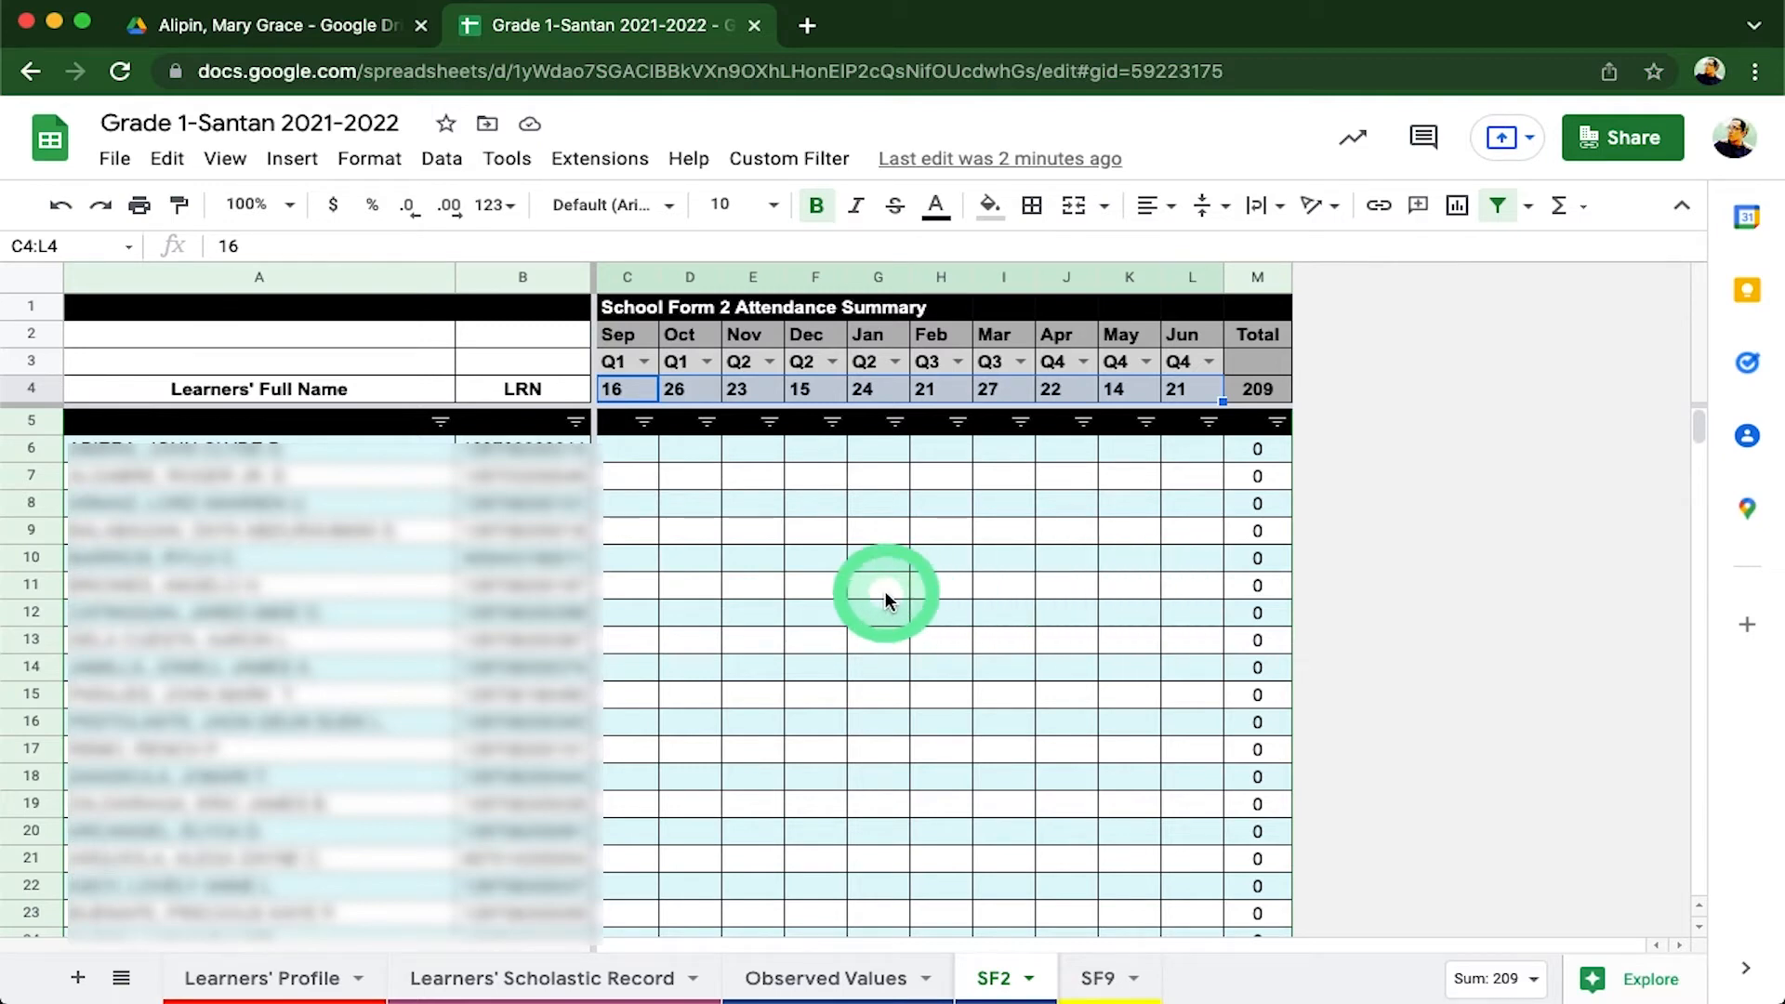
left_click(627, 448)
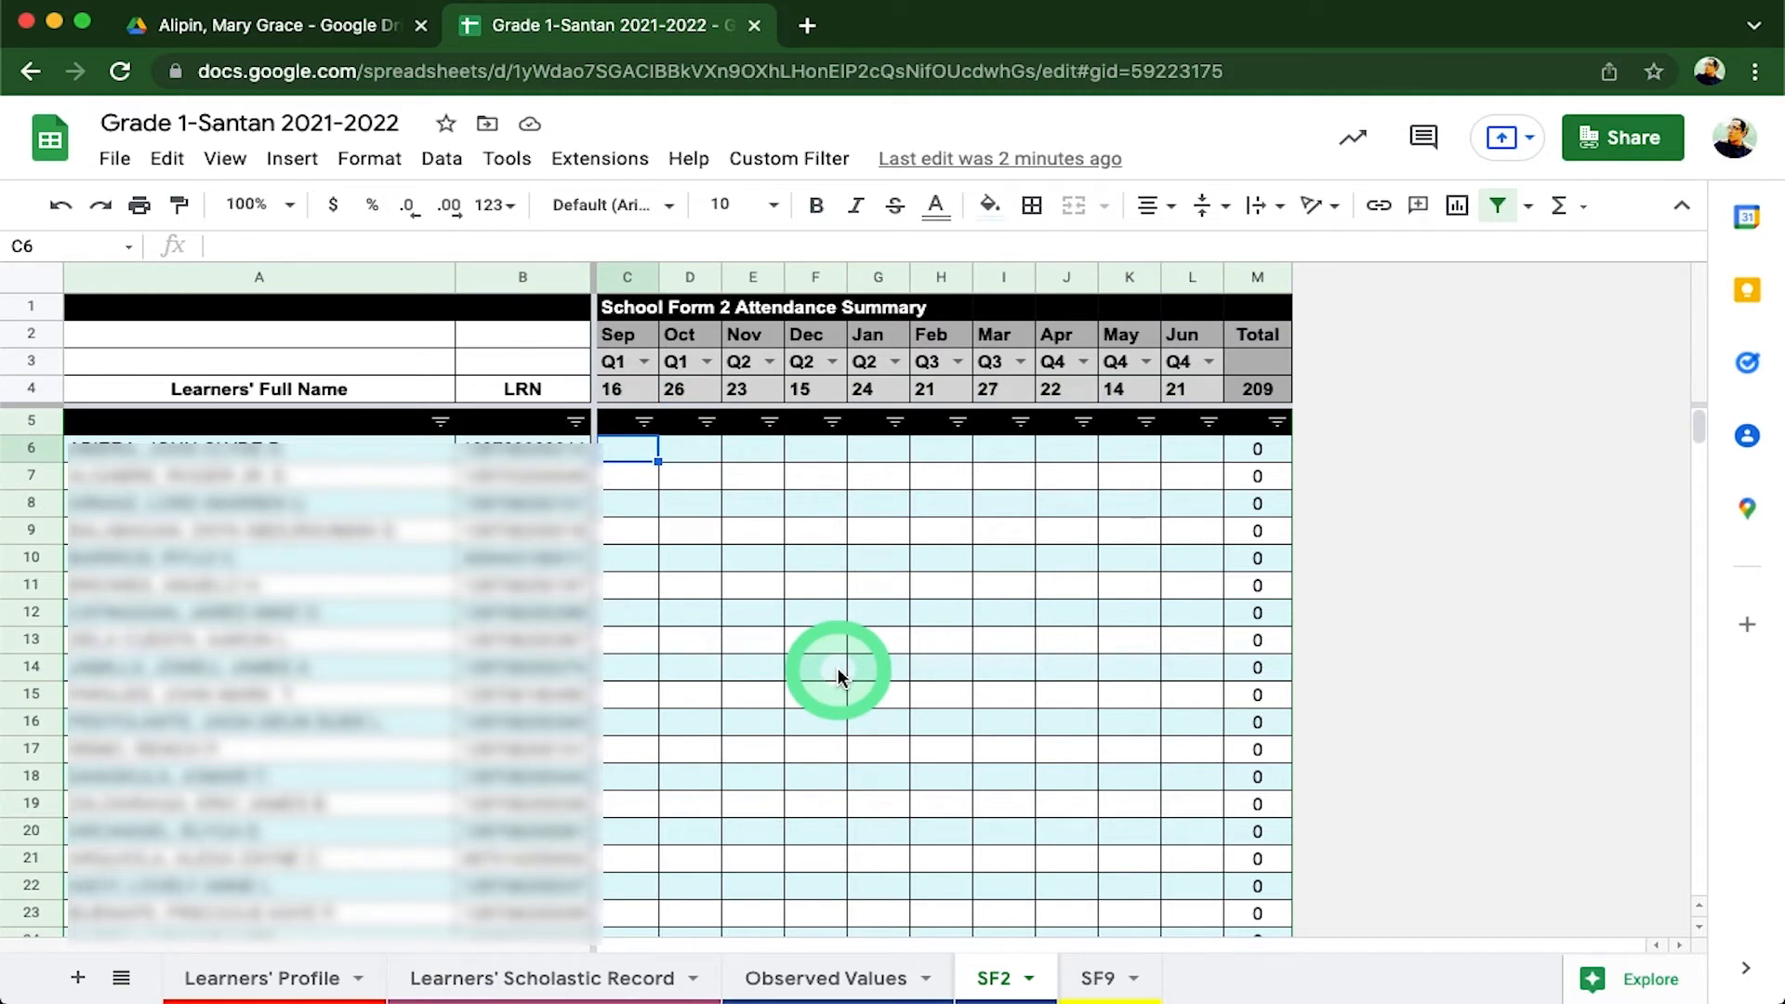
type("20")
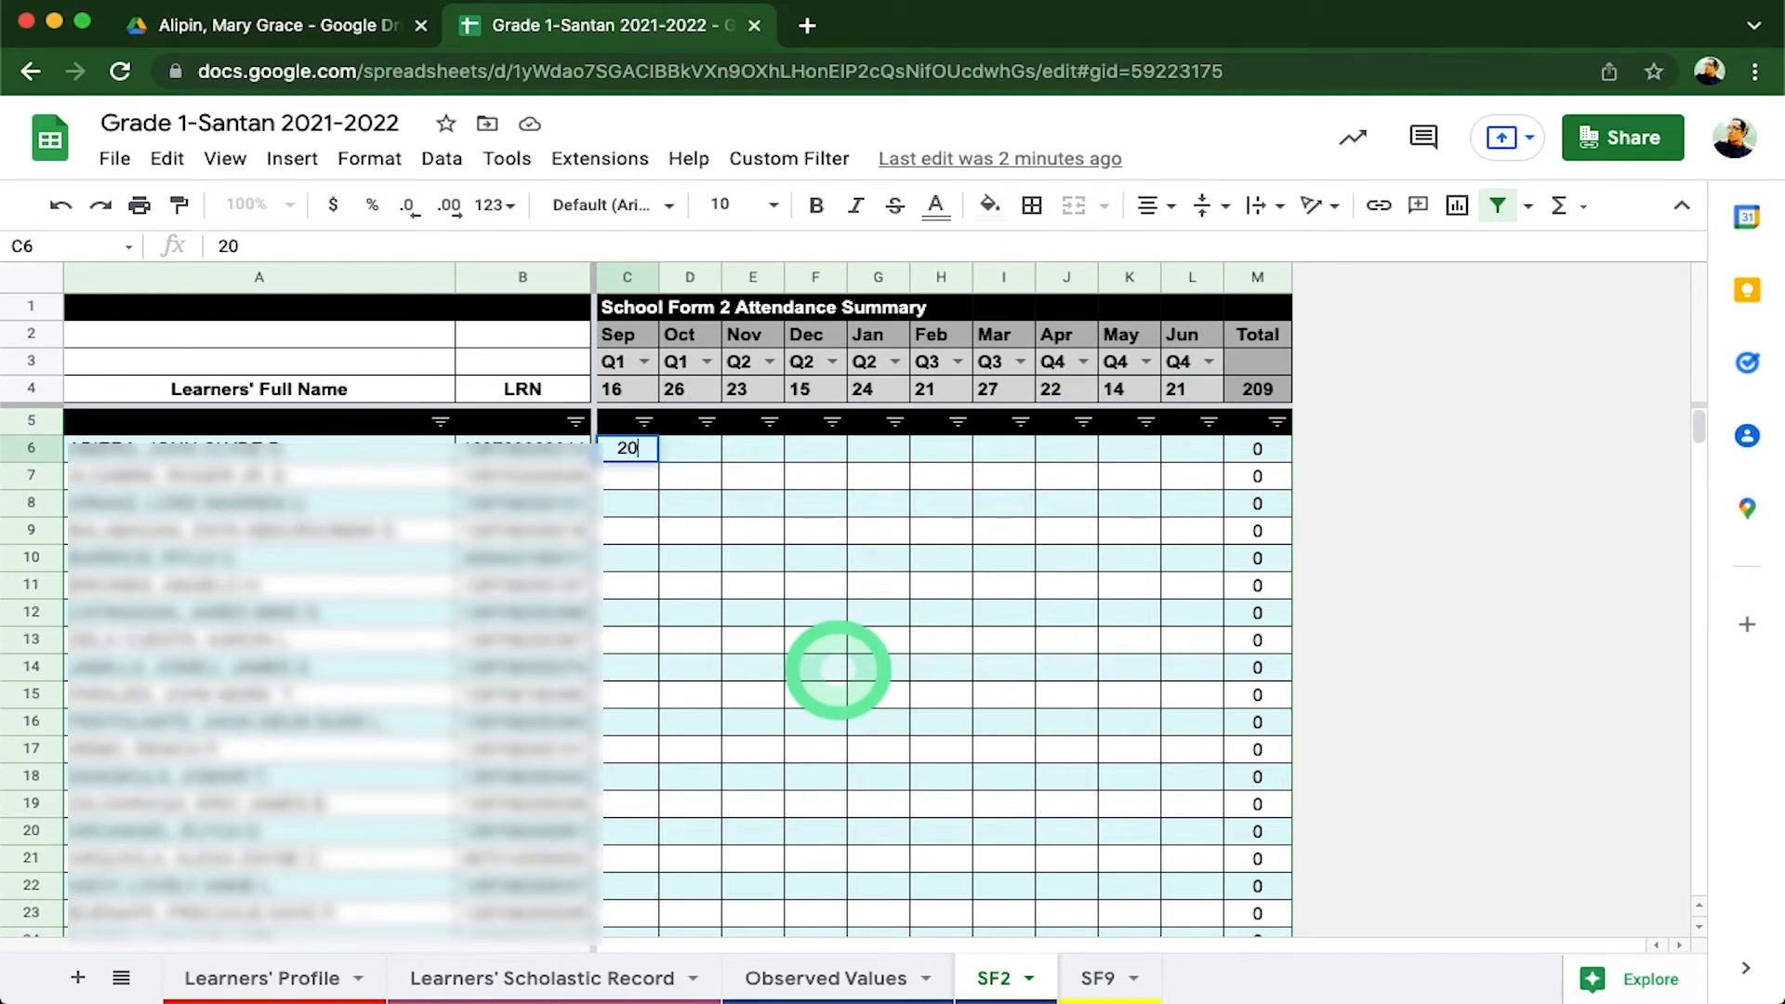
key("Enter")
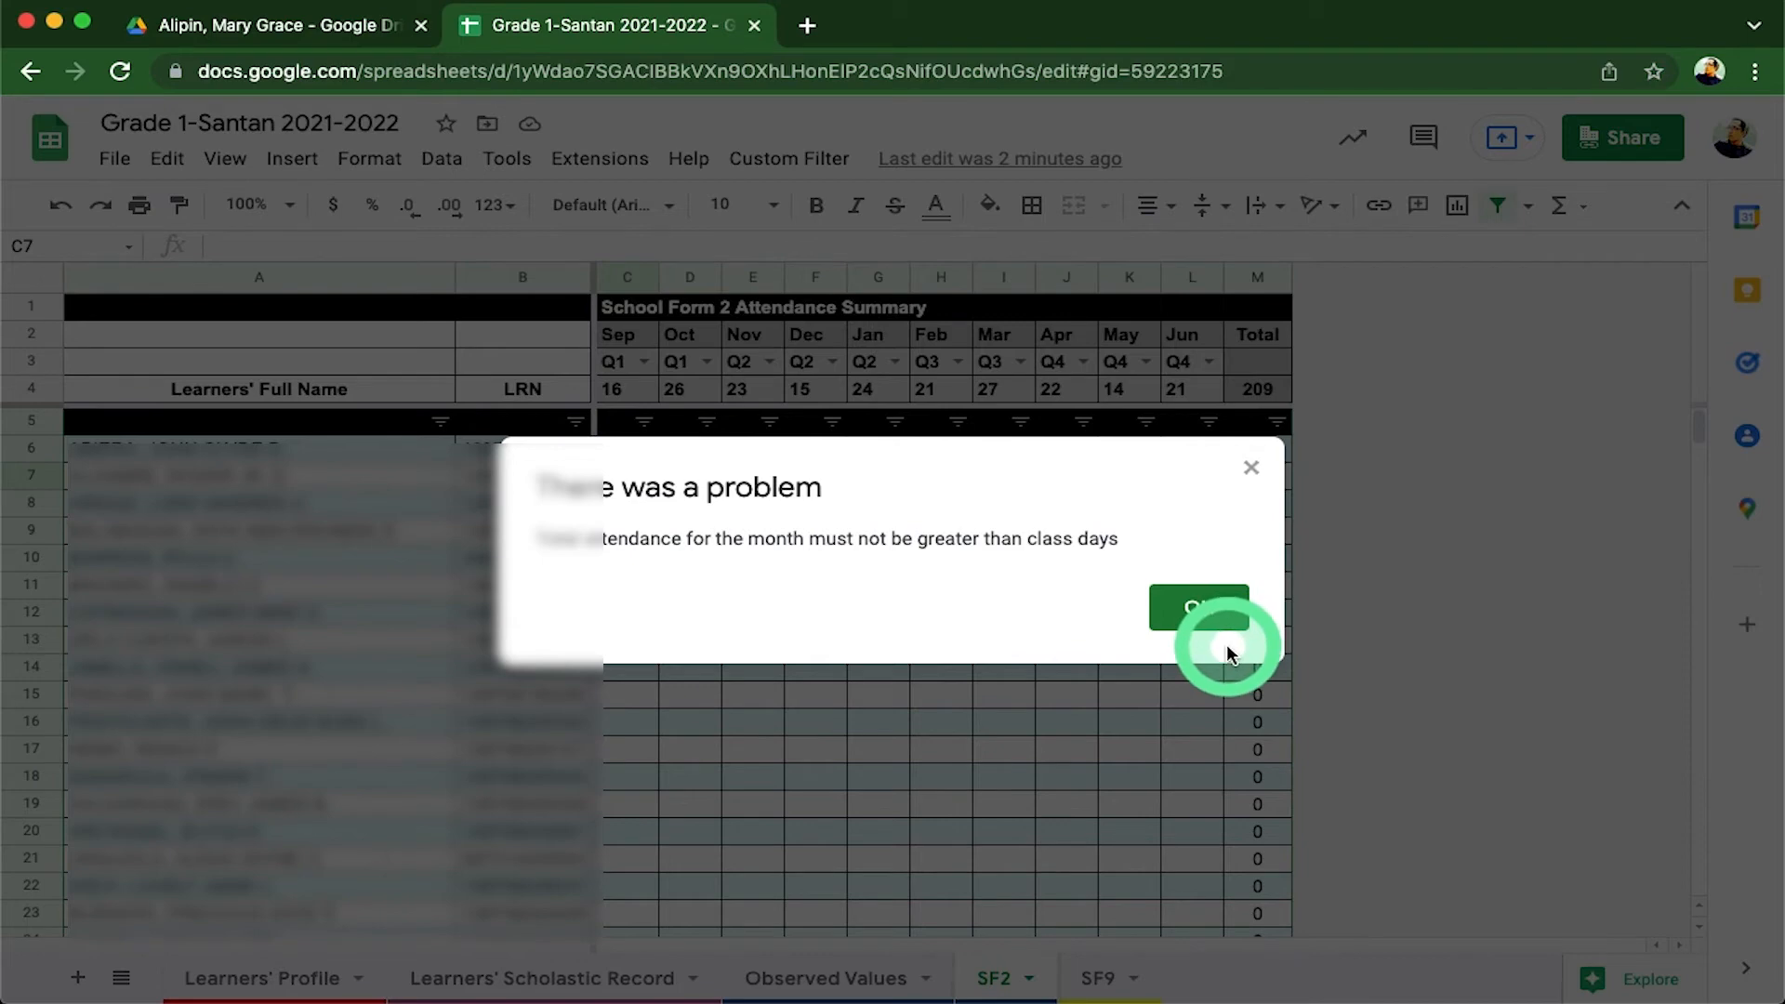
left_click(1197, 606)
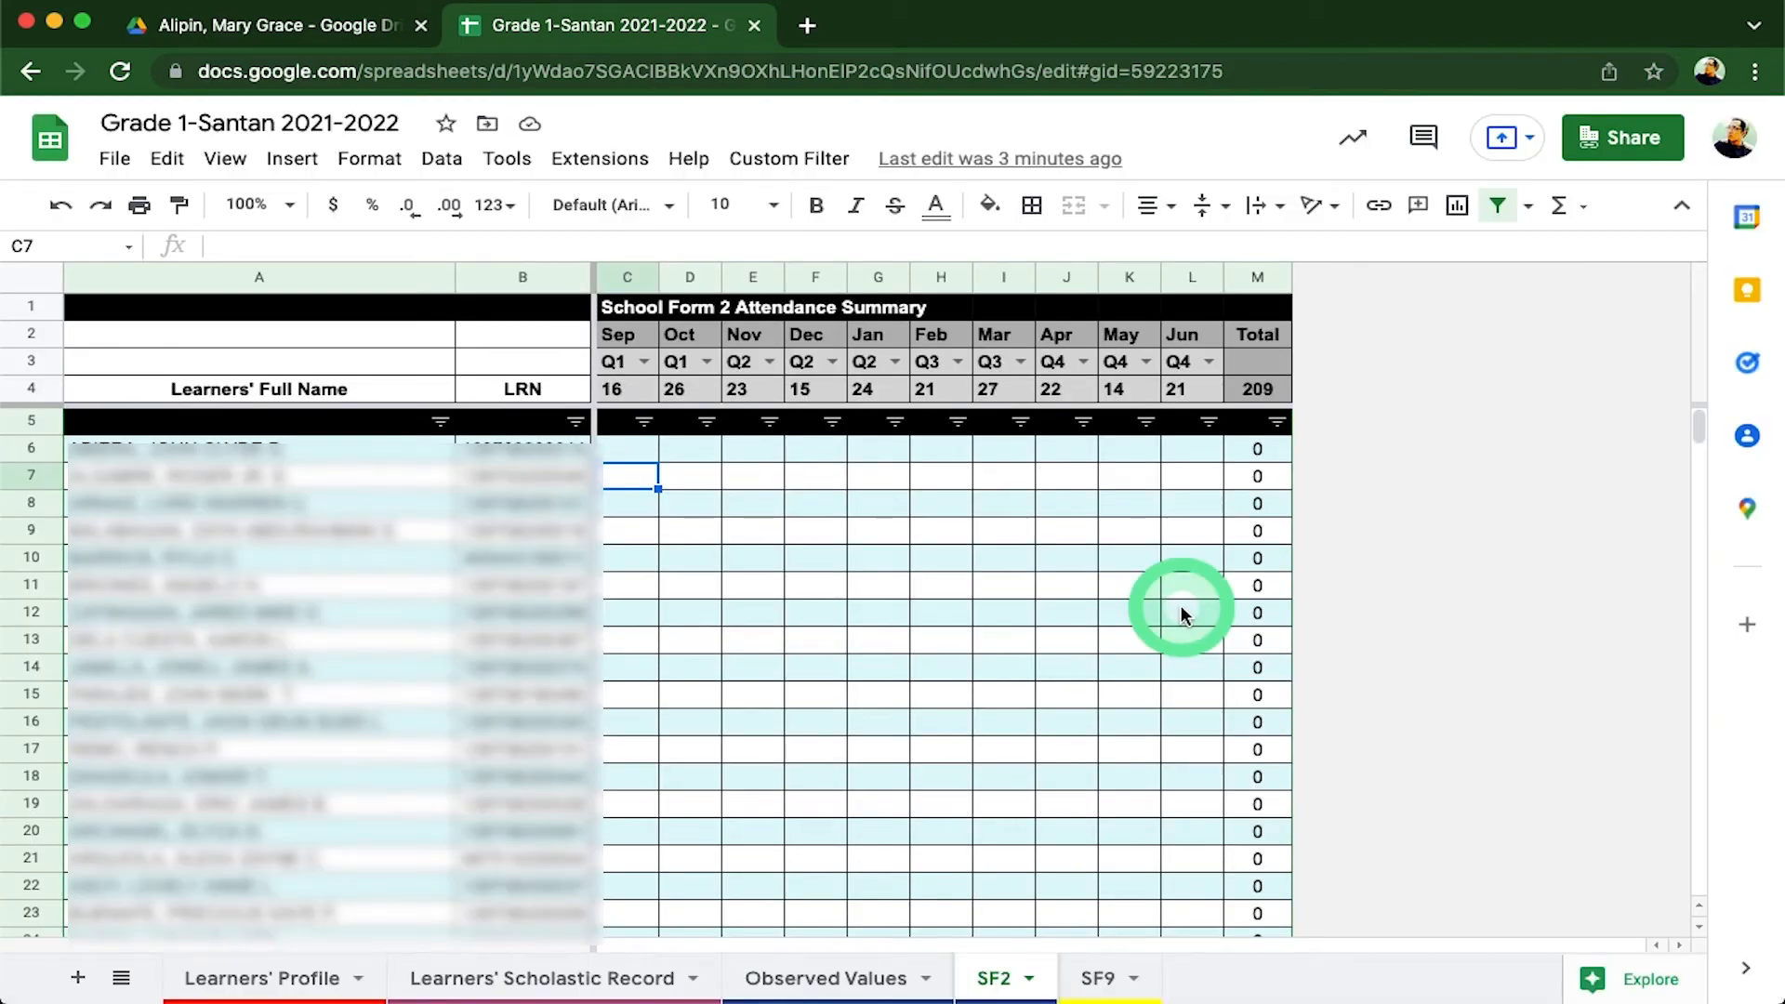
mouse_move(1303, 889)
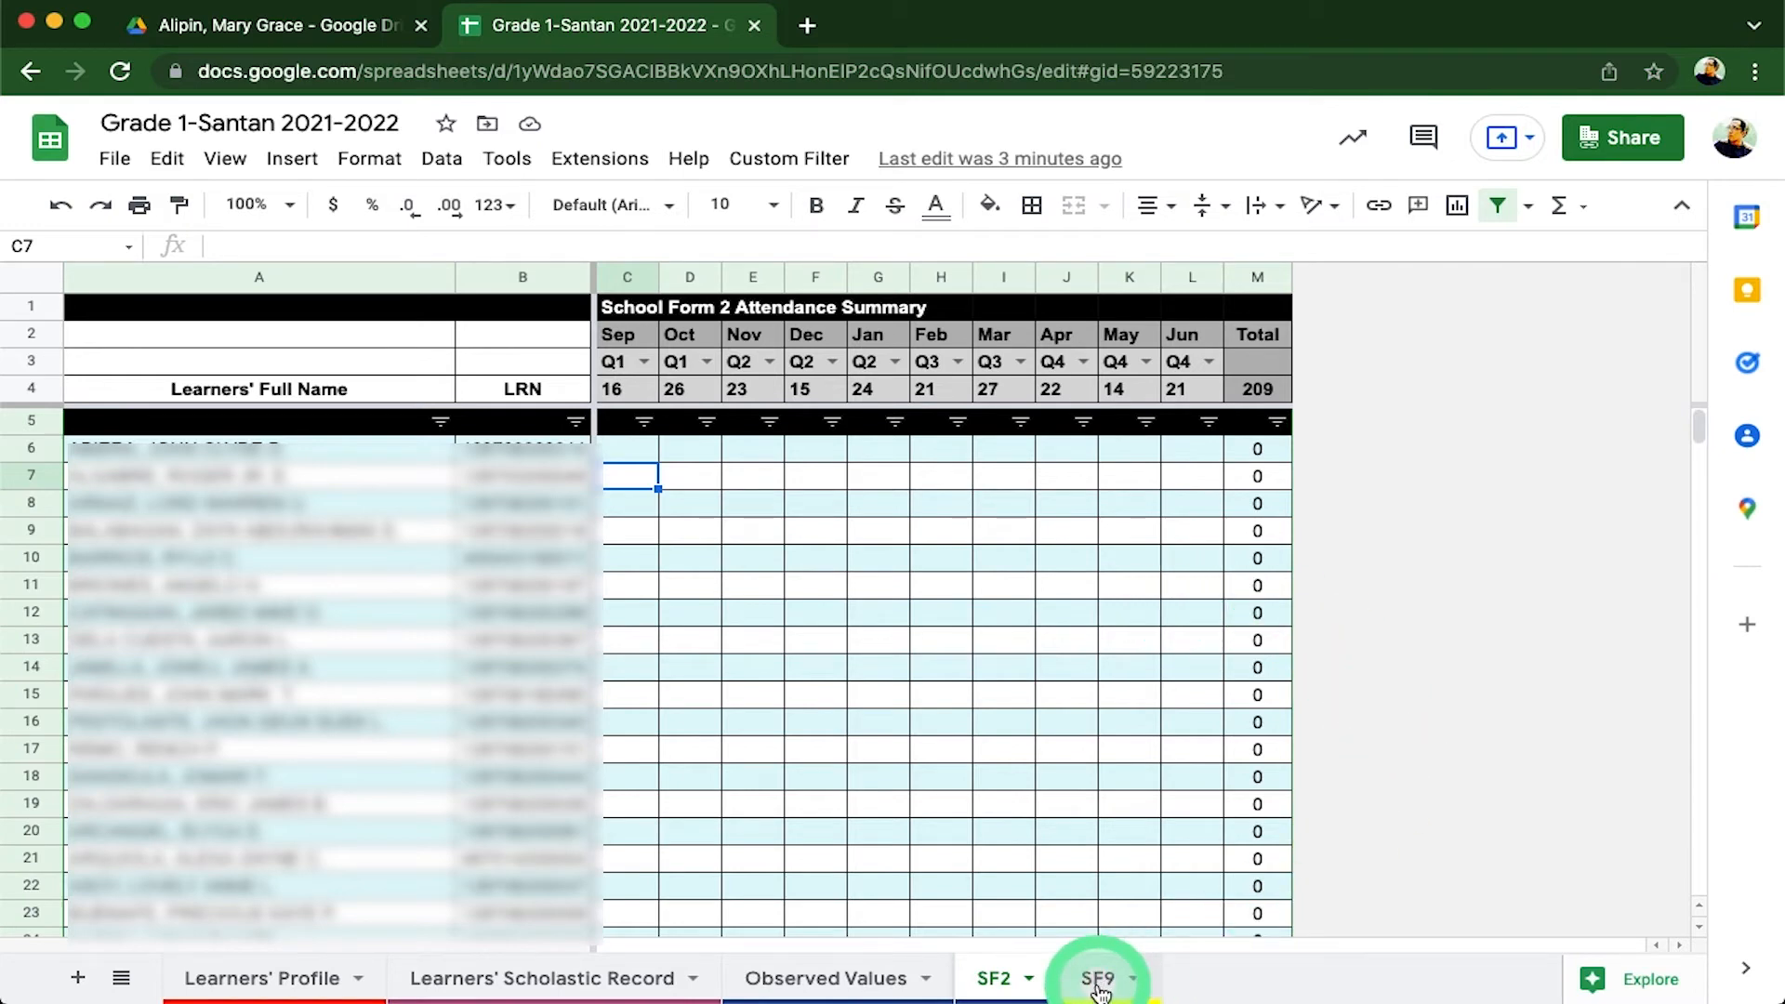
- Show the SF9 report card and browse the learner-name list in row 1 for the first learner
left_click(1097, 978)
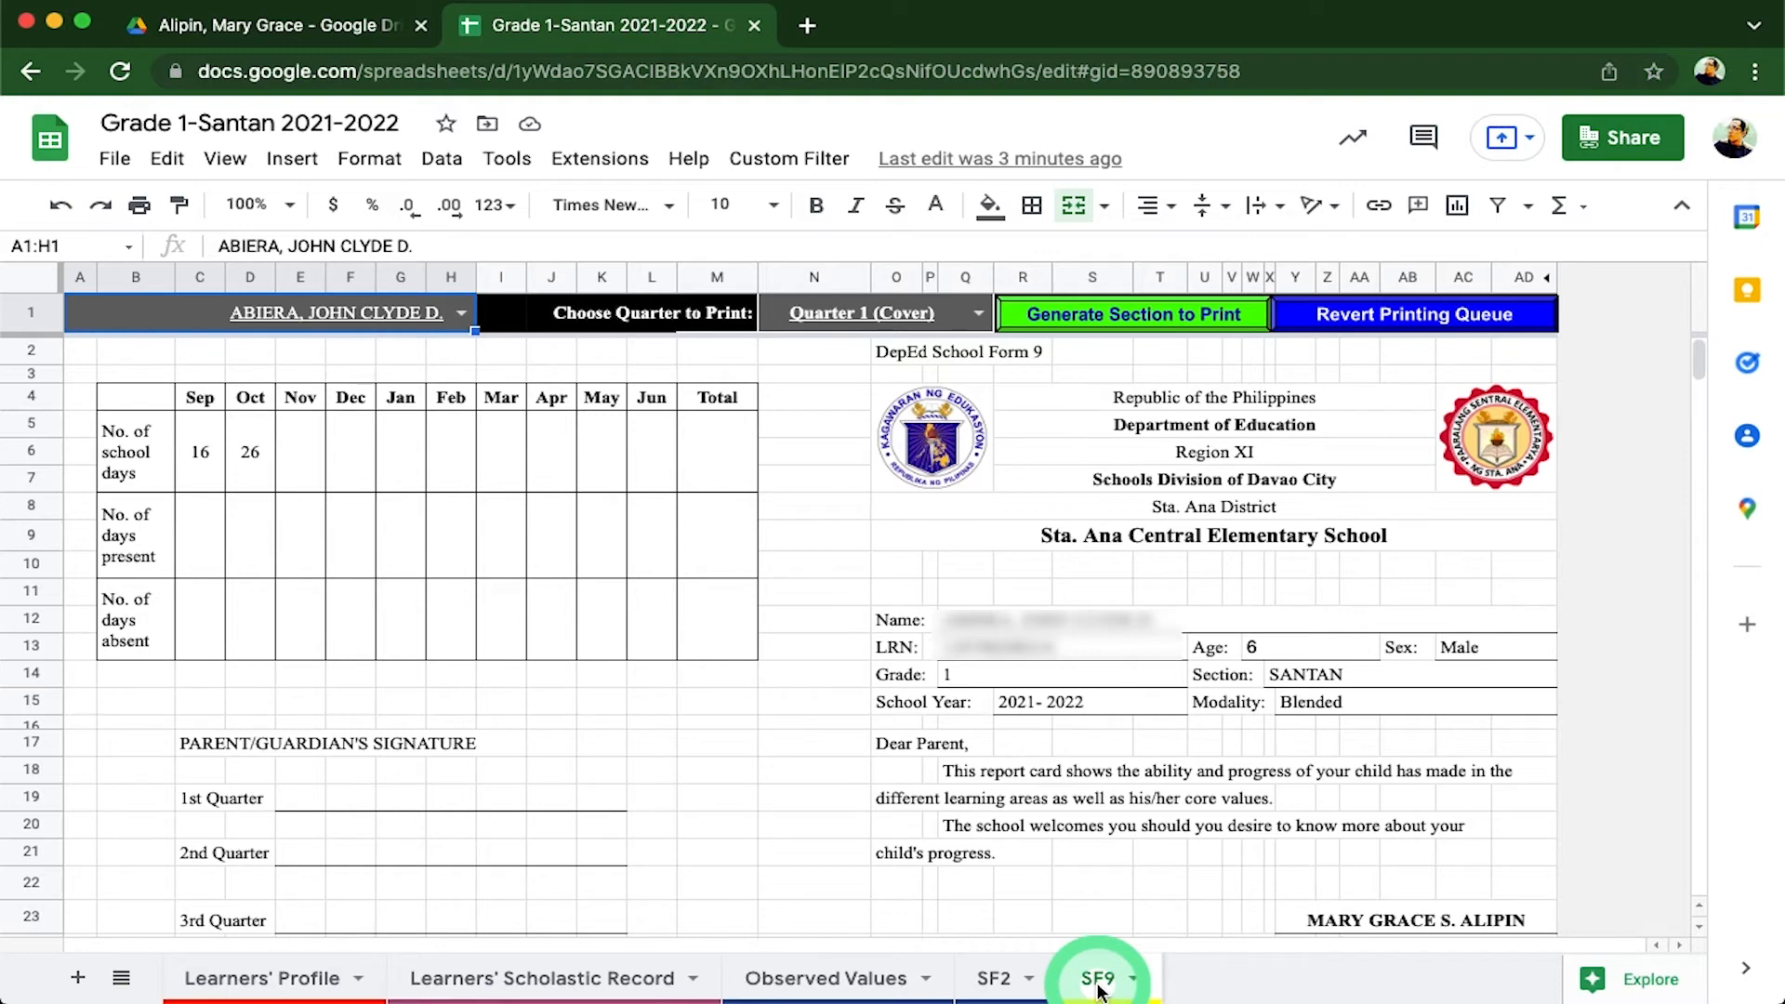
left_click(1096, 978)
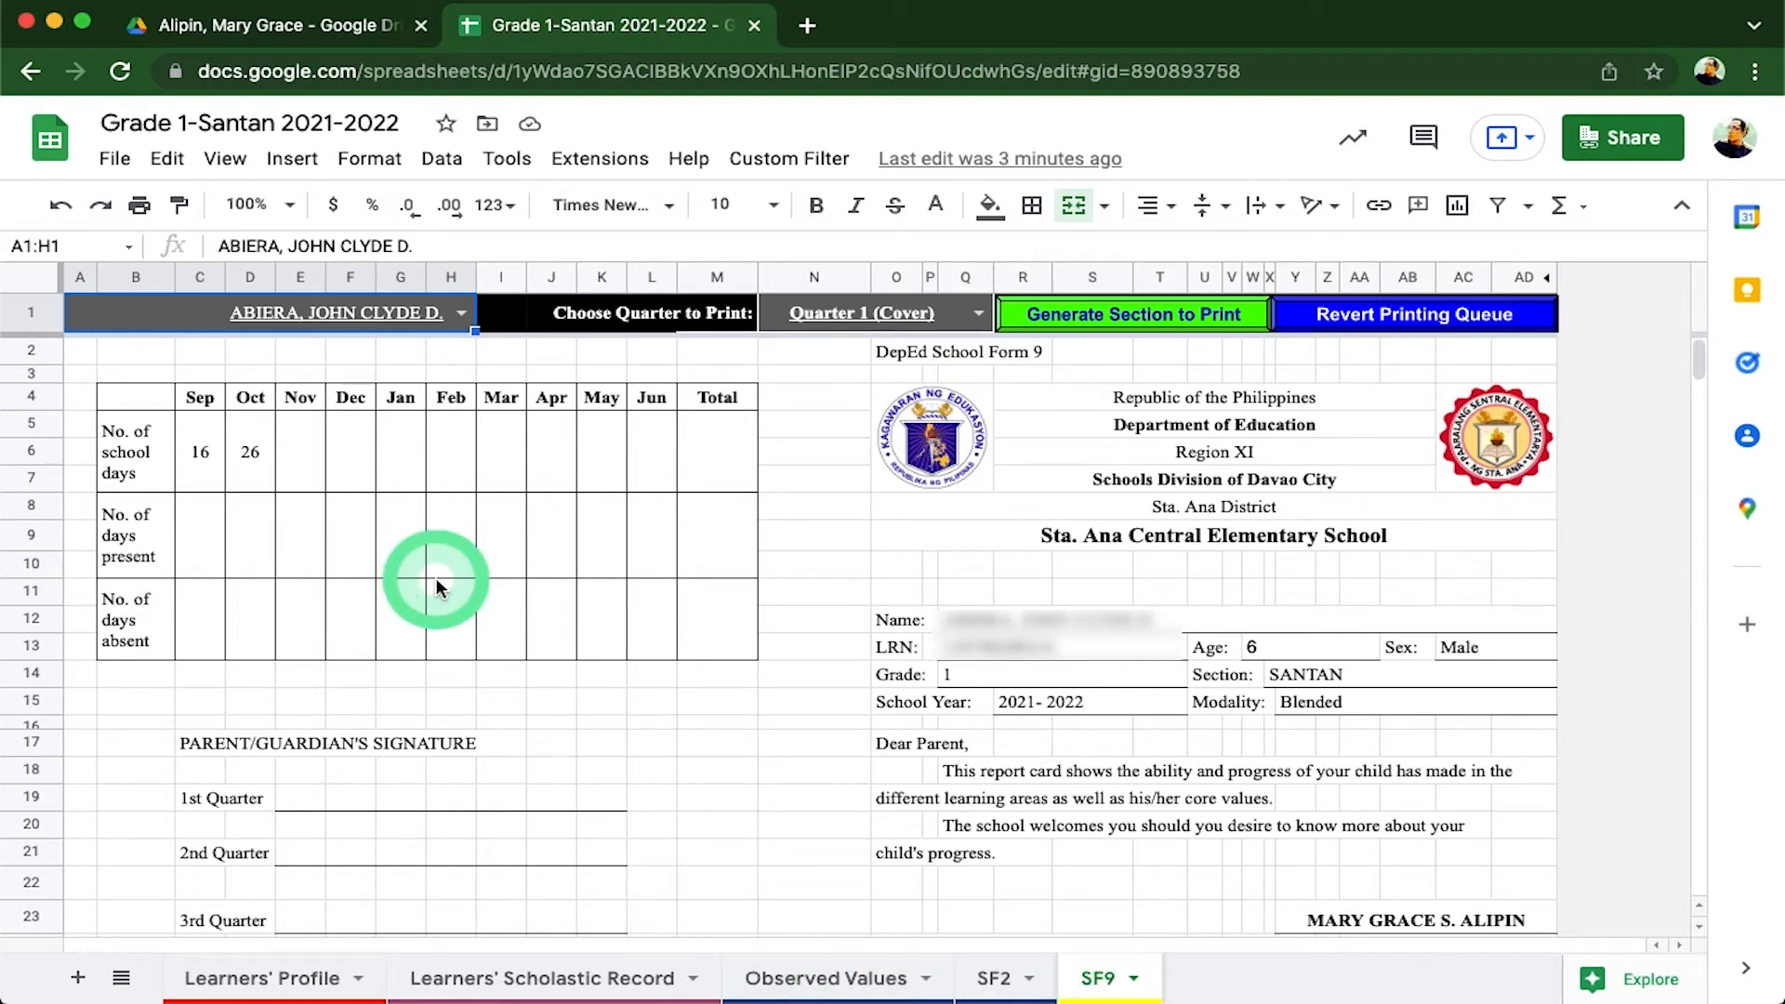
mouse_move(794, 366)
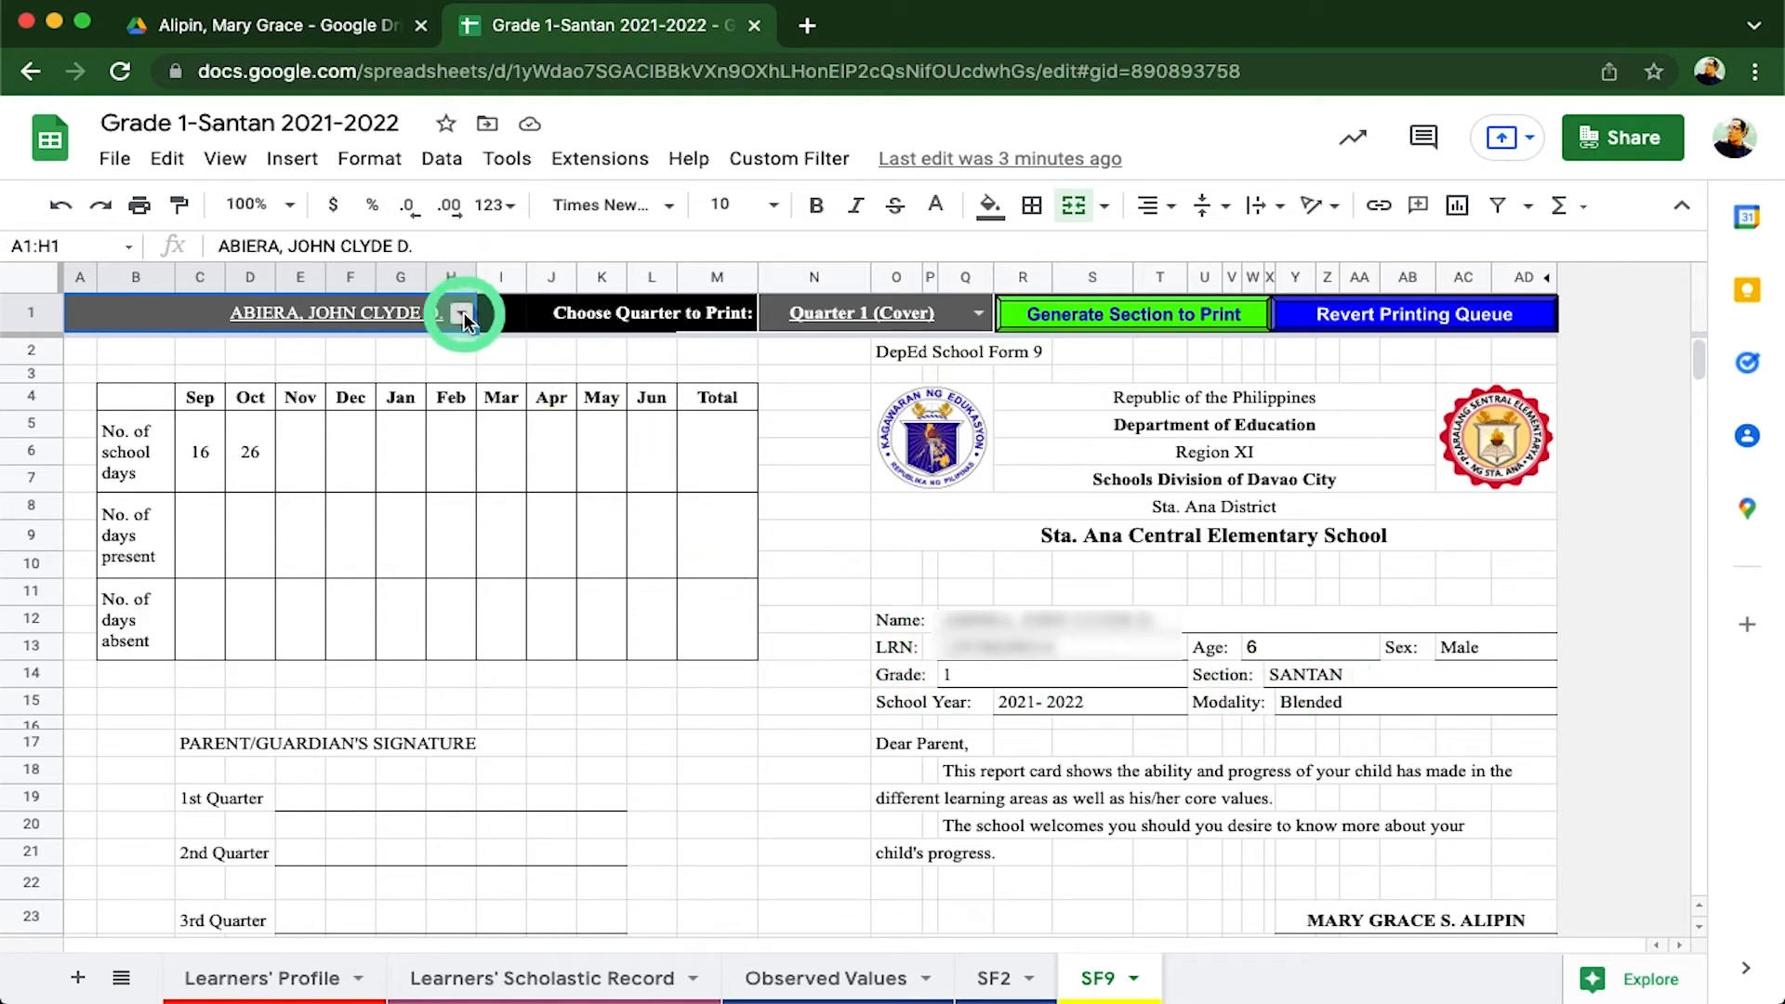
left_click(463, 312)
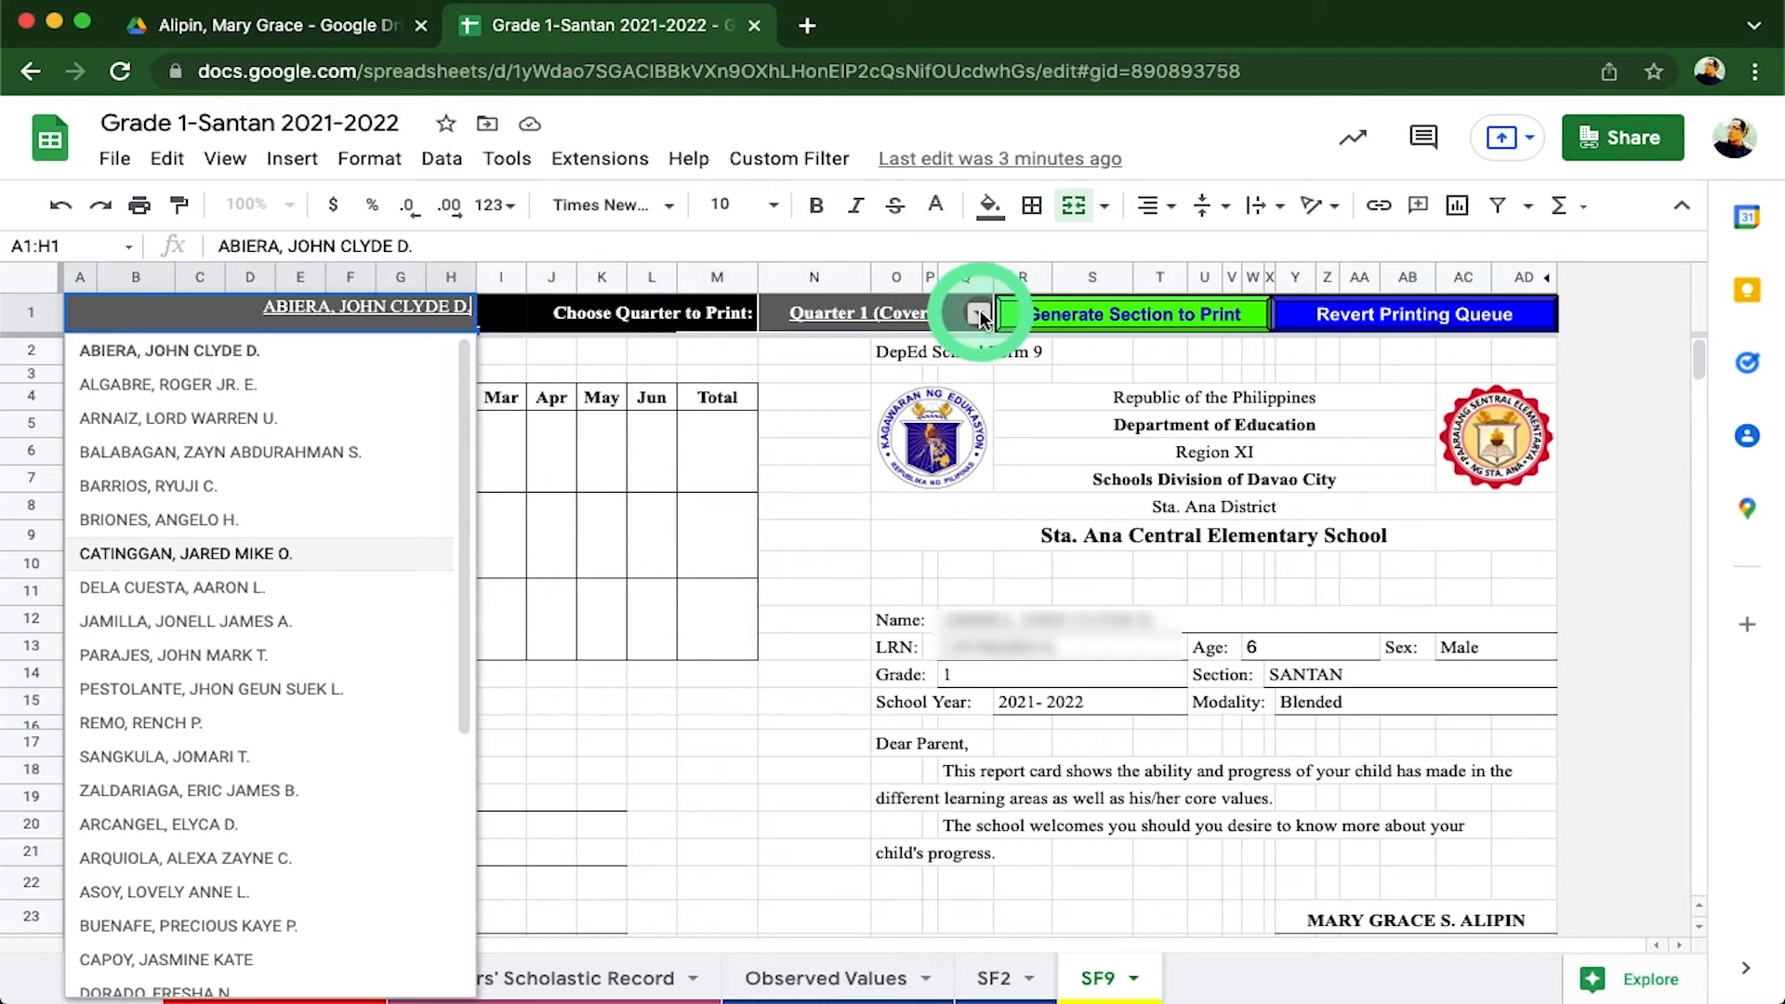
left_click(980, 313)
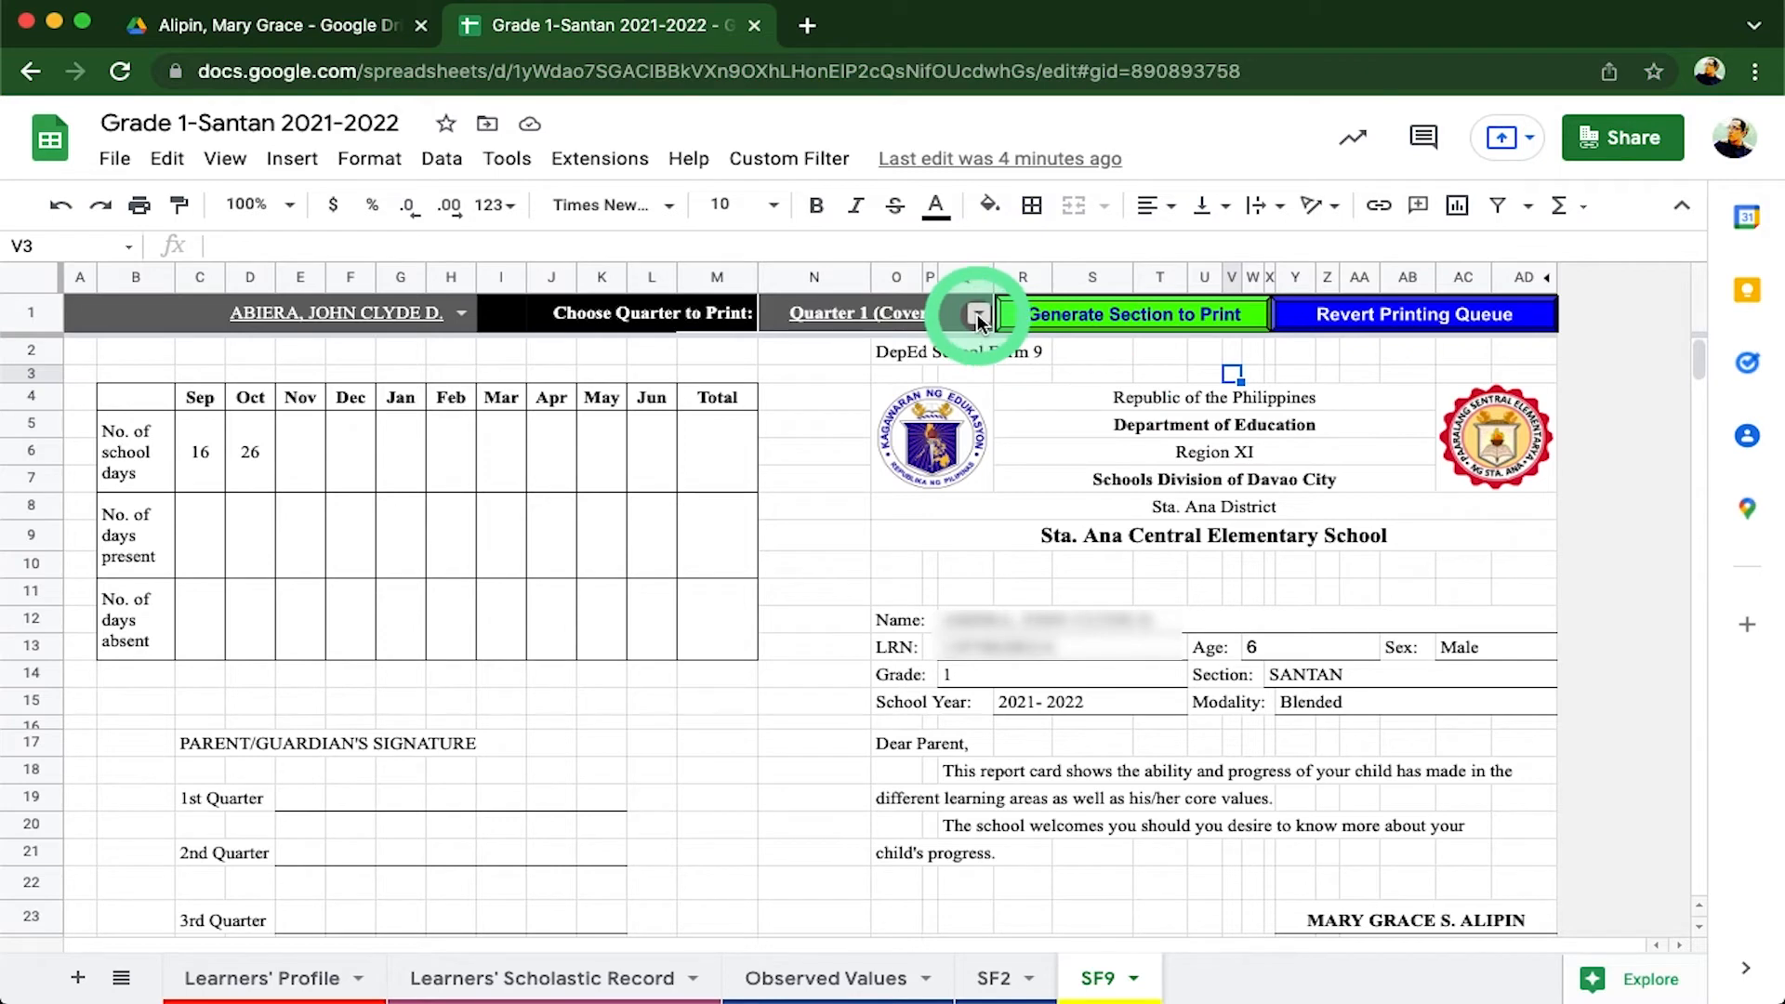
- Generate the Quarter 1 (Cover) section to print as a one-page landscape report card
left_click(976, 314)
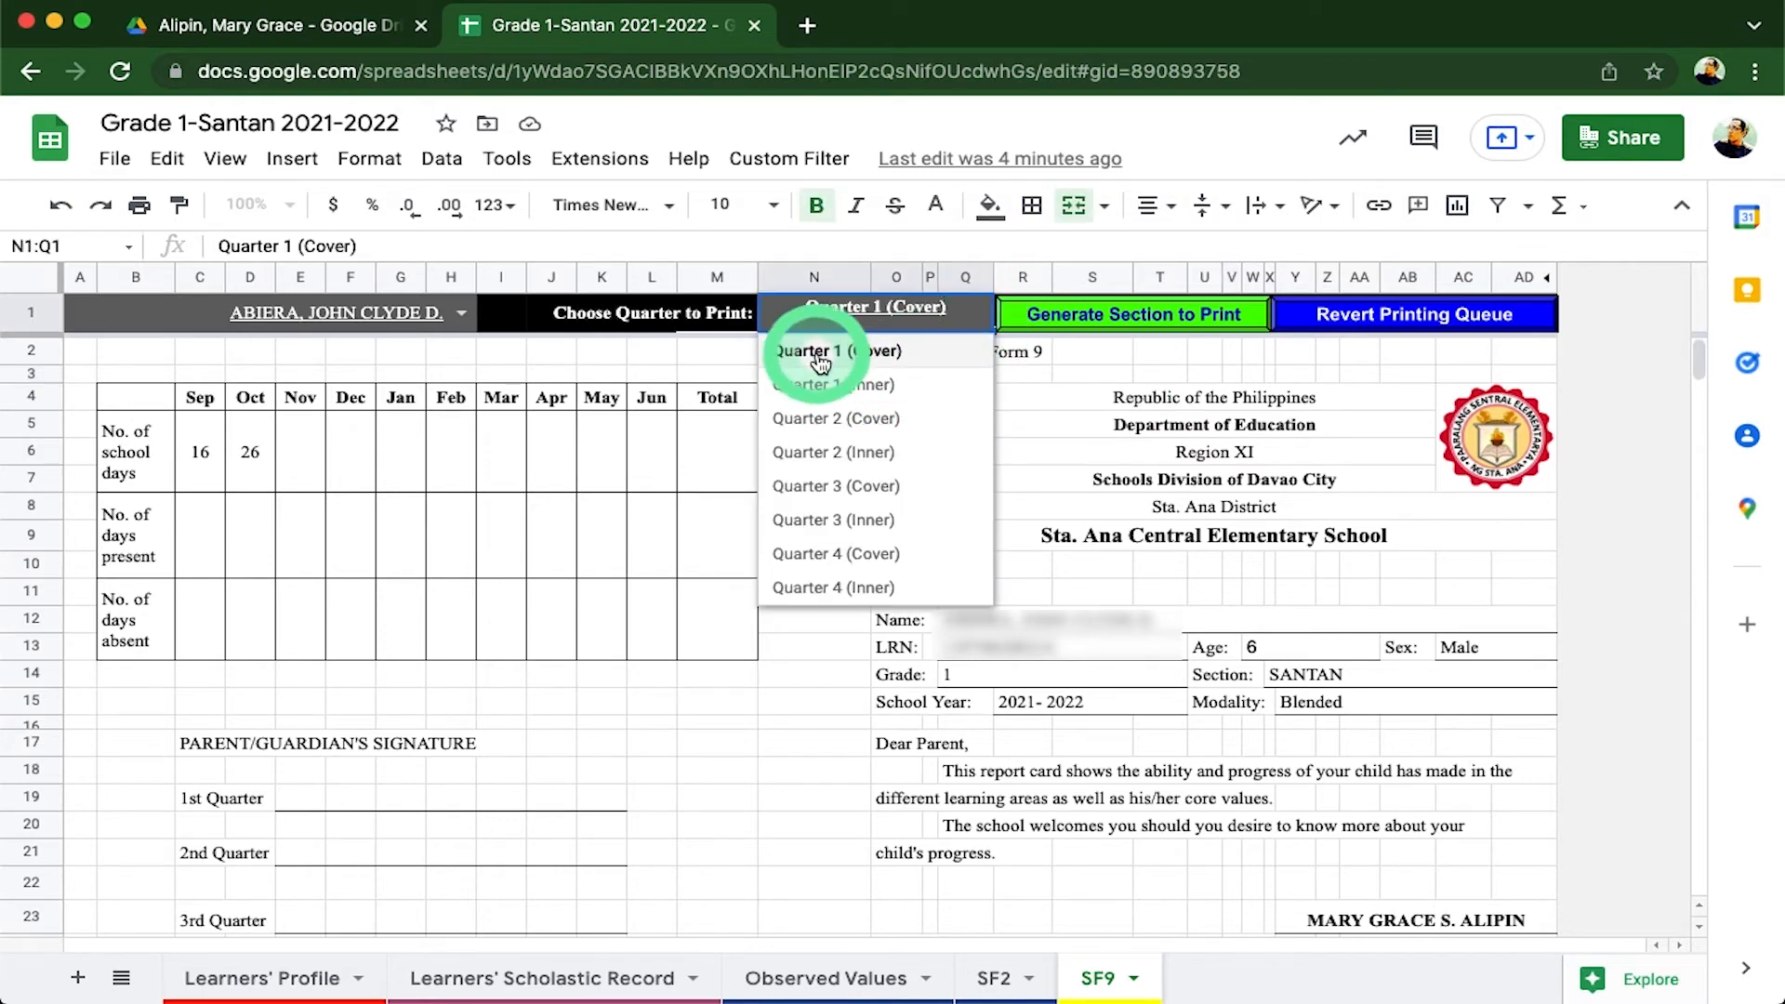
left_click(839, 352)
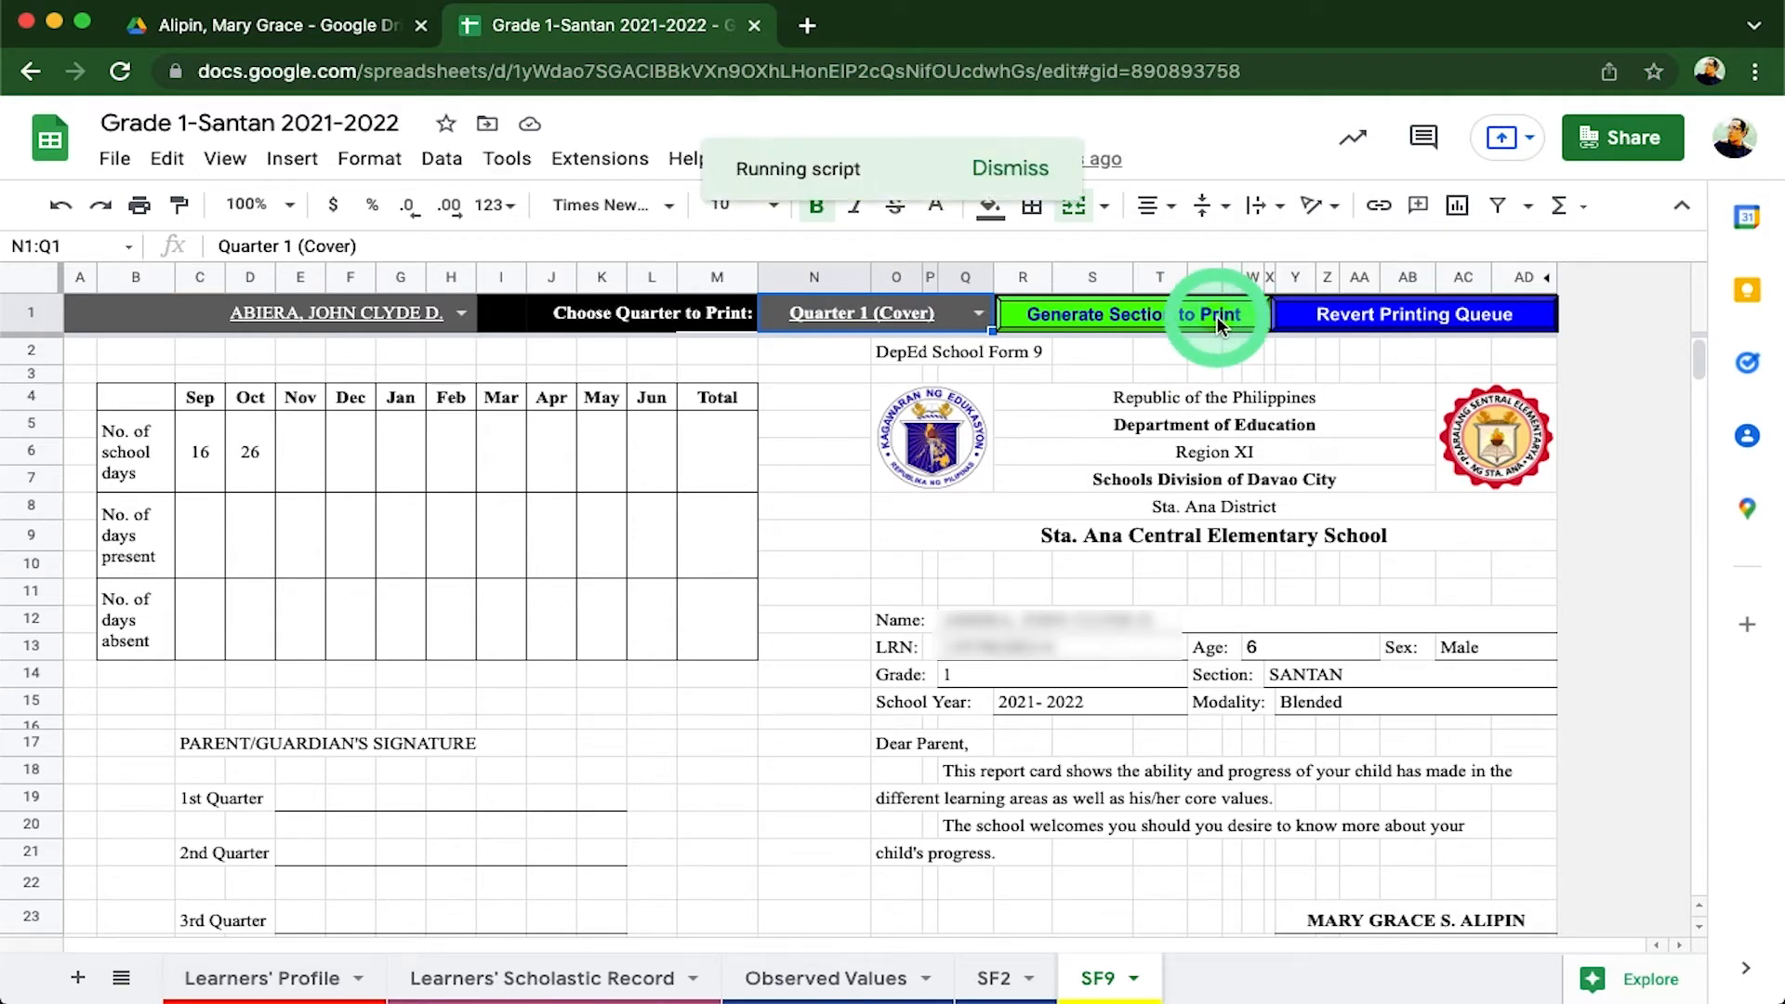
left_click(1213, 314)
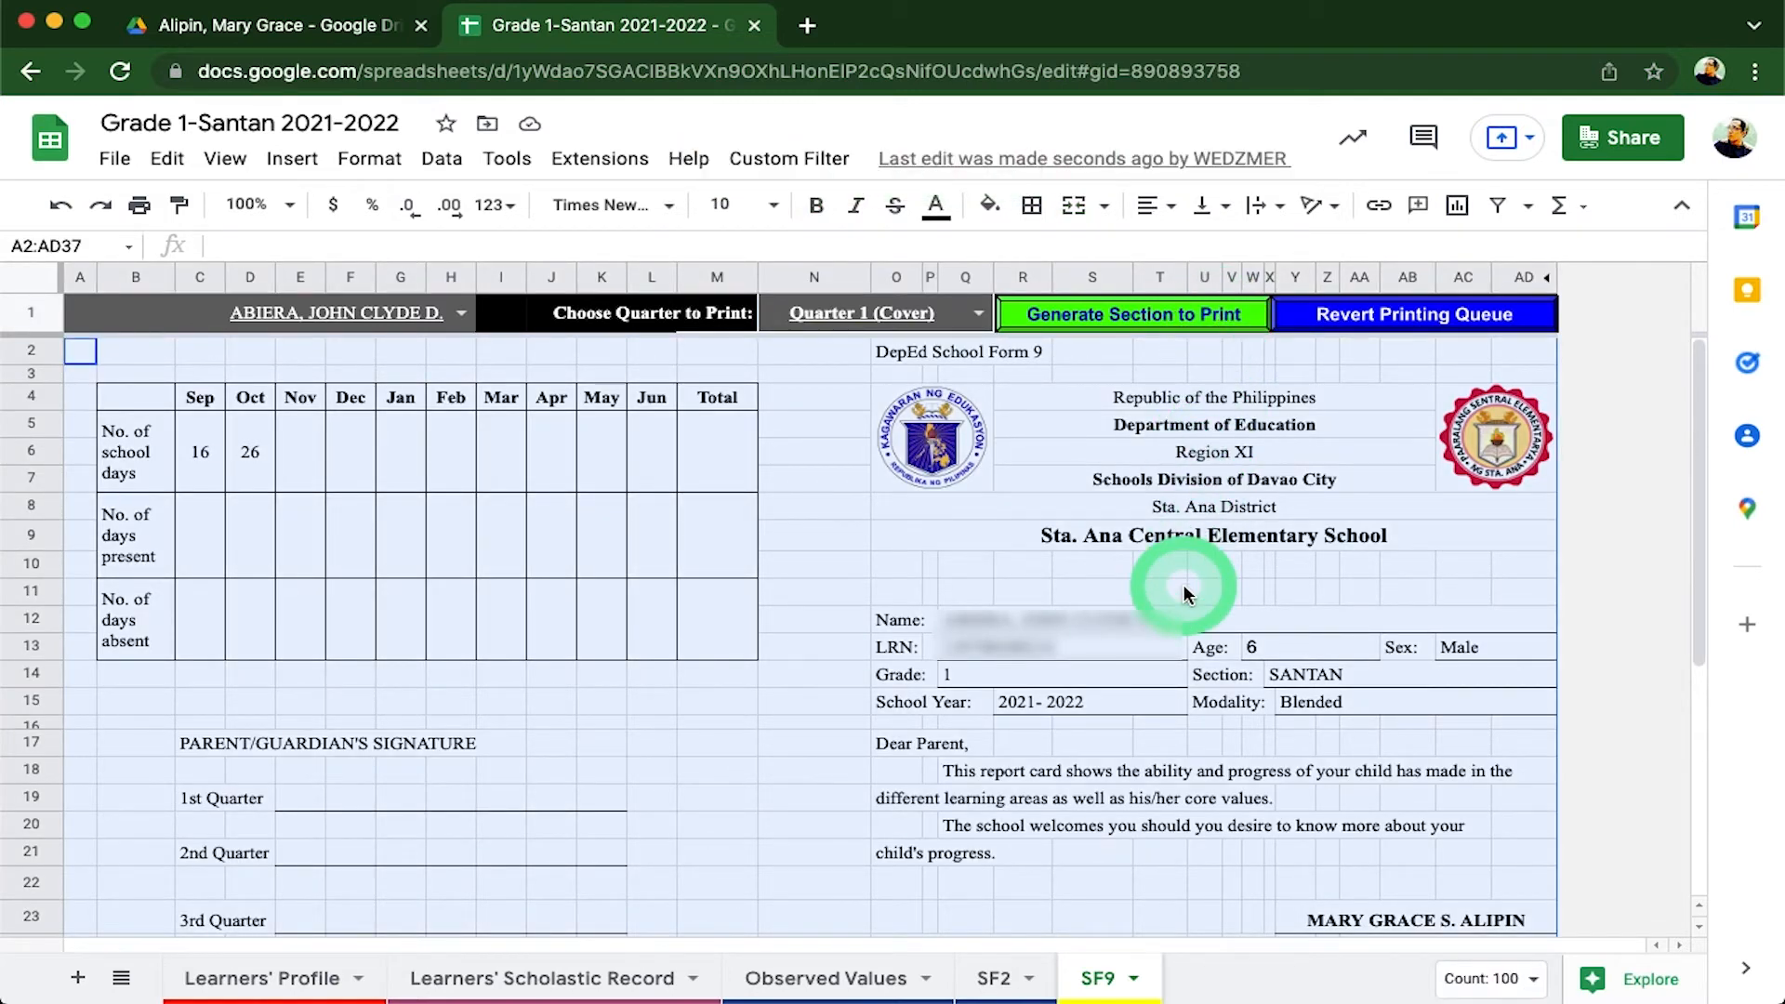
scroll("down", 3)
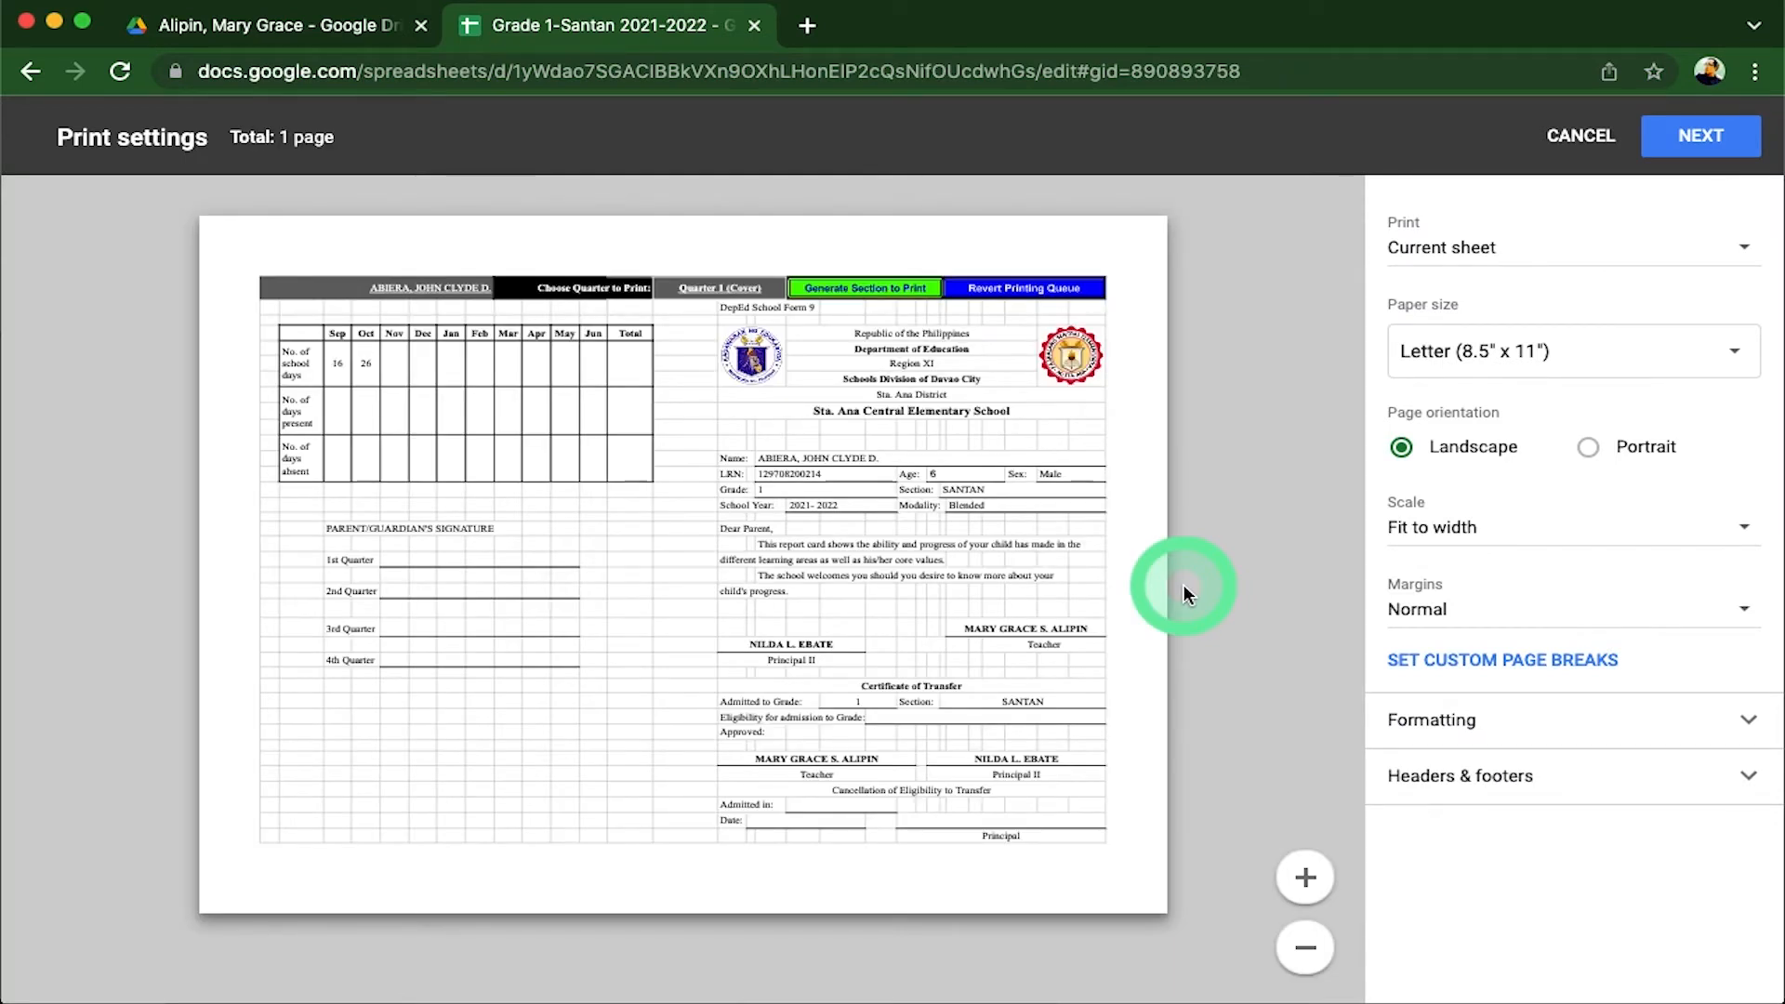
mouse_move(1529, 410)
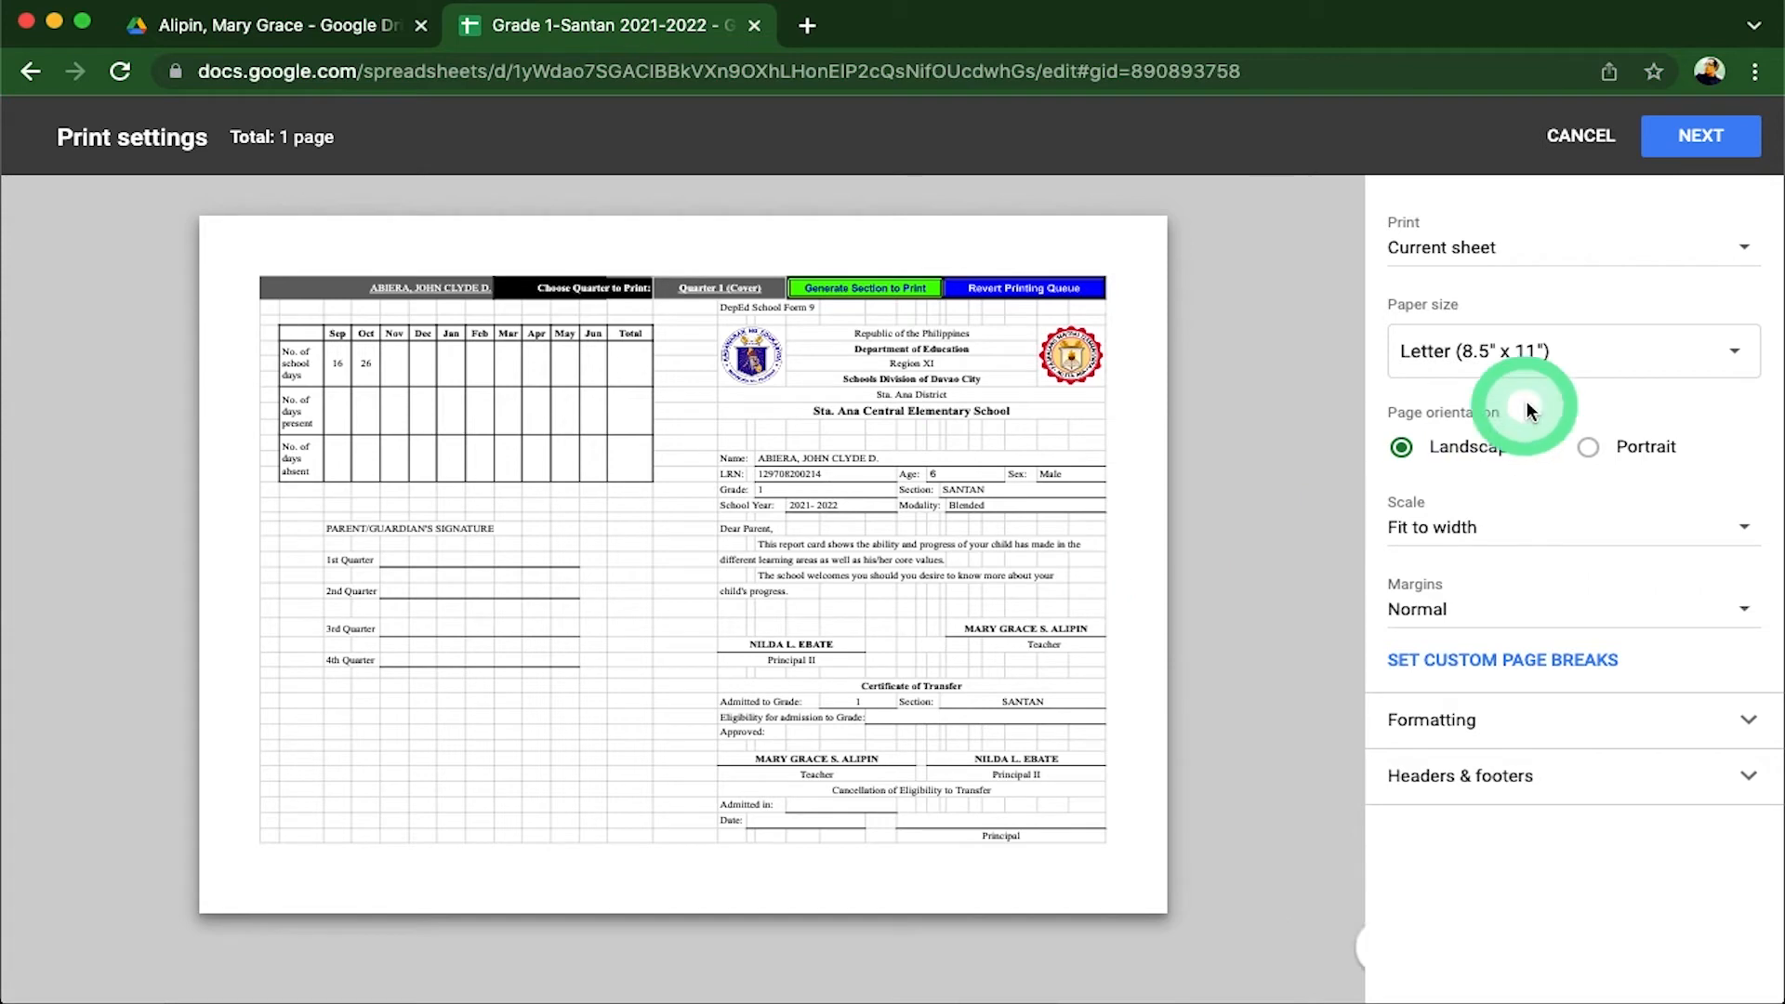
left_click(1569, 351)
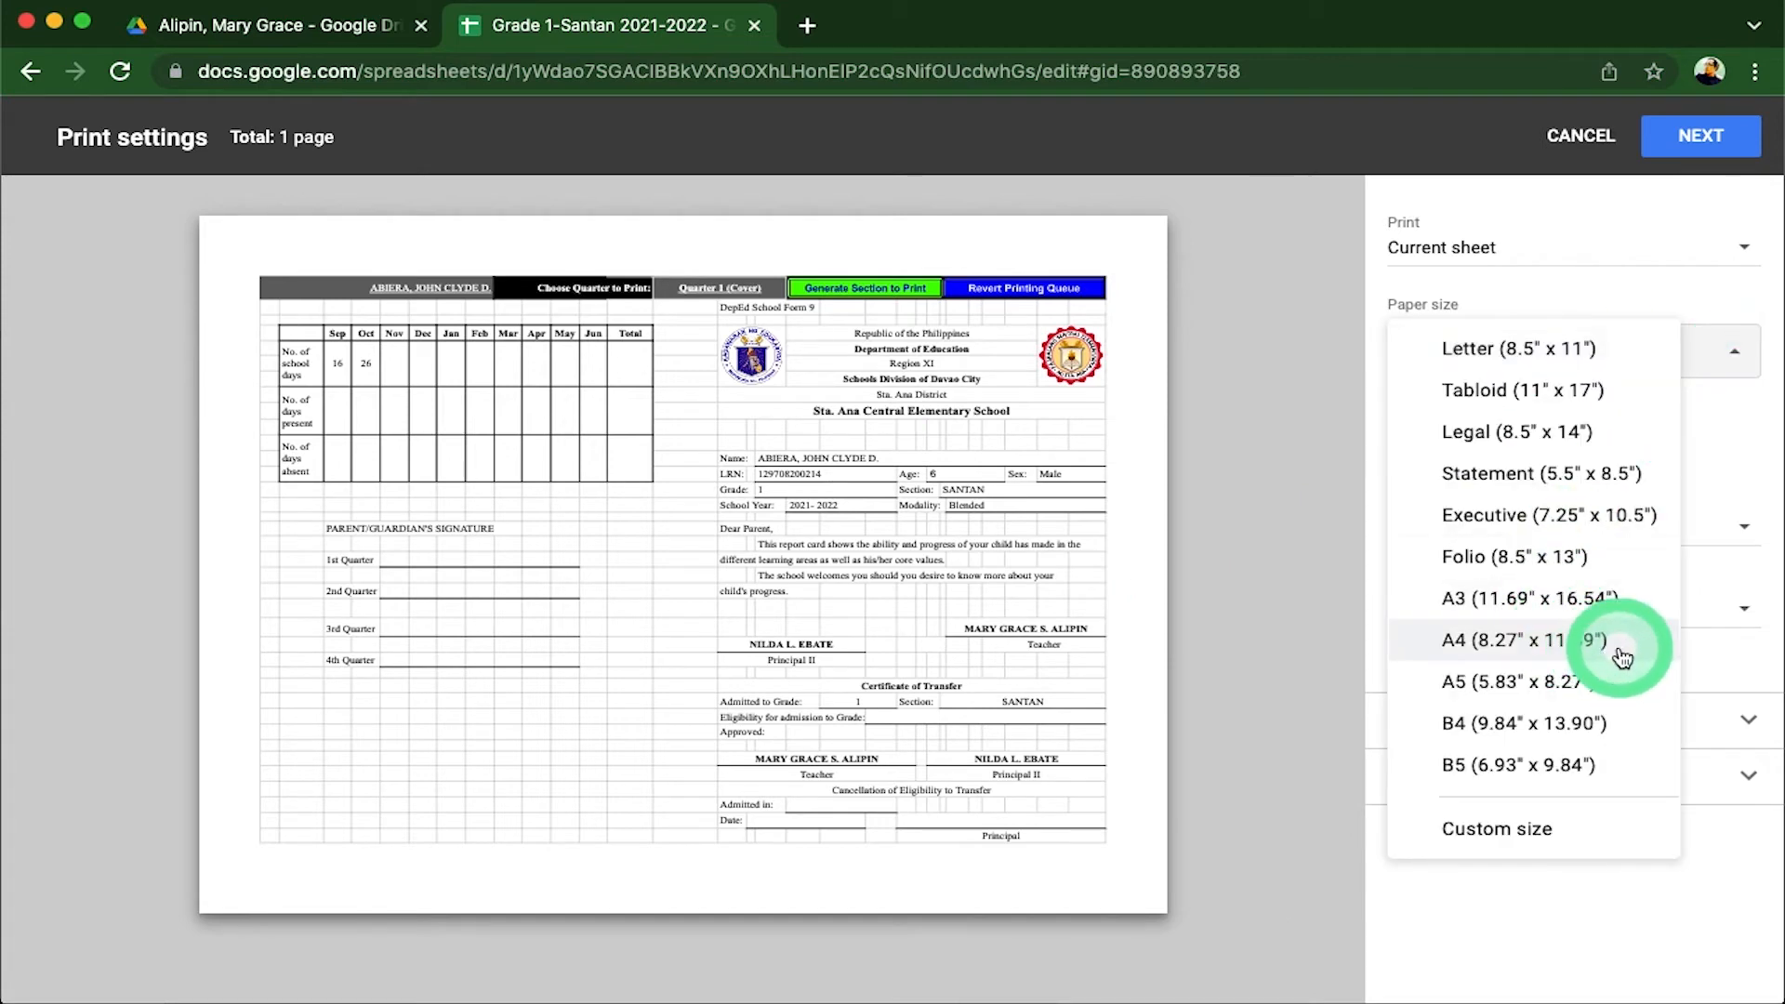
left_click(1510, 637)
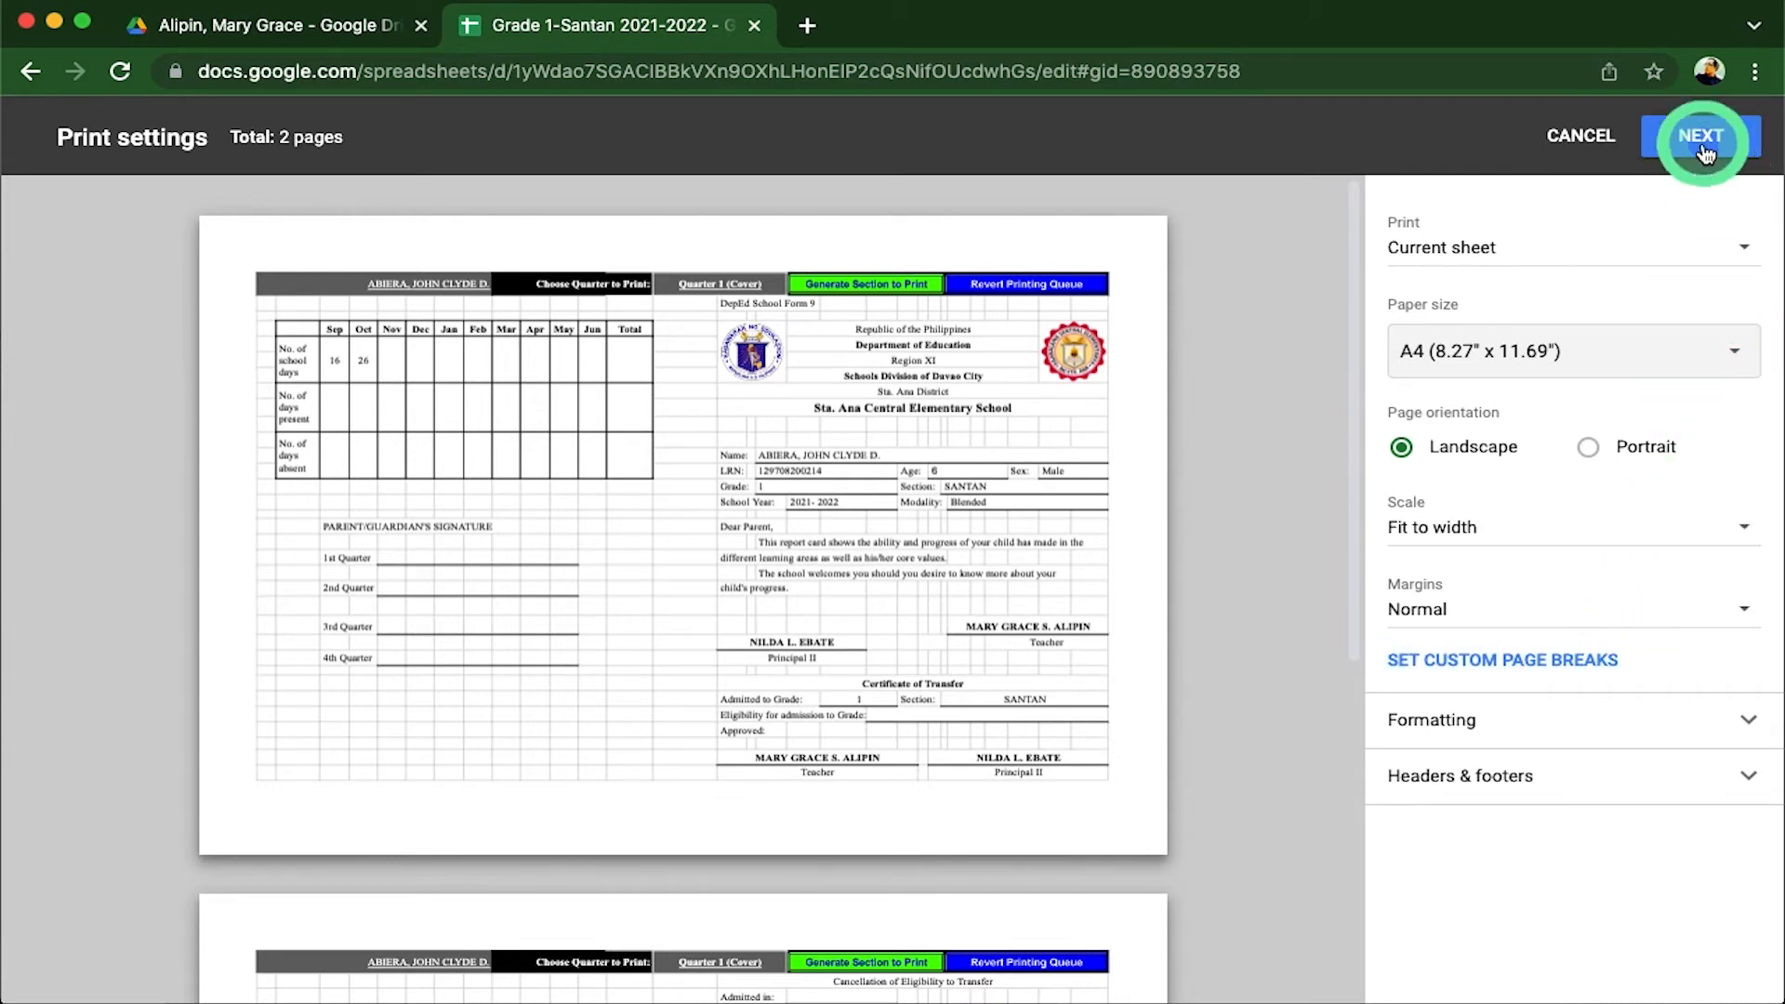
left_click(1701, 136)
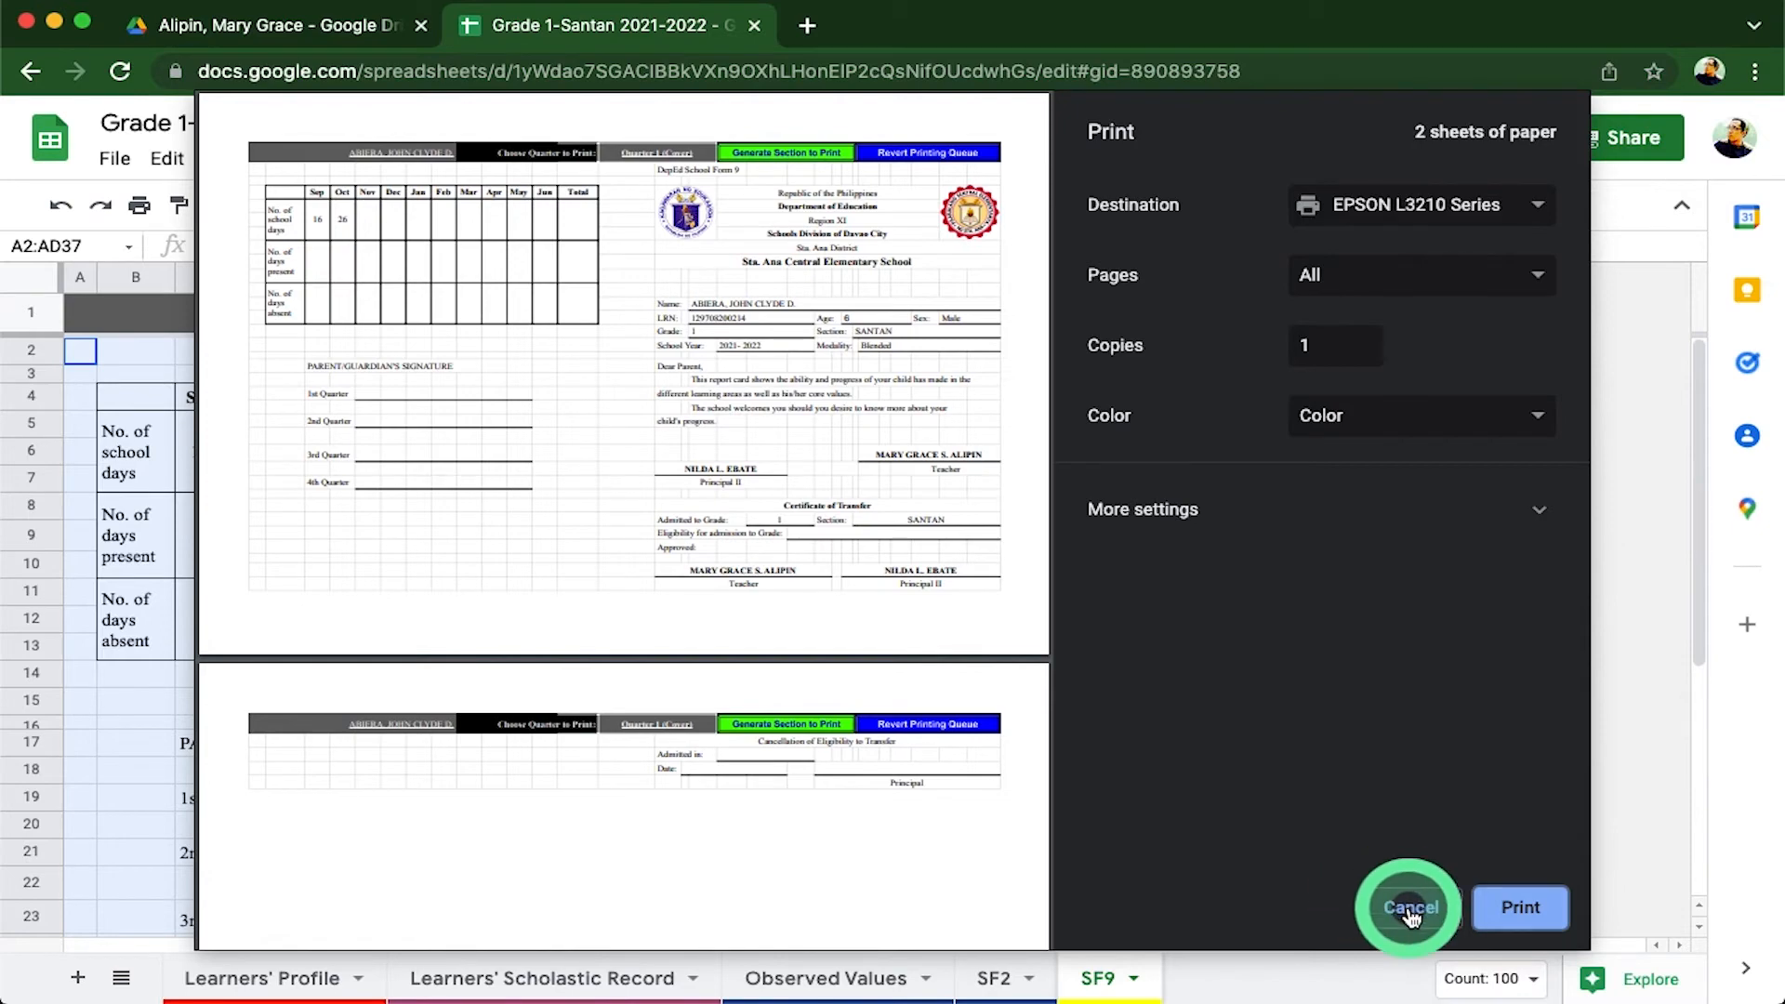
left_click(1407, 907)
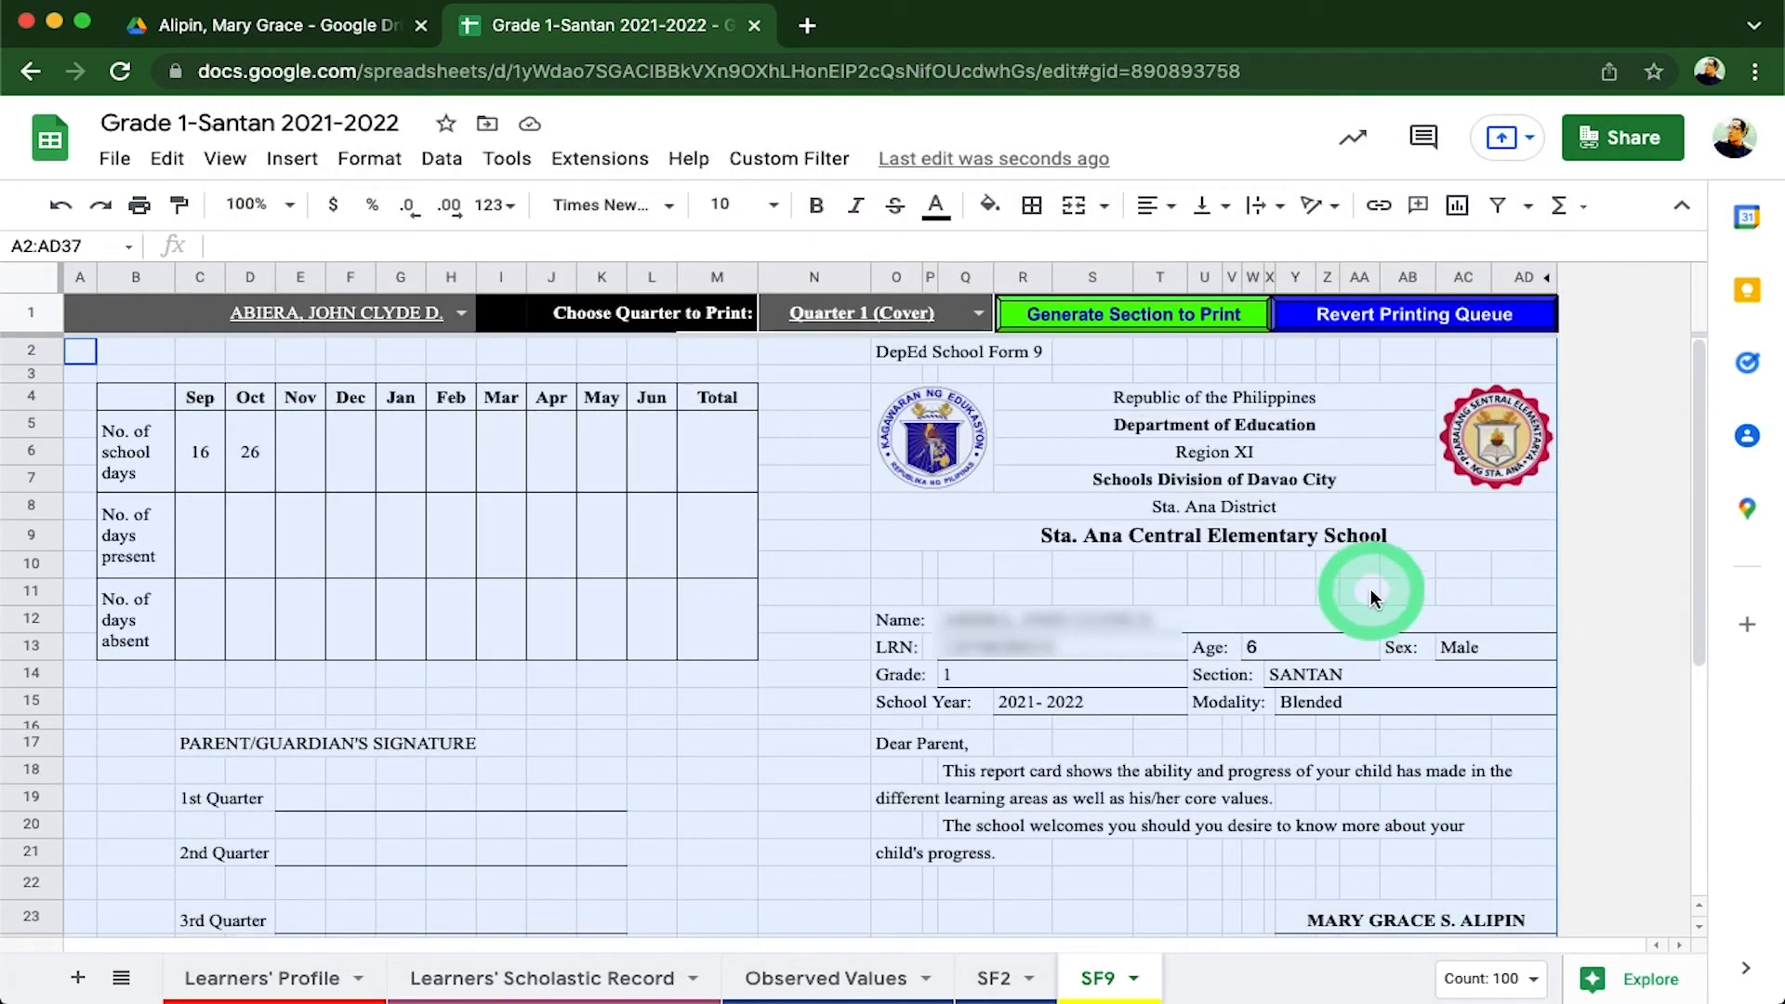
- Open the SACES Permanent Record Database spreadsheet from the School Form 10 Drive folder
left_click(1371, 589)
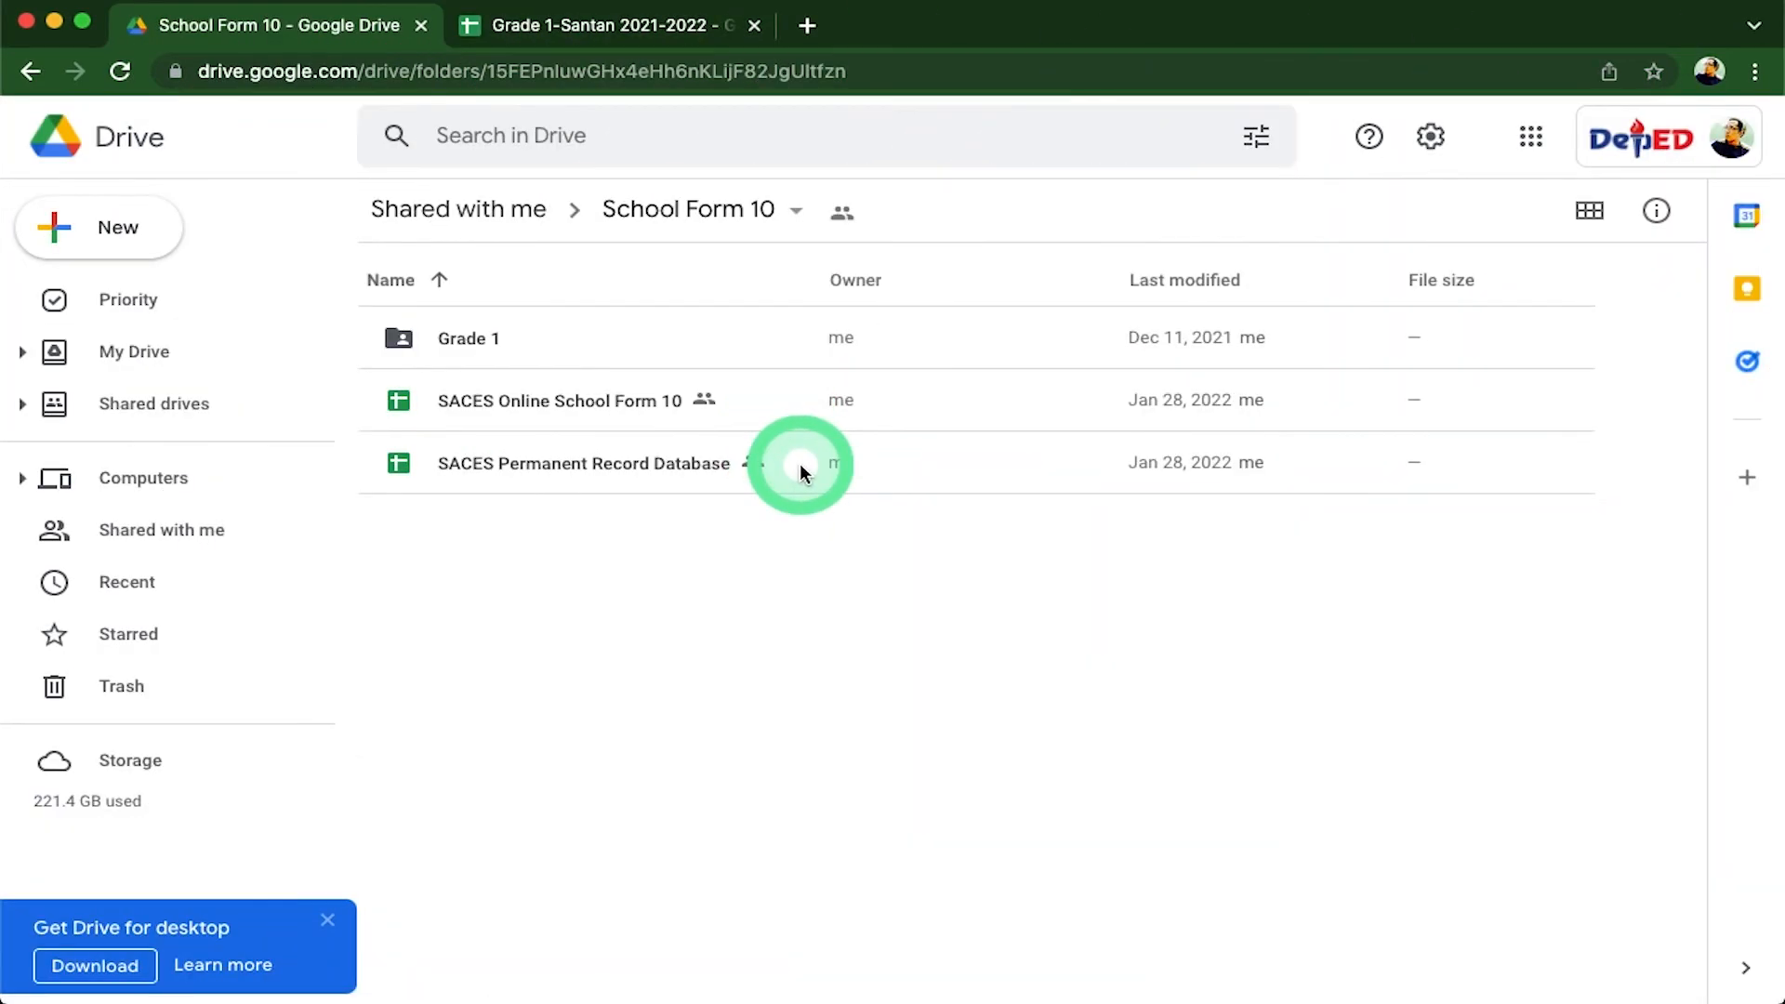
double_click(582, 463)
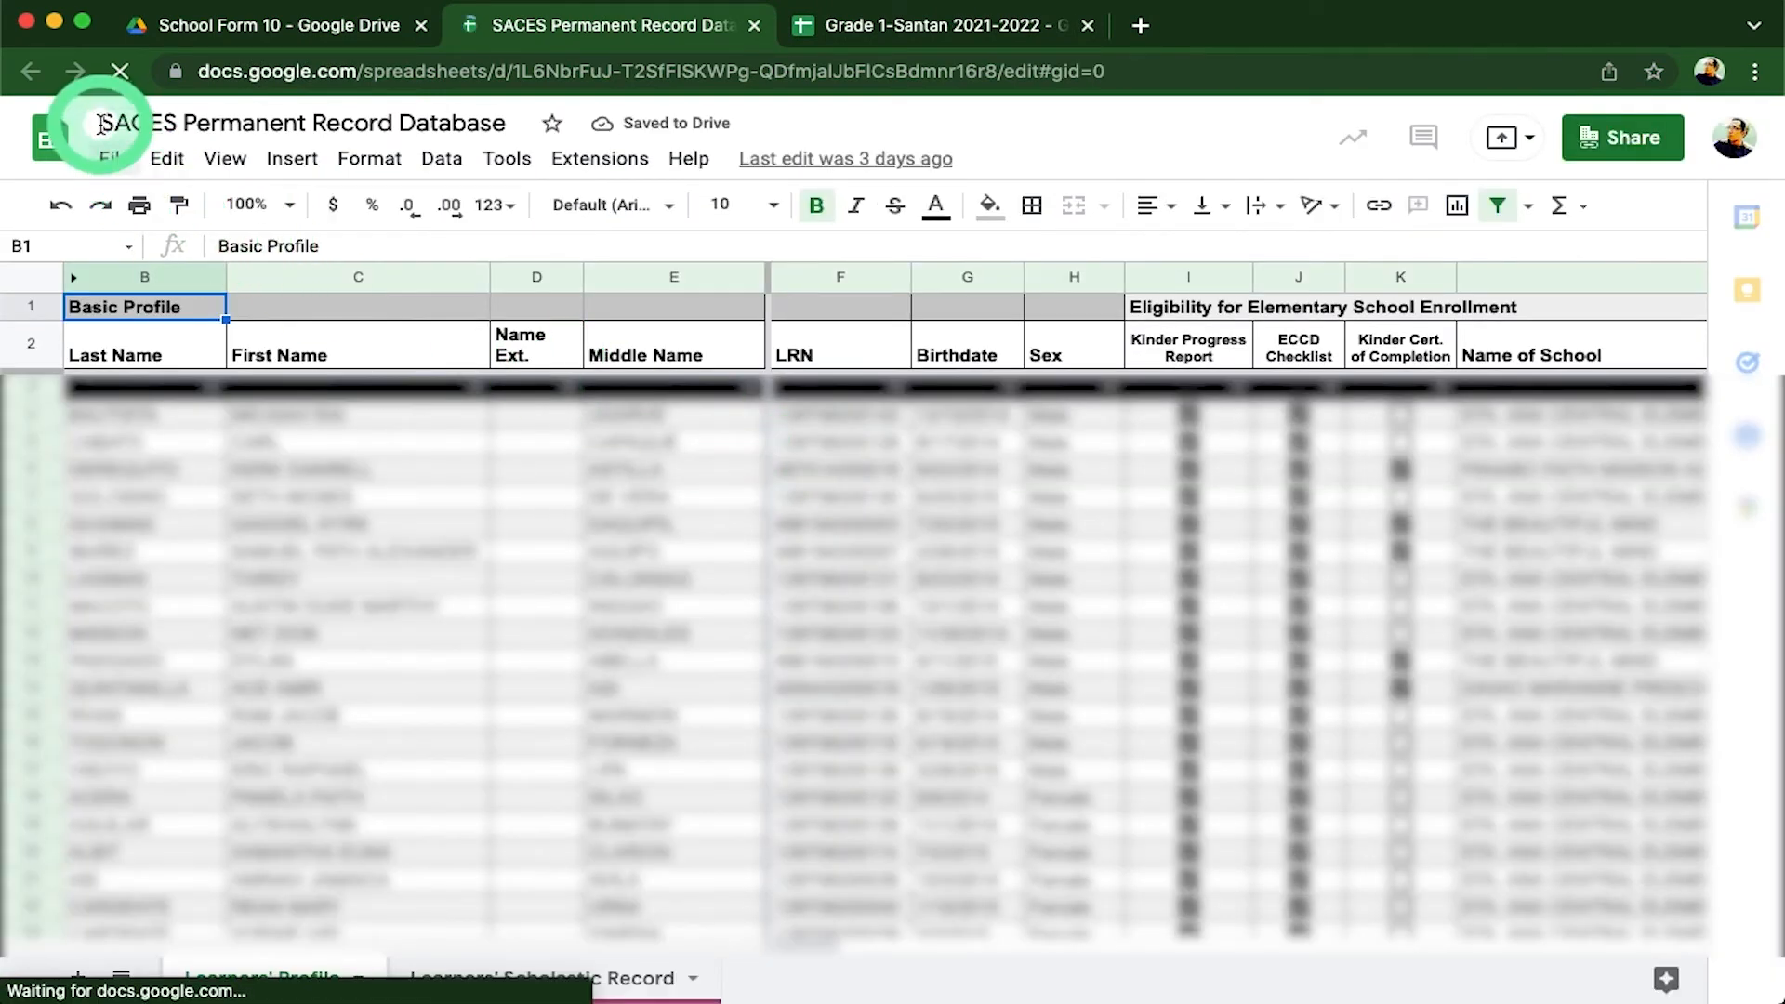
left_click(304, 122)
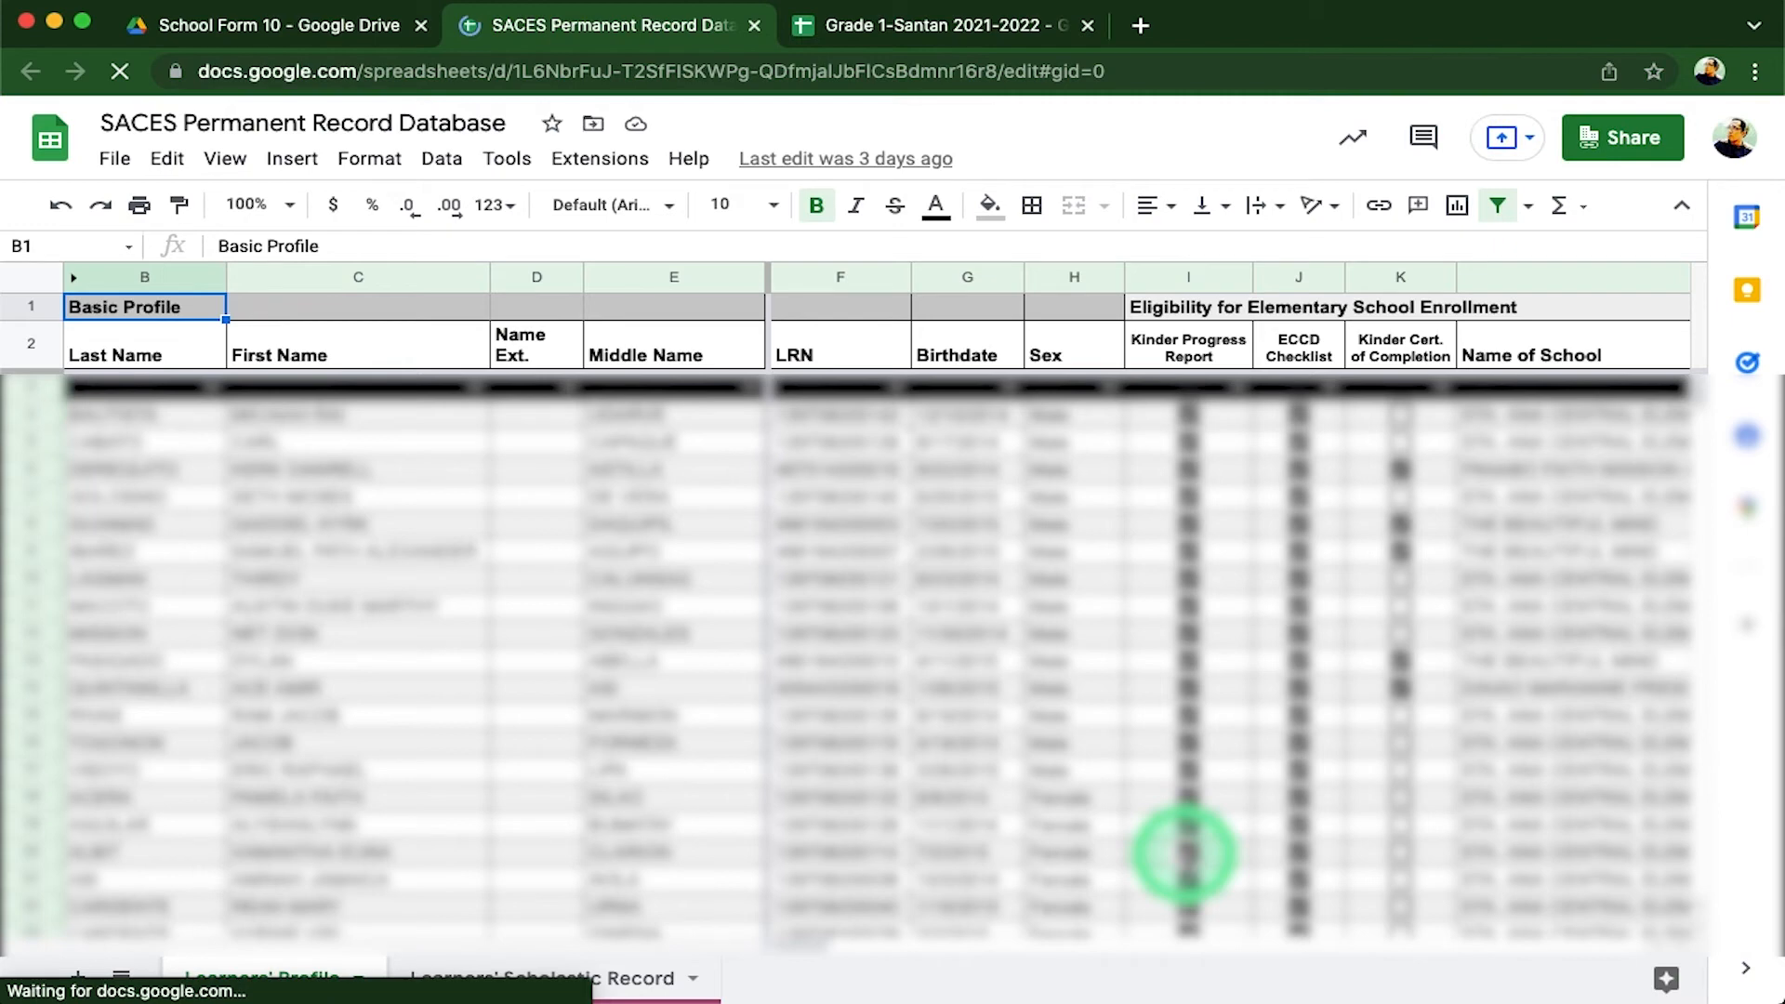
left_click(558, 980)
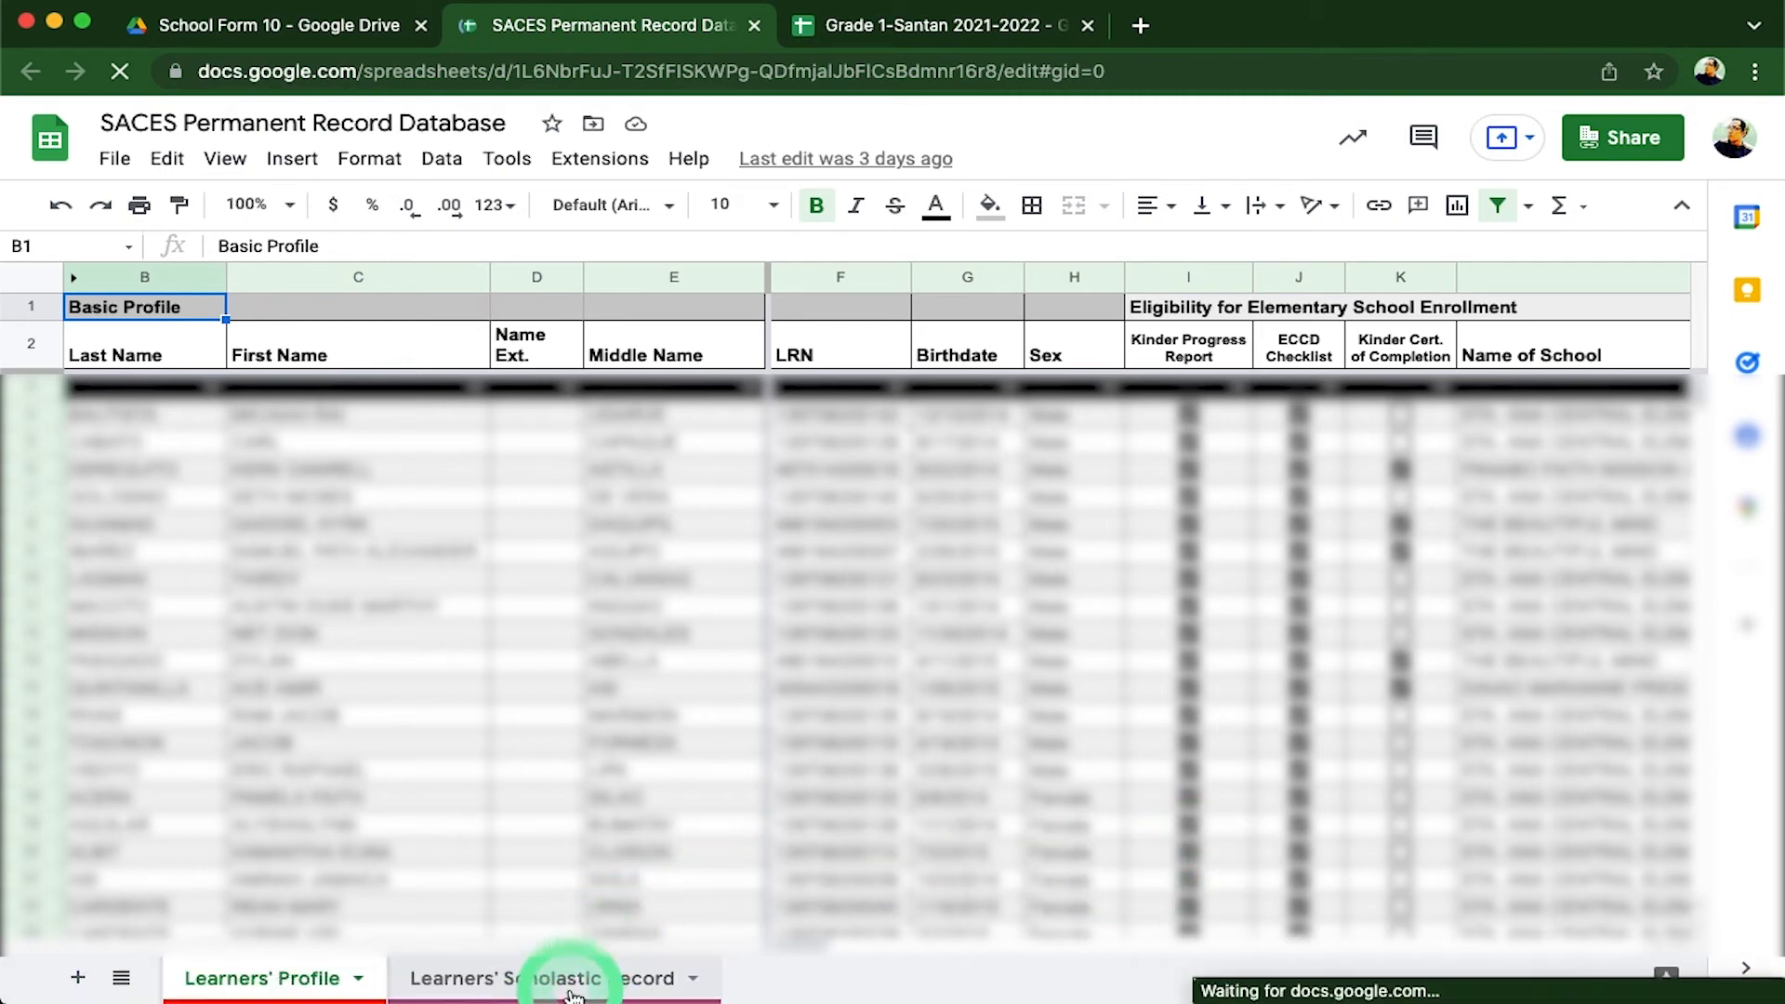
- View the Learners' Scholastic Record sheet scrolled right through the school history boxes to Box 8
left_click(575, 980)
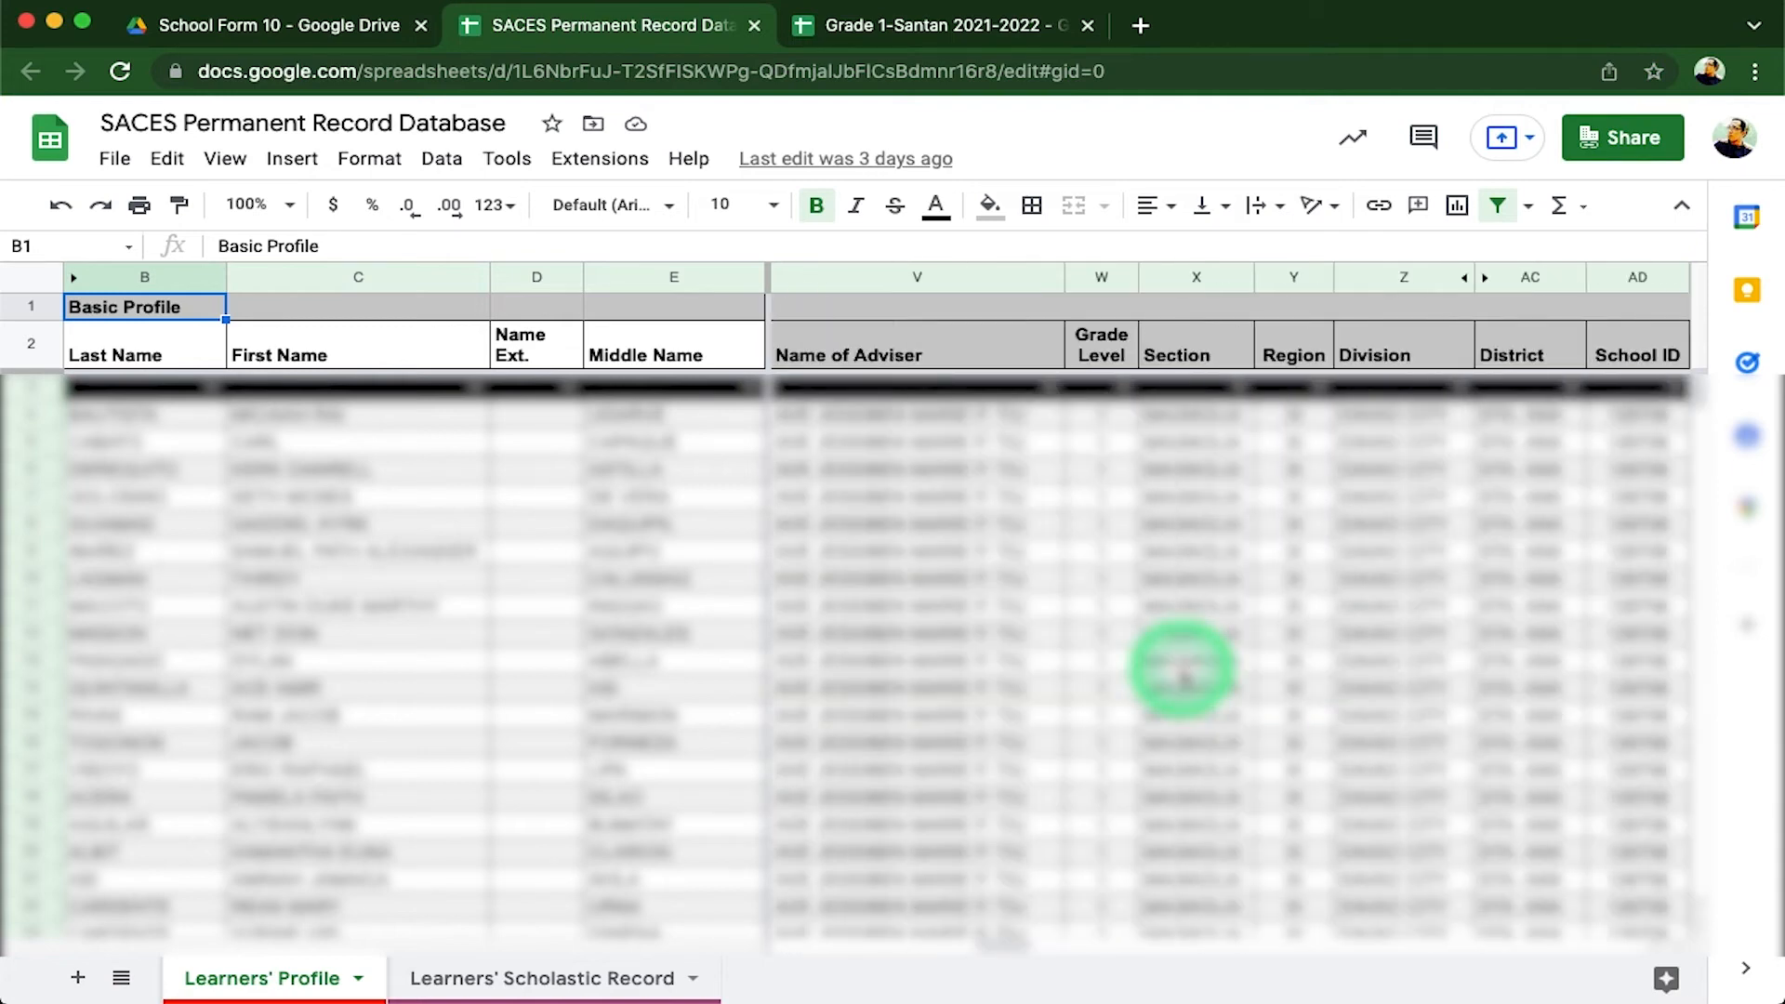
scroll("right", 3)
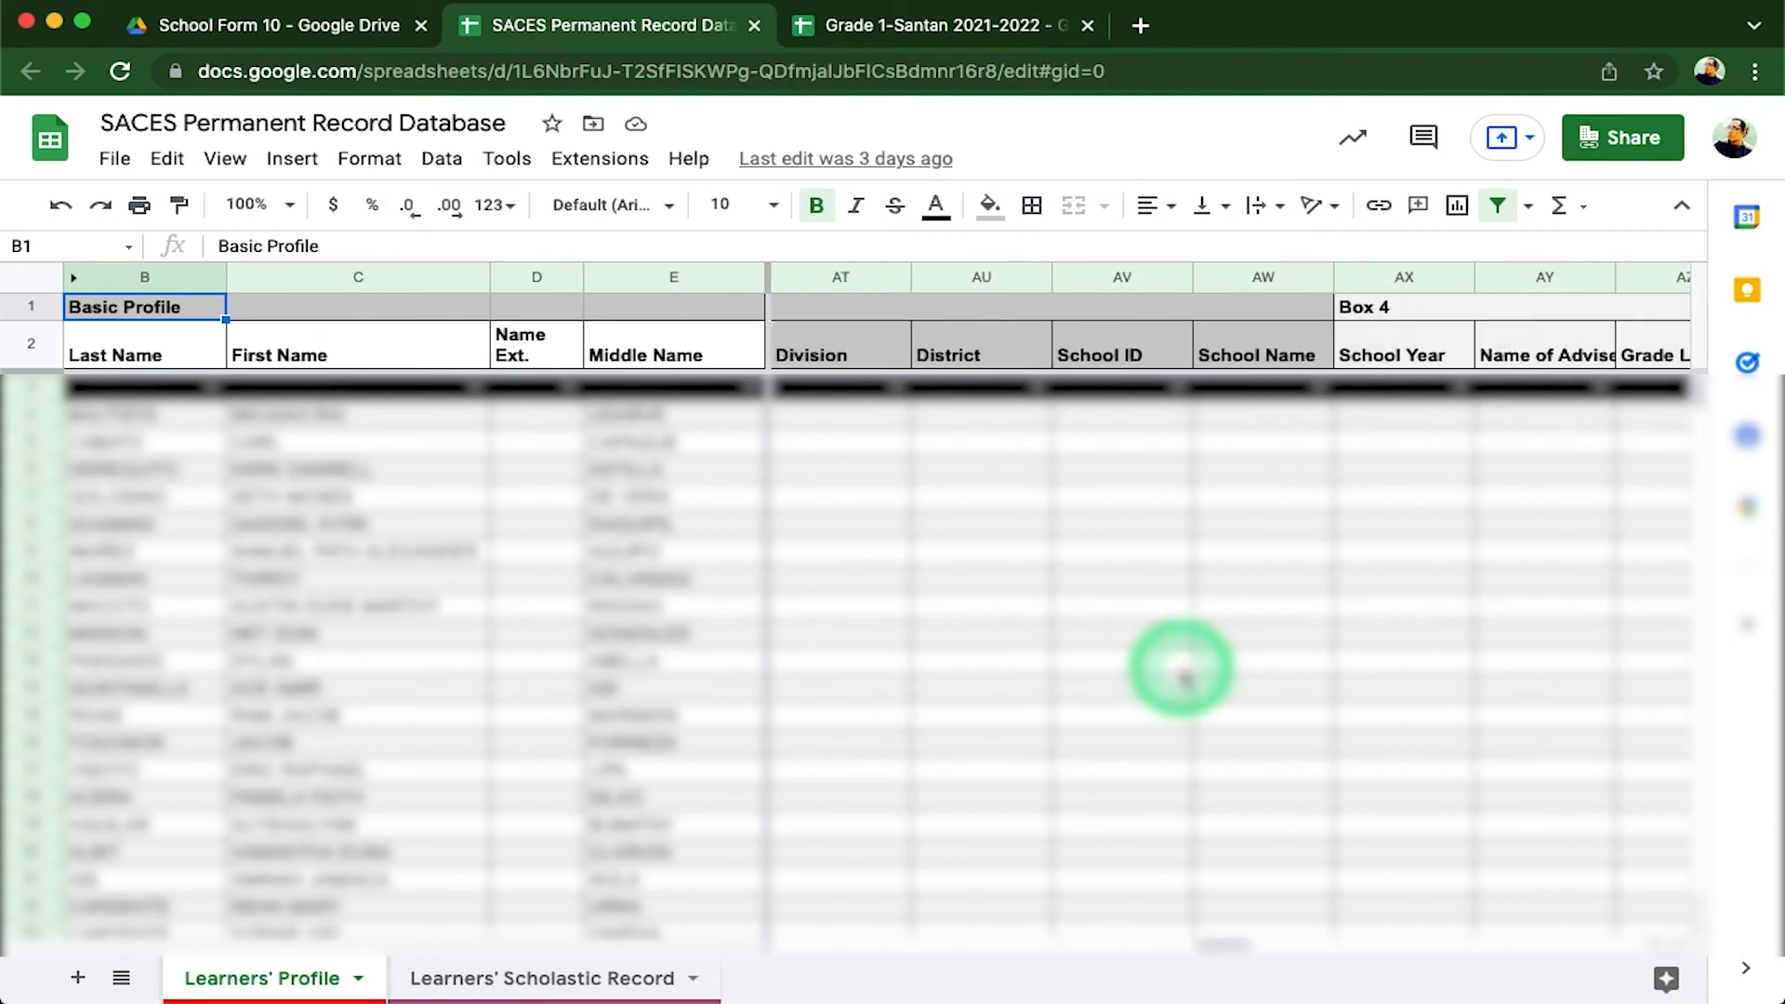
scroll("right", 3)
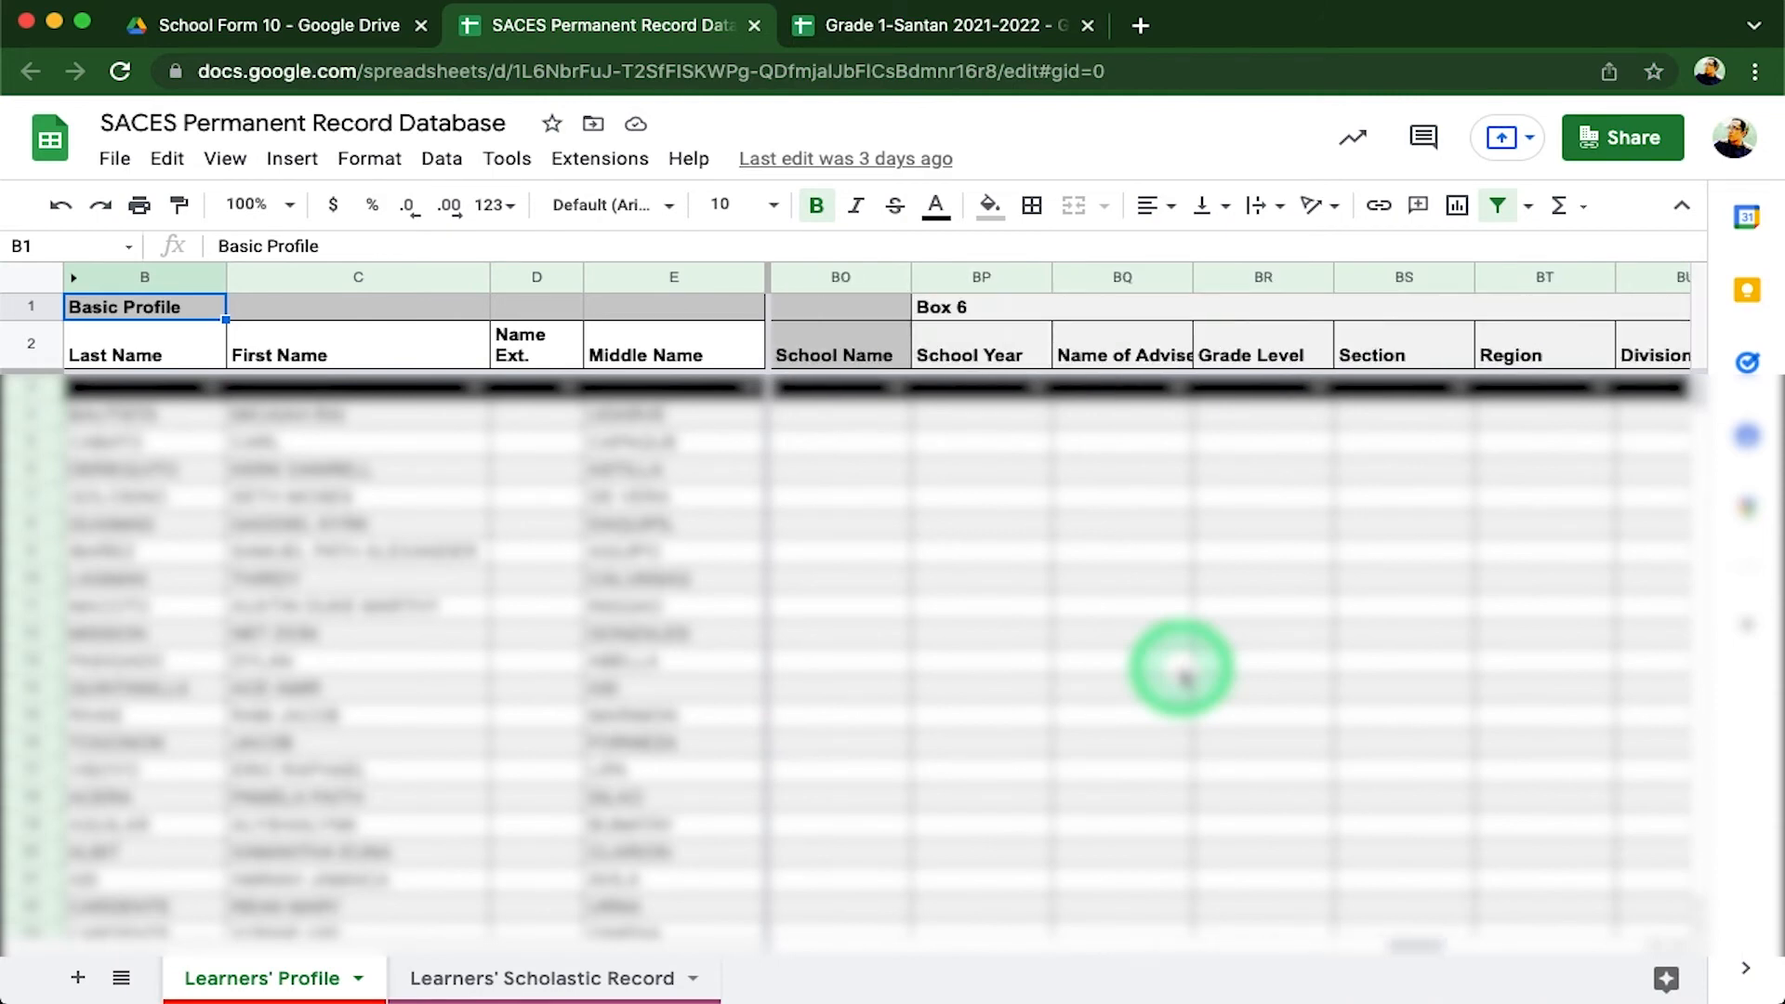
scroll("right", 3)
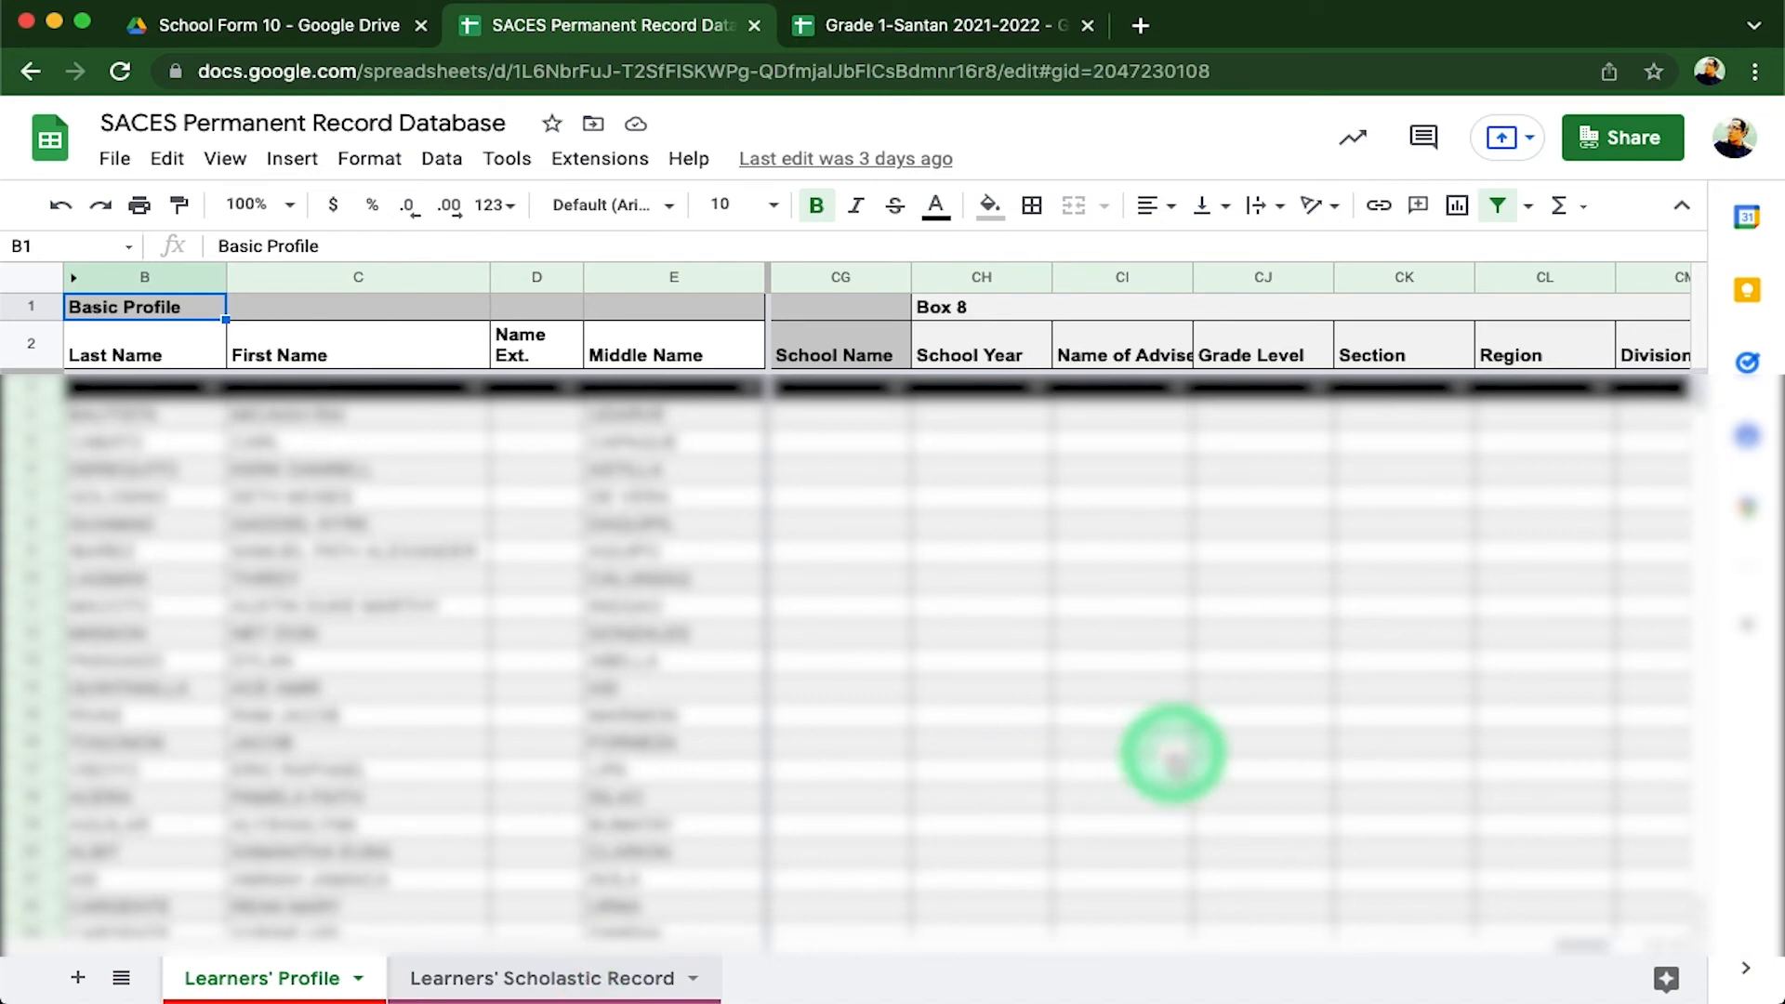
left_click(541, 978)
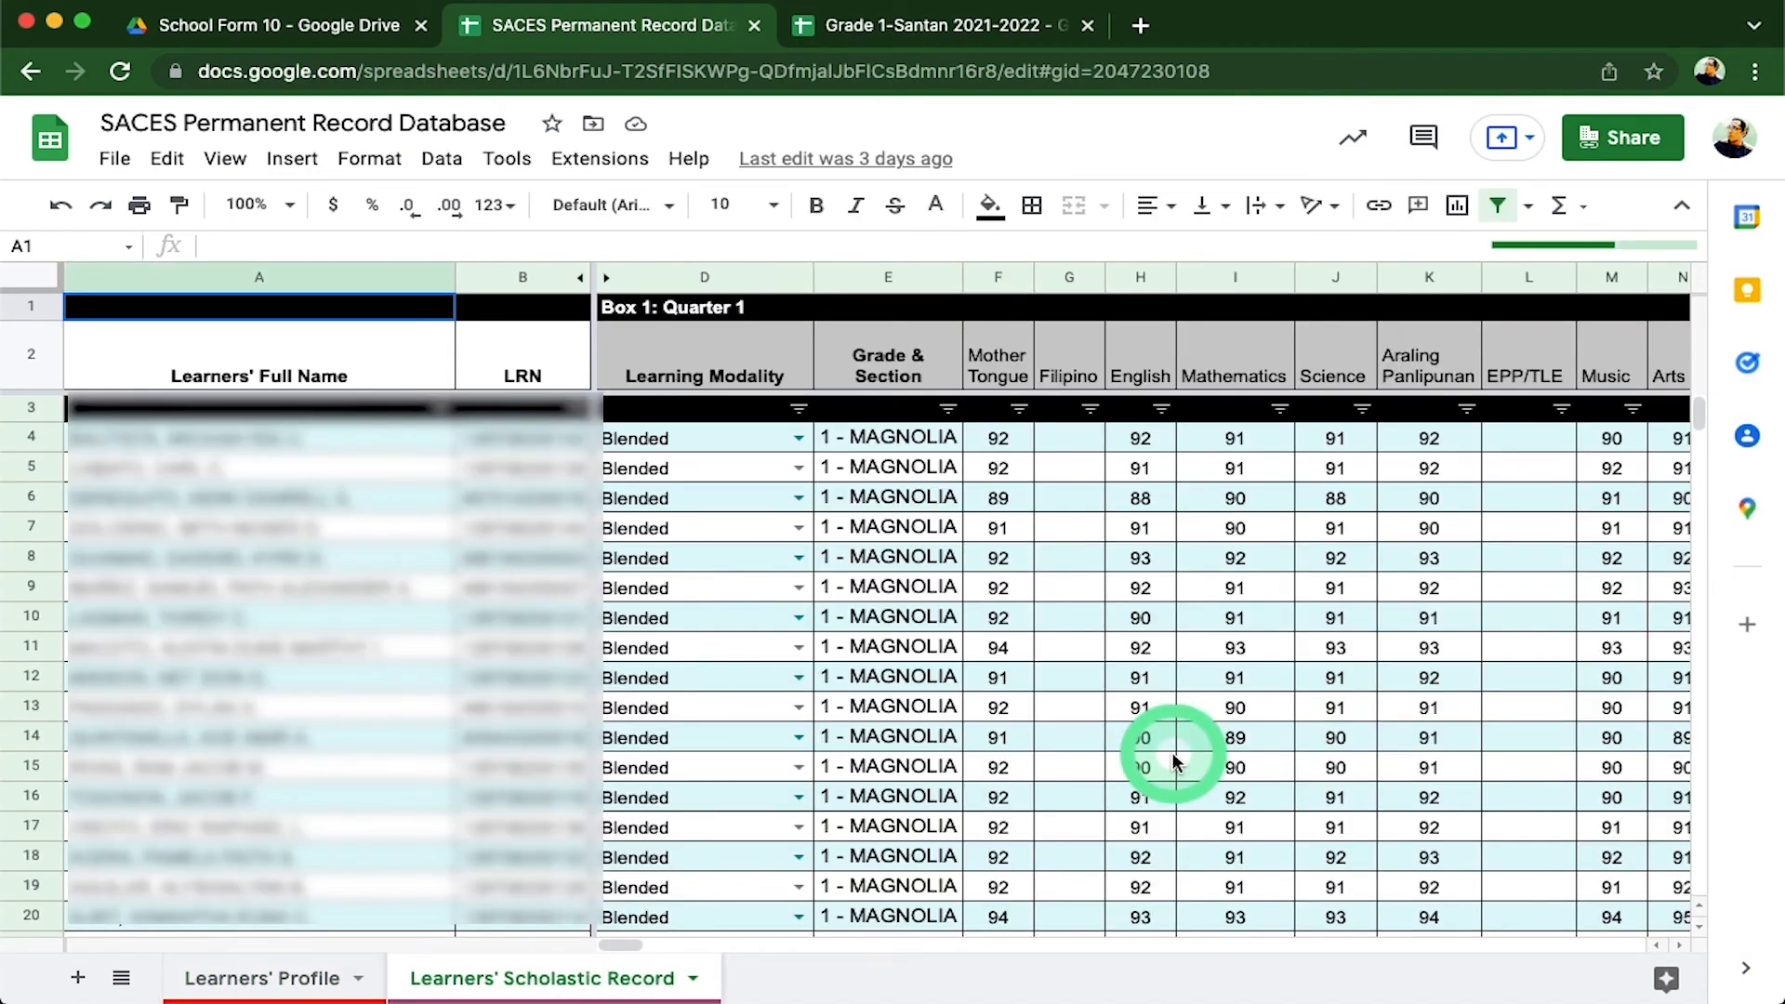
scroll("right", 3)
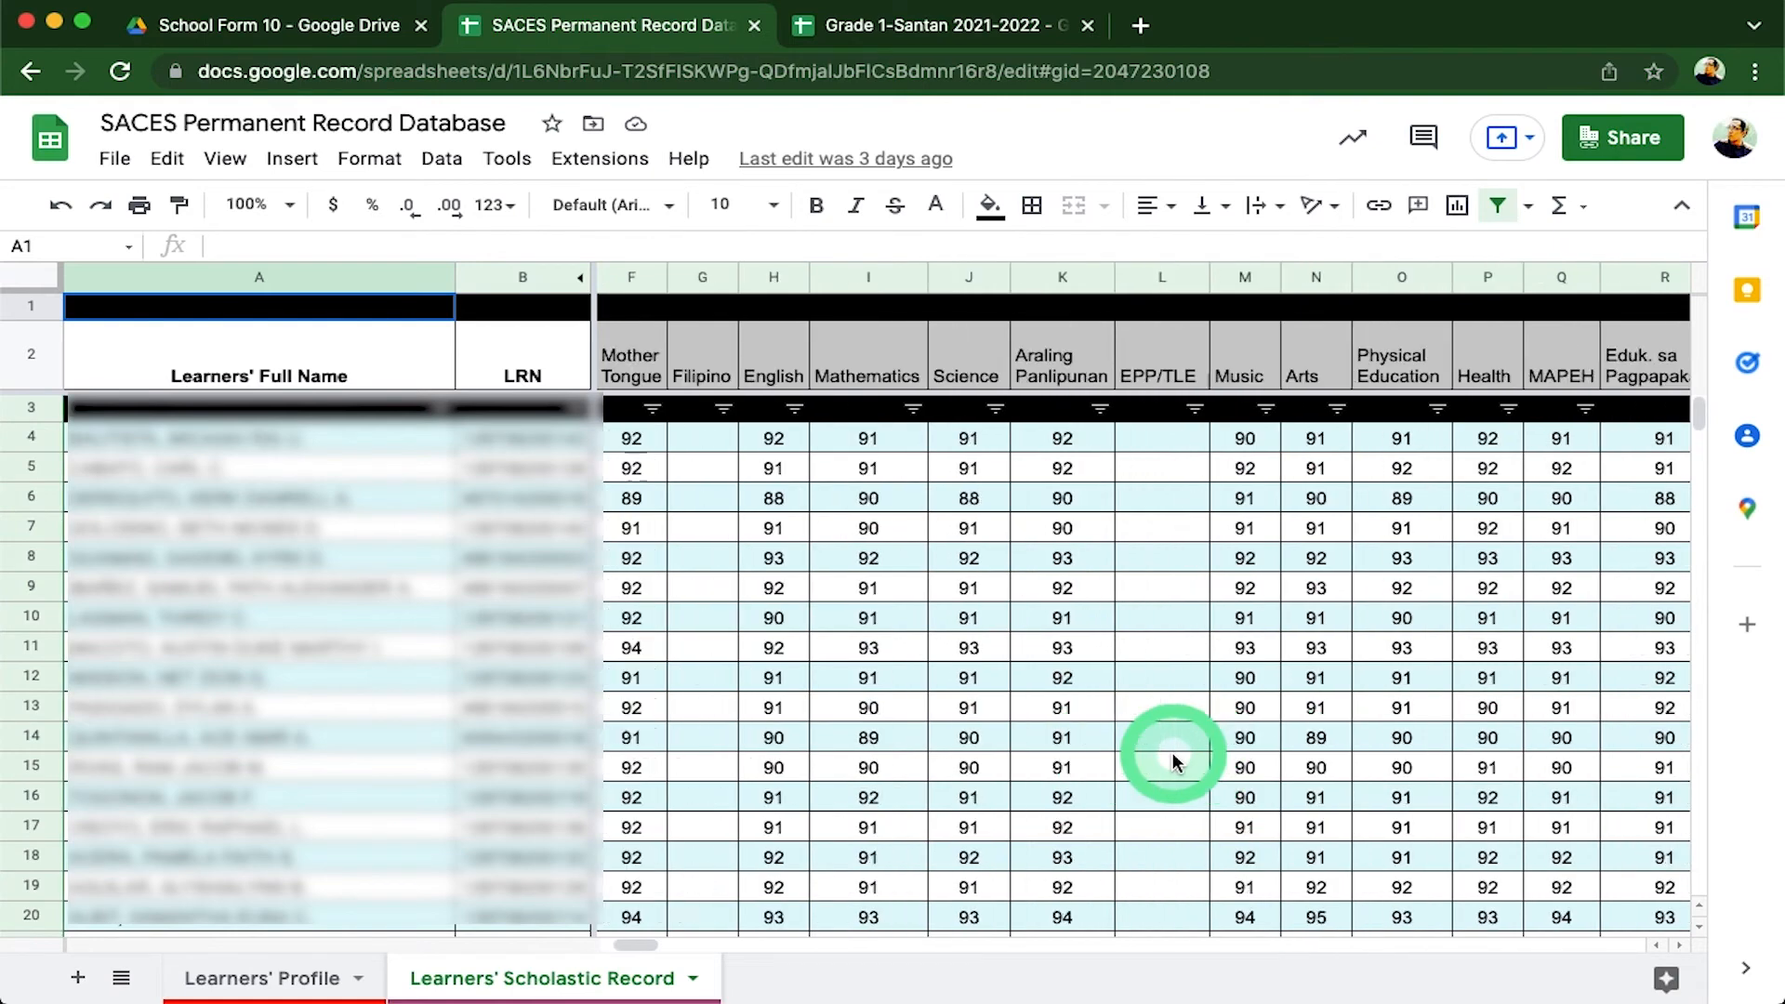
scroll("right", 3)
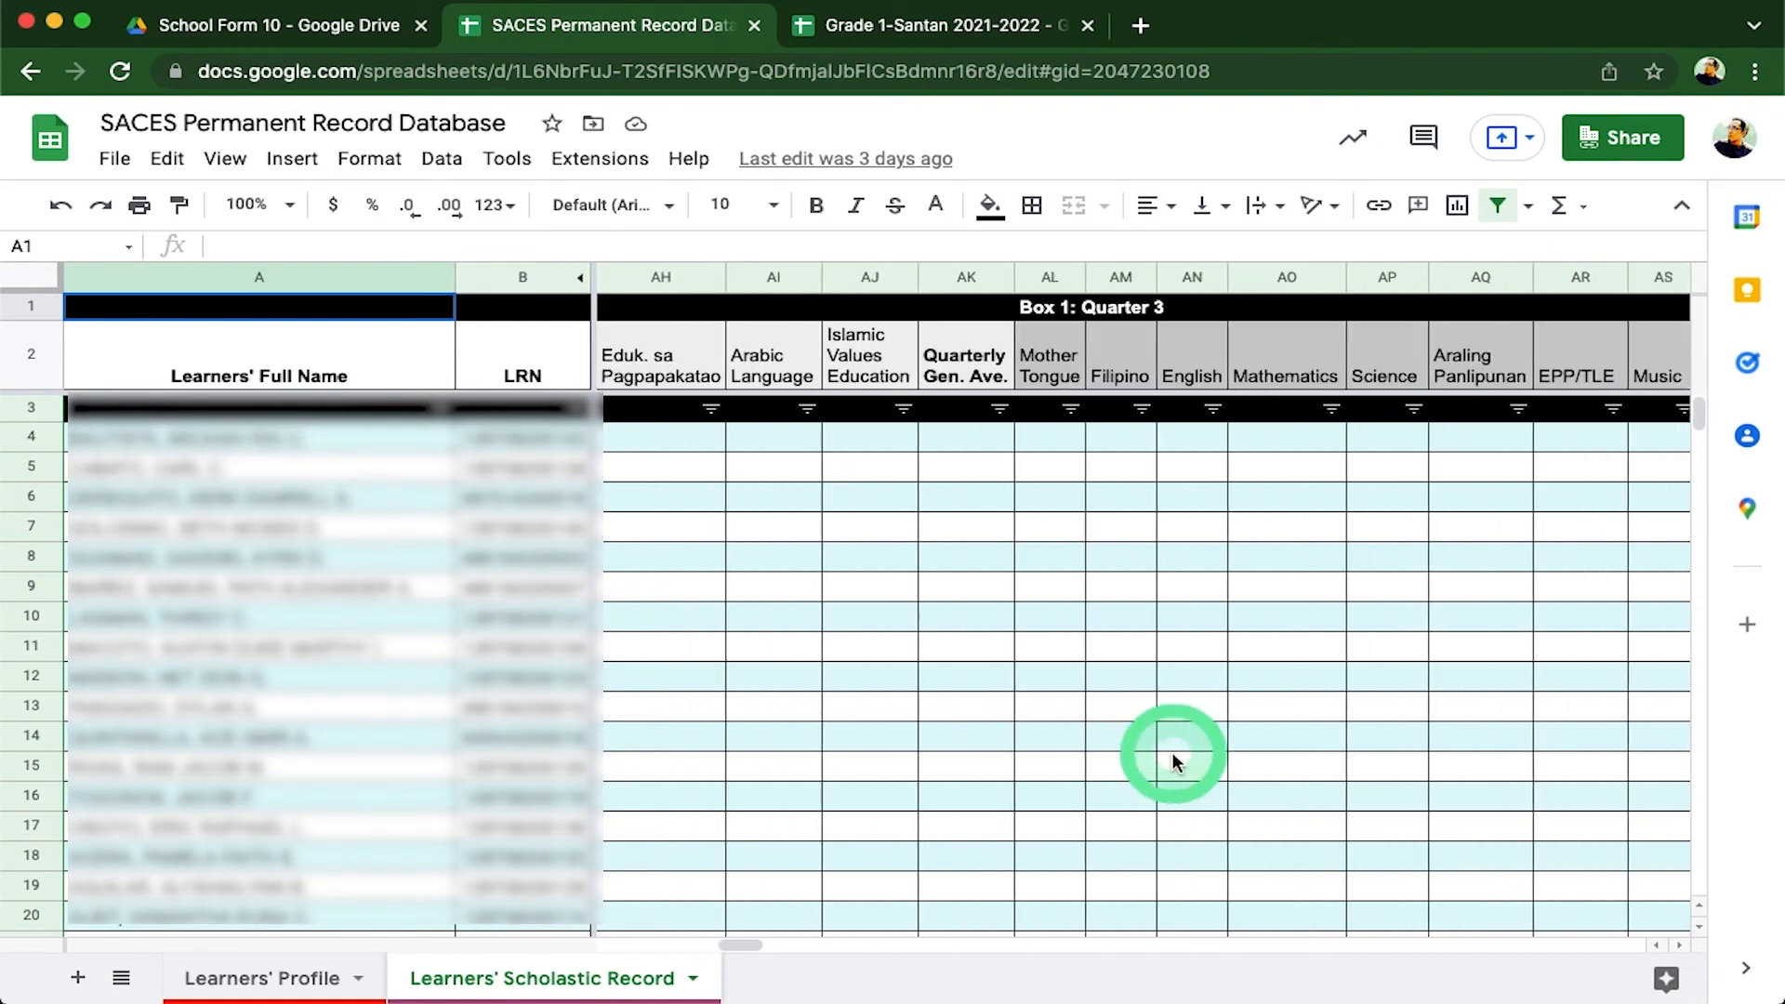
scroll("left", 3)
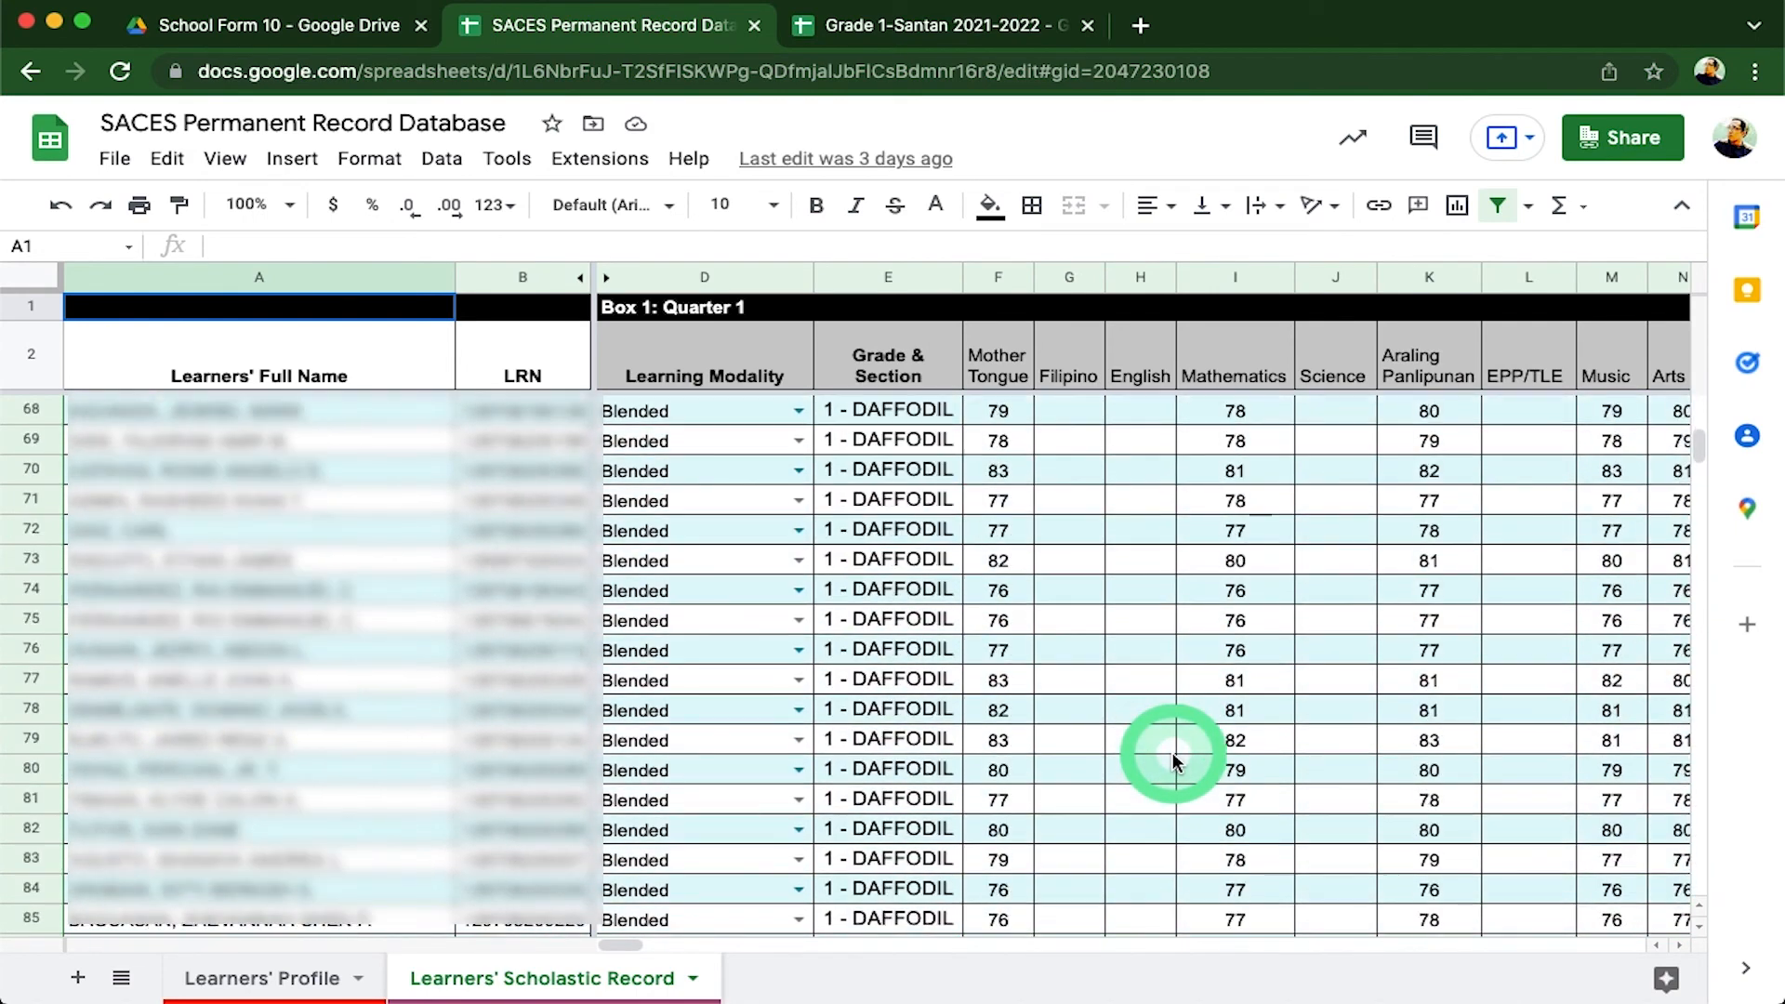
scroll("down", 3)
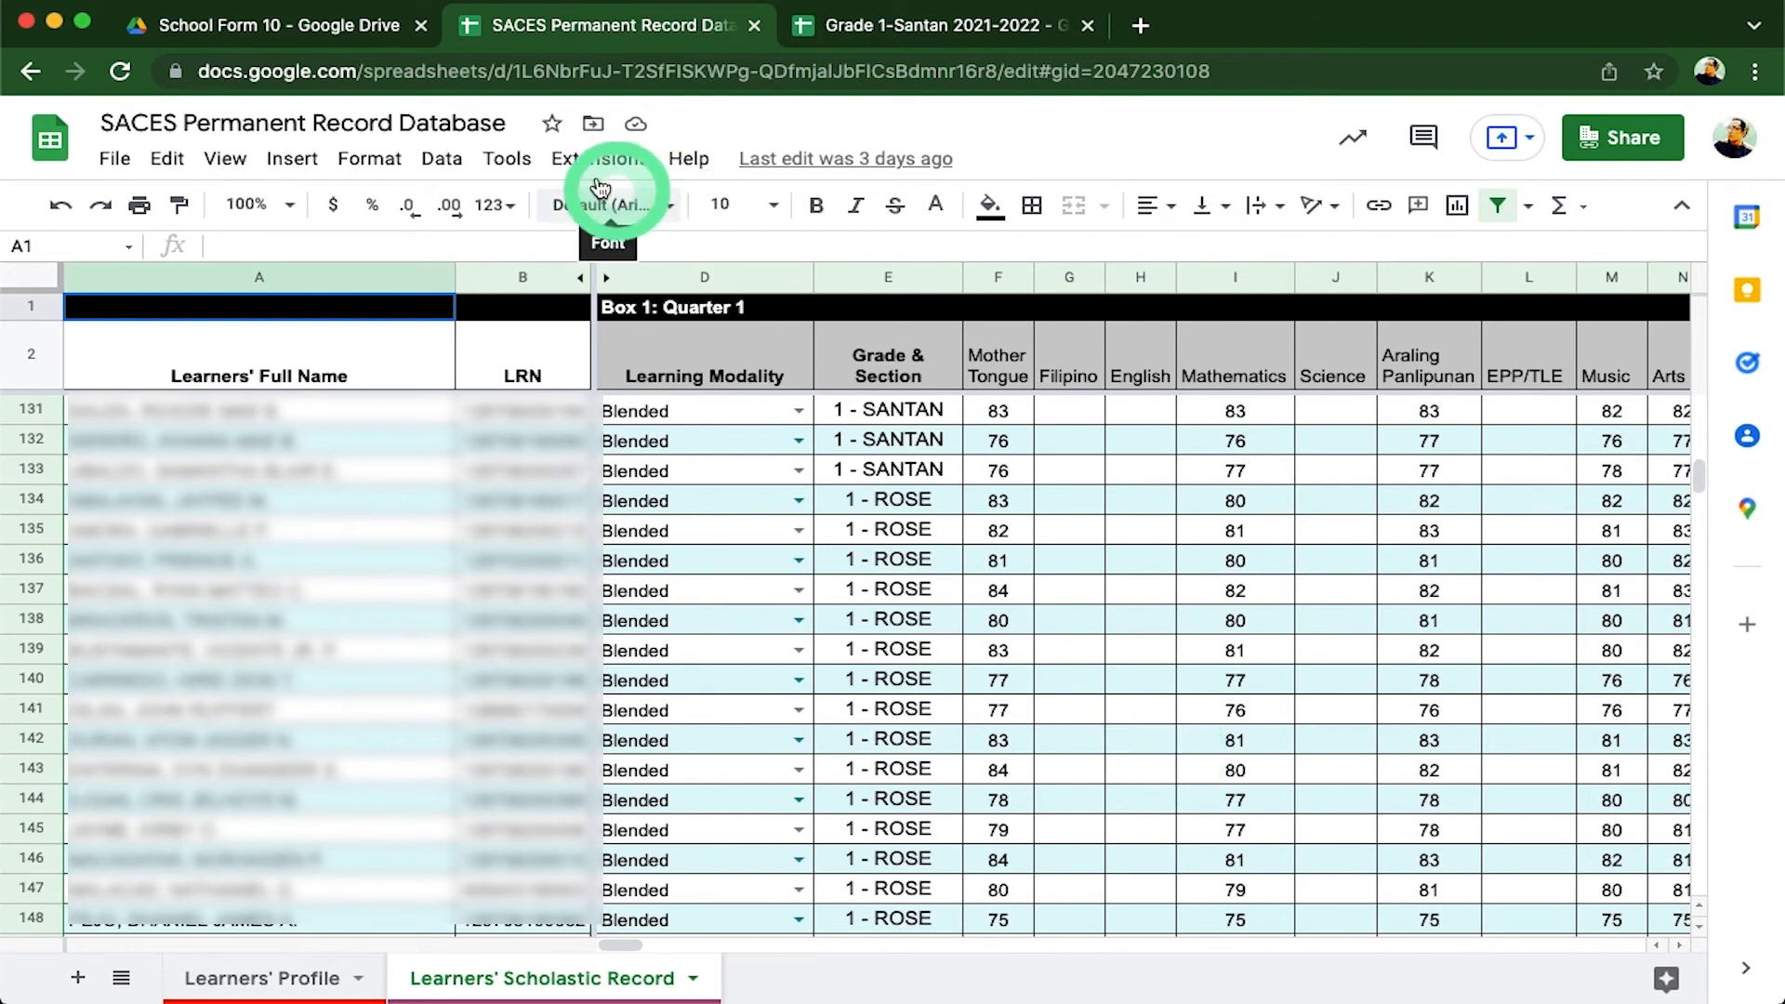
- Open the SACES Online School Form 10 workbook showing the blank SF10-ES Learner Permanent Record form
left_click(274, 24)
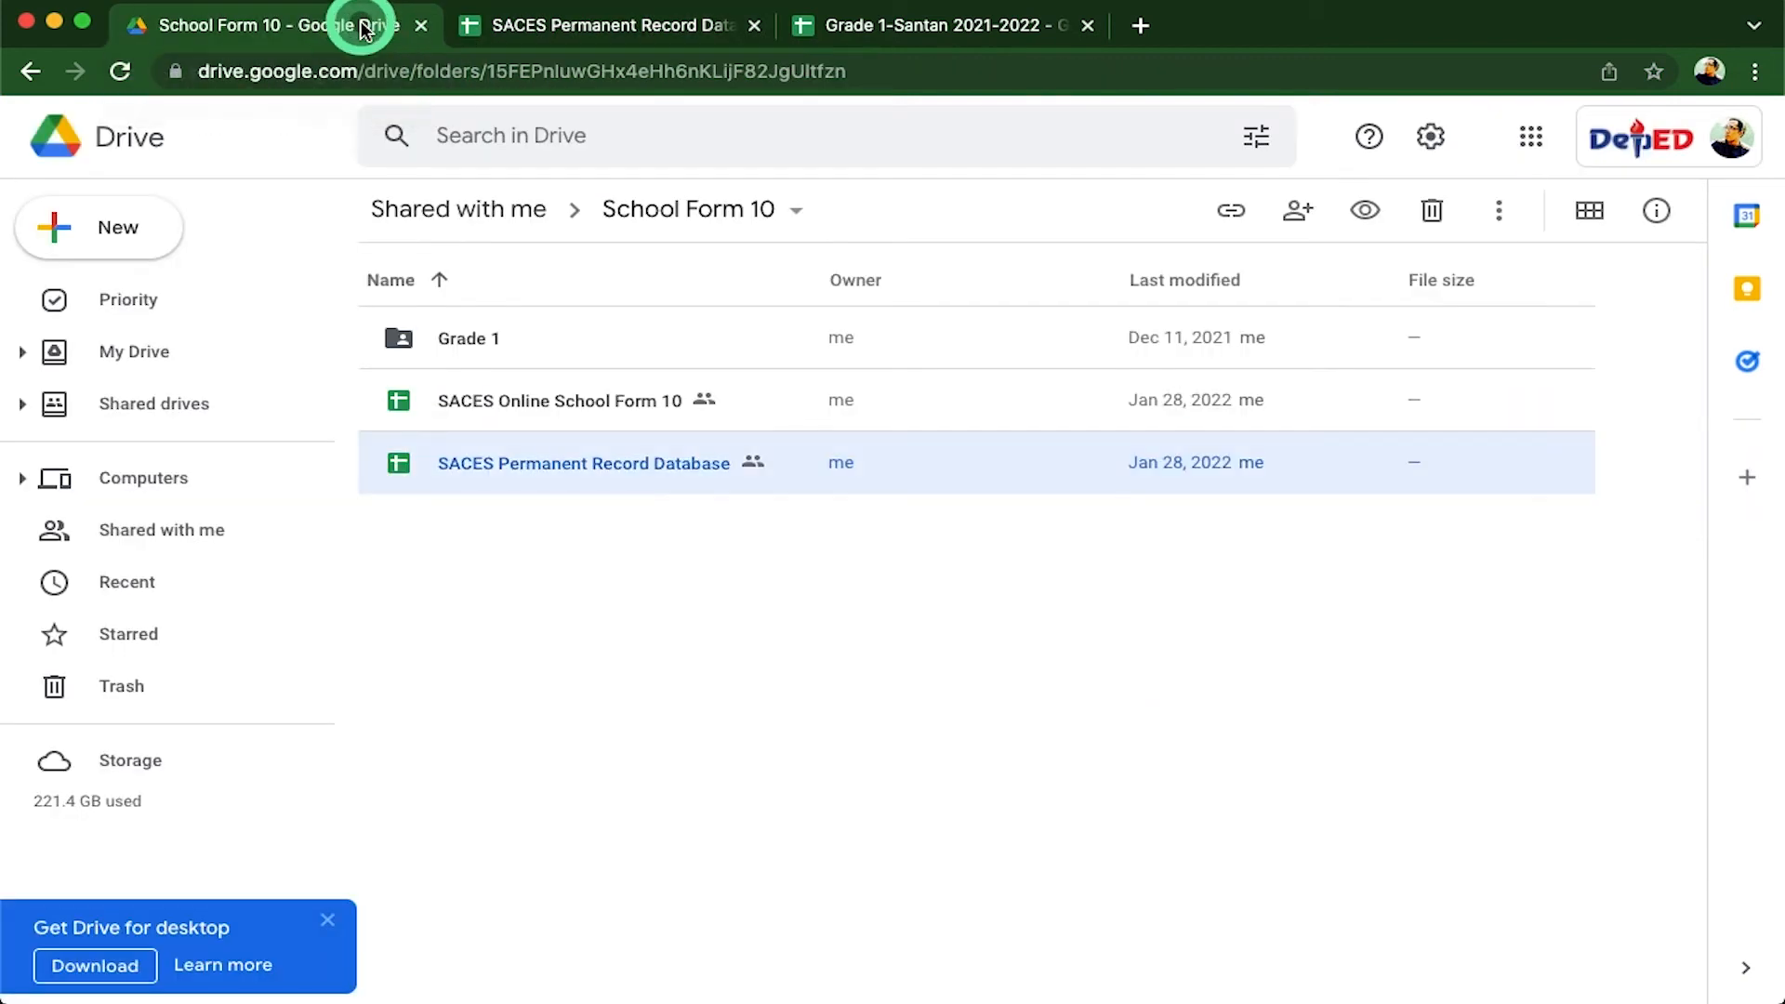
mouse_move(558, 401)
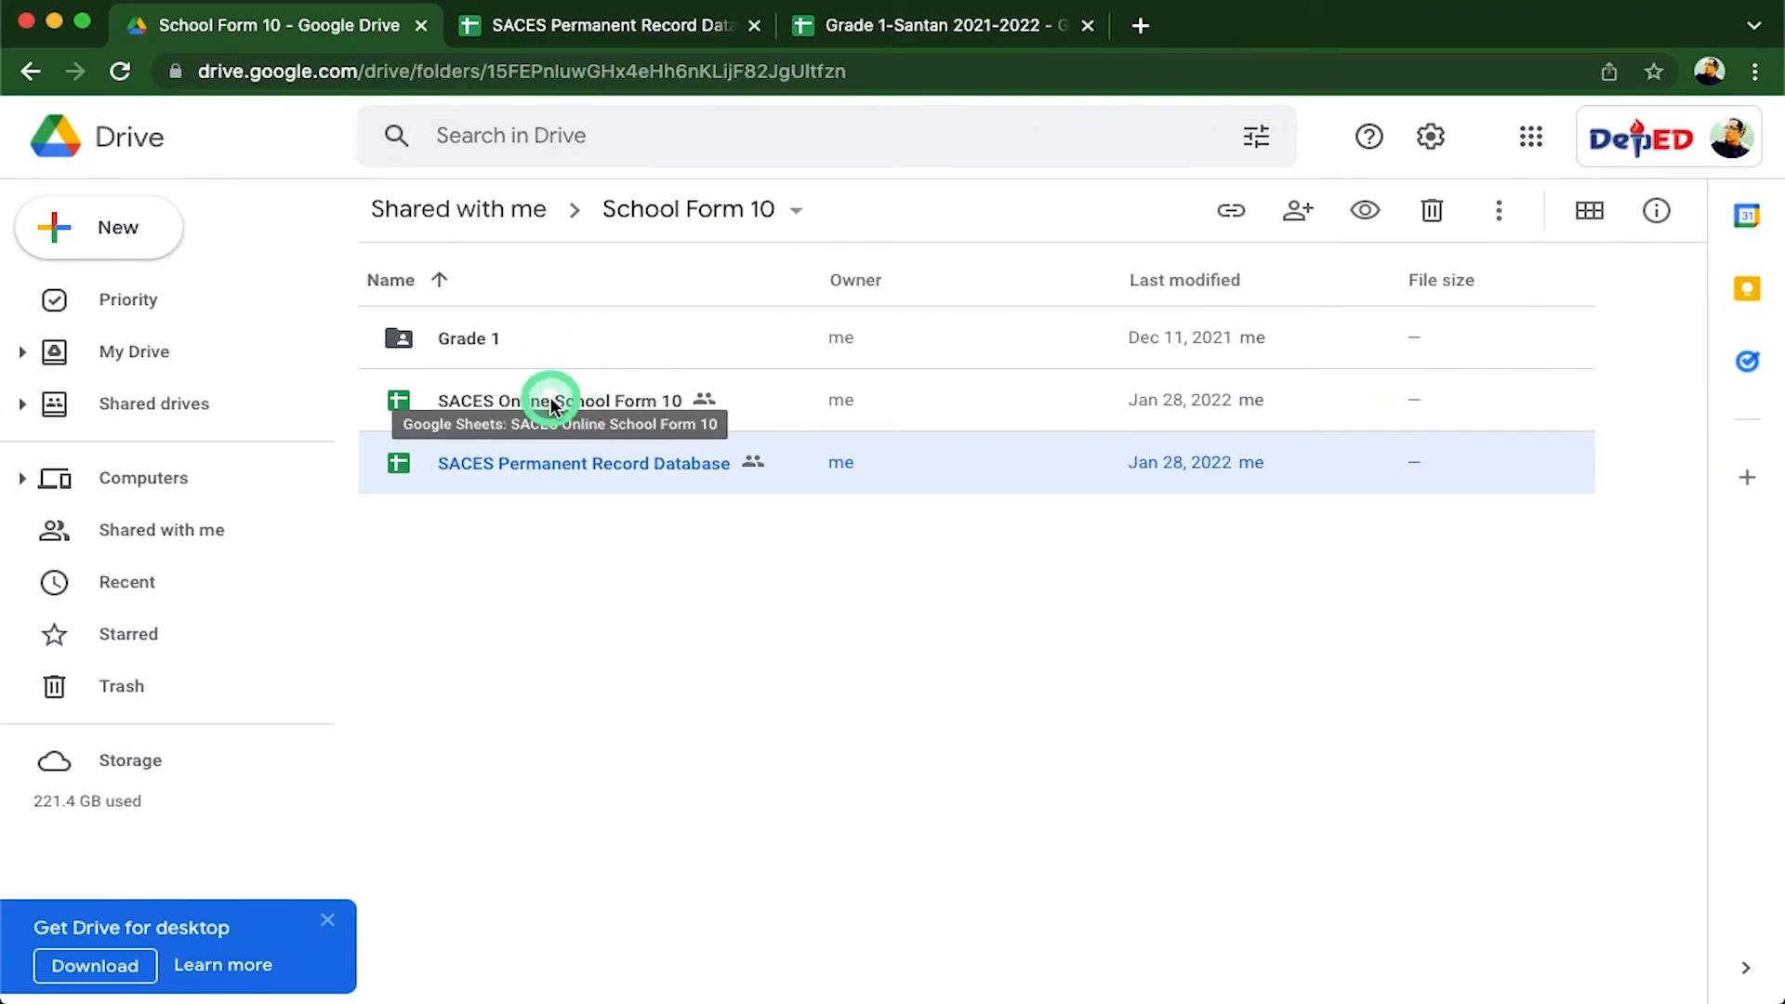
double_click(556, 402)
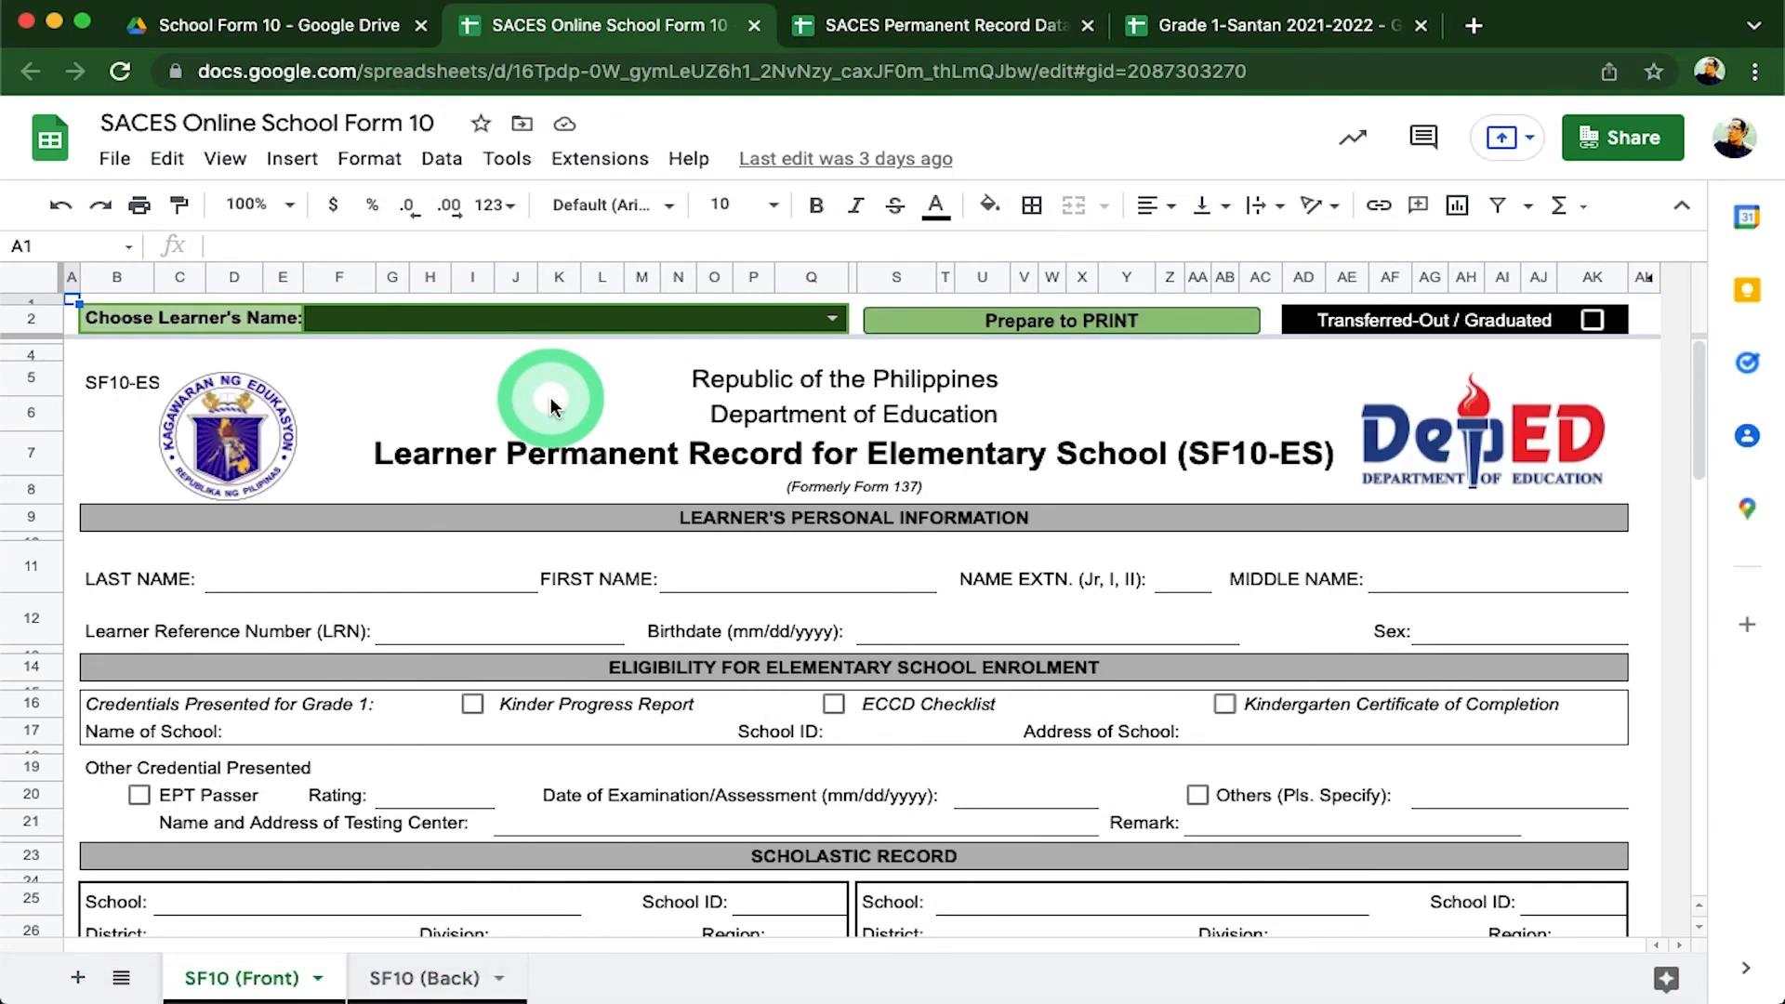
scroll("down", 3)
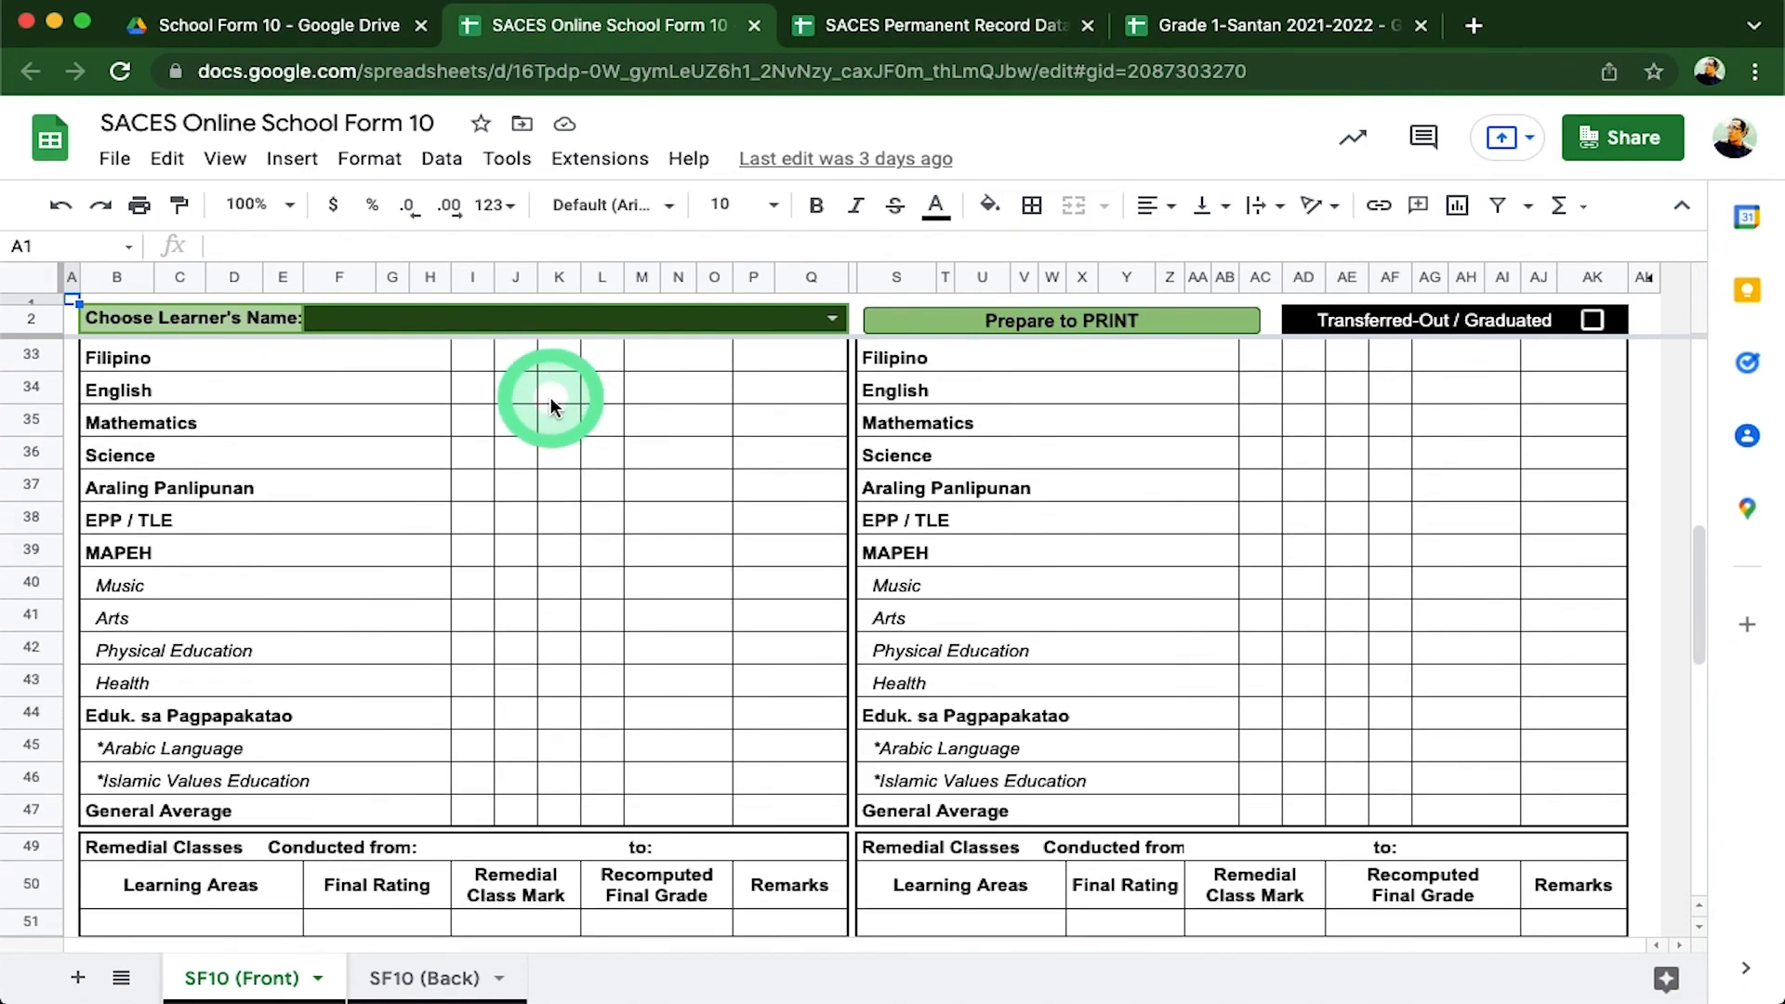
scroll("down", 3)
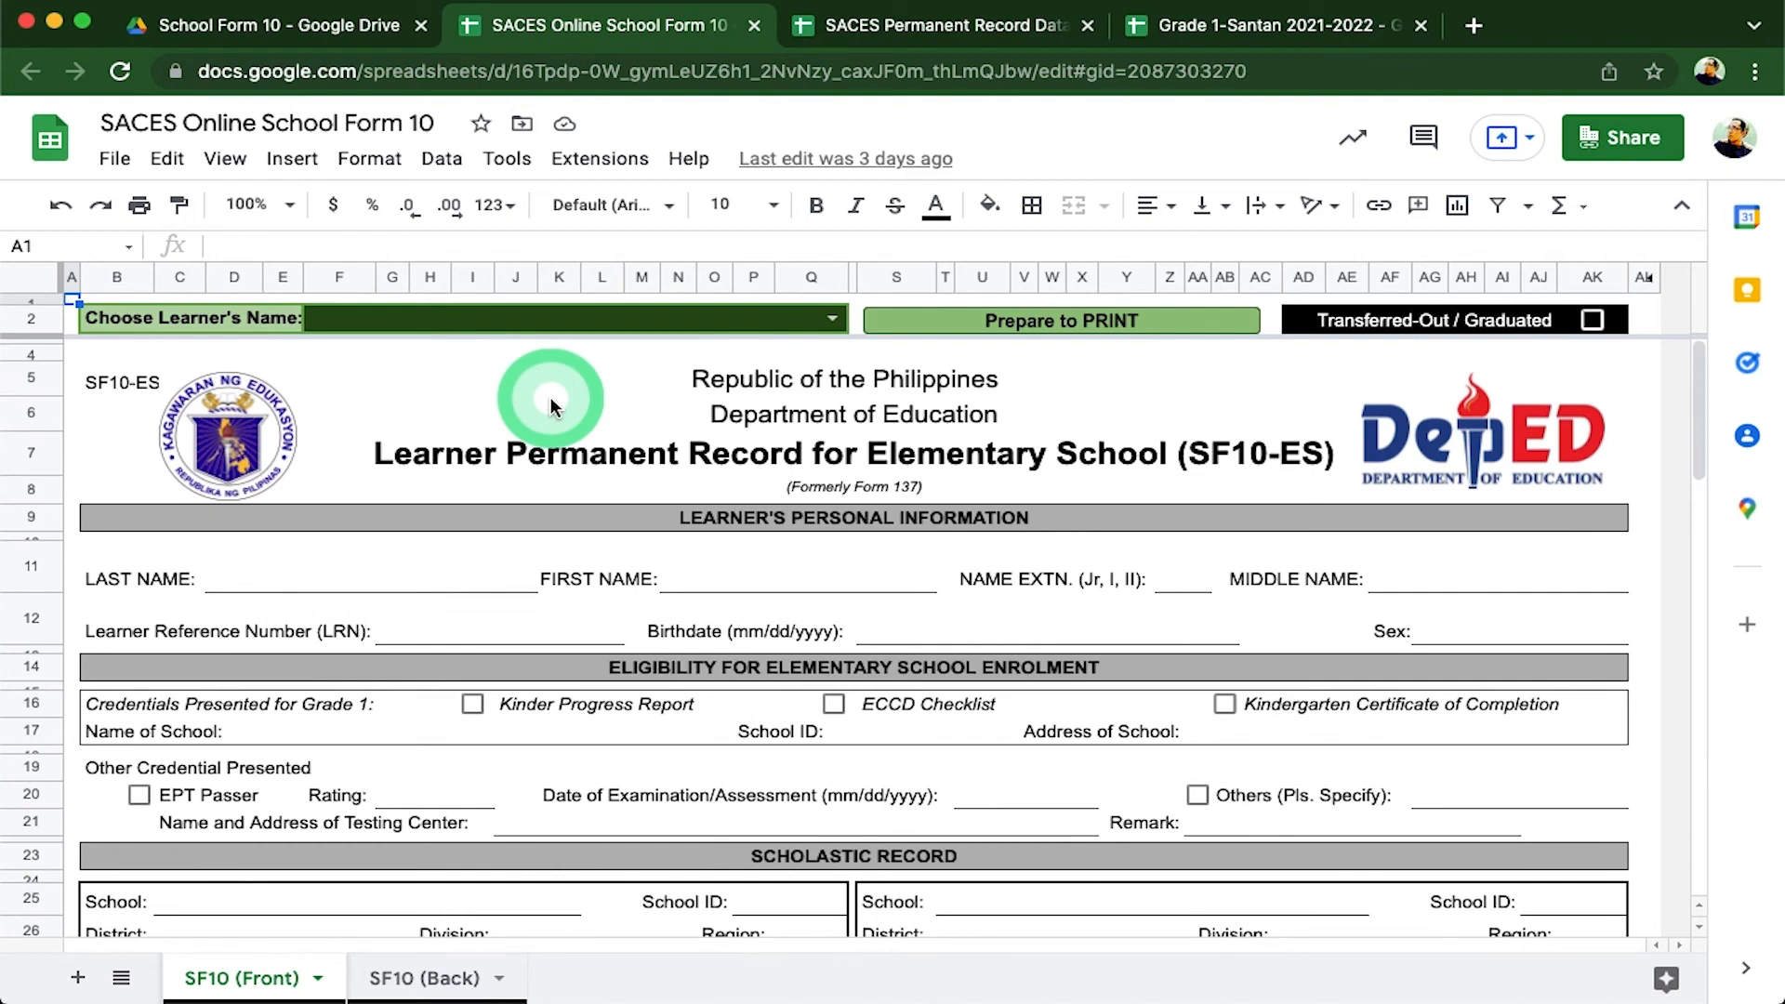
mouse_move(268, 338)
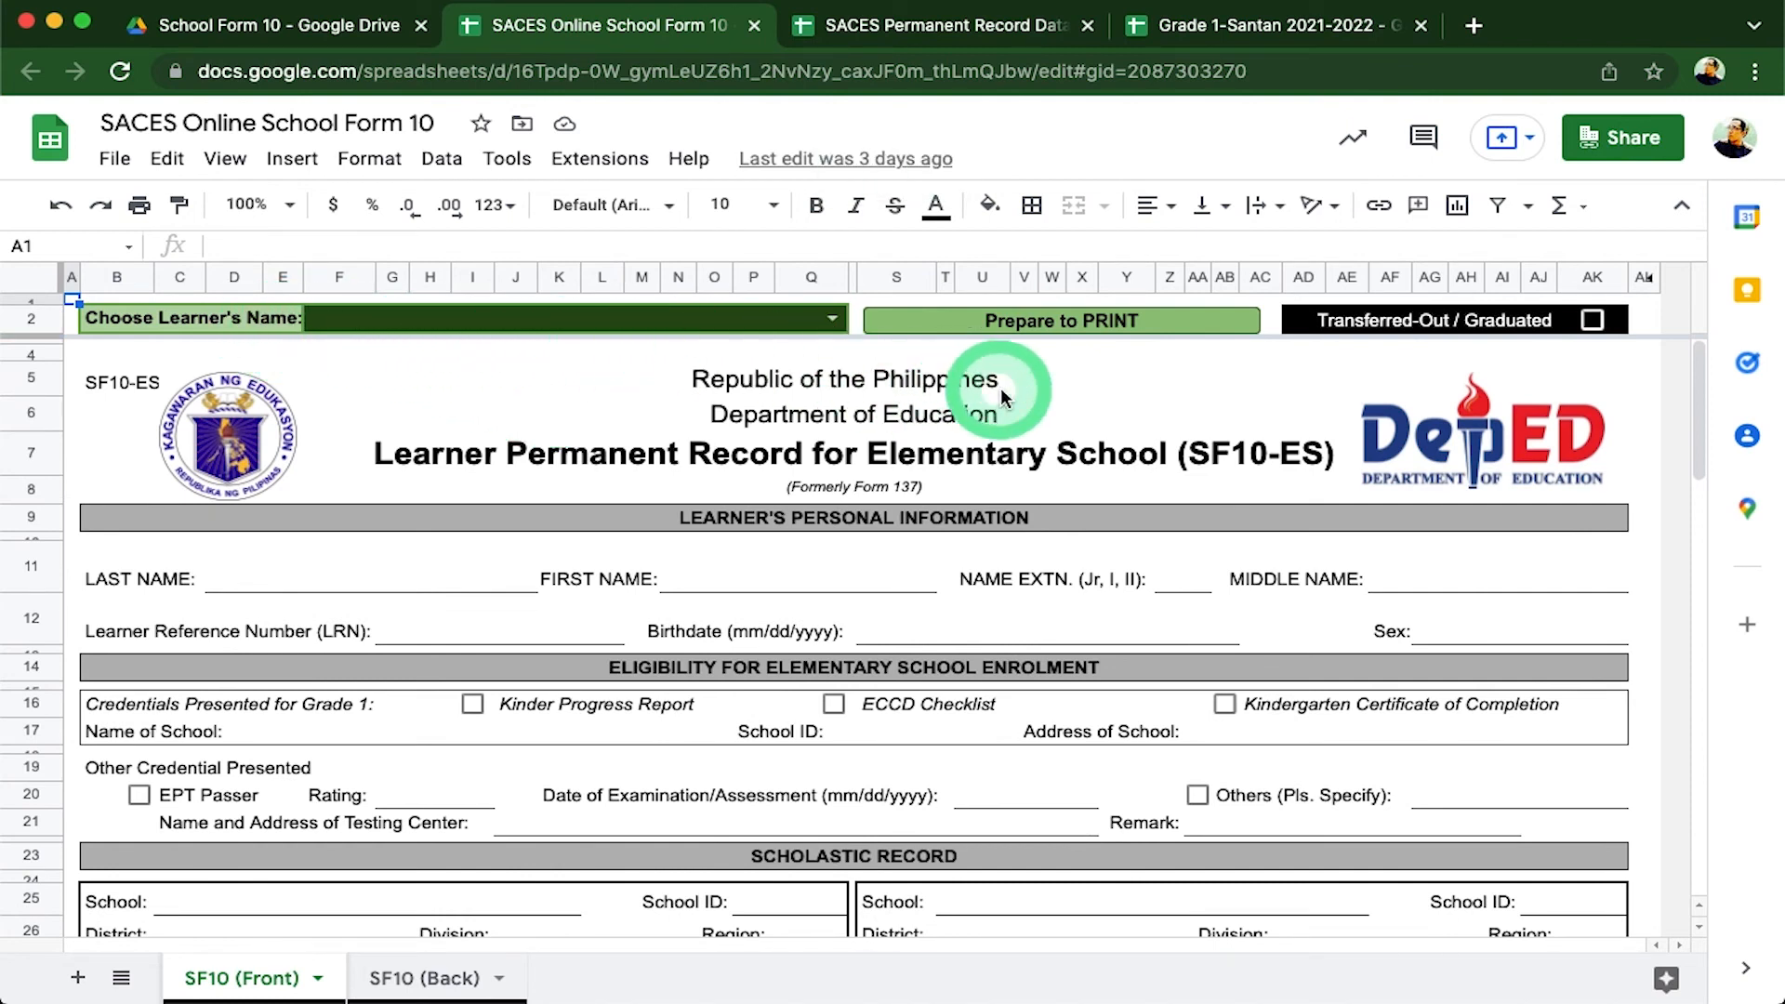
mouse_move(1439, 359)
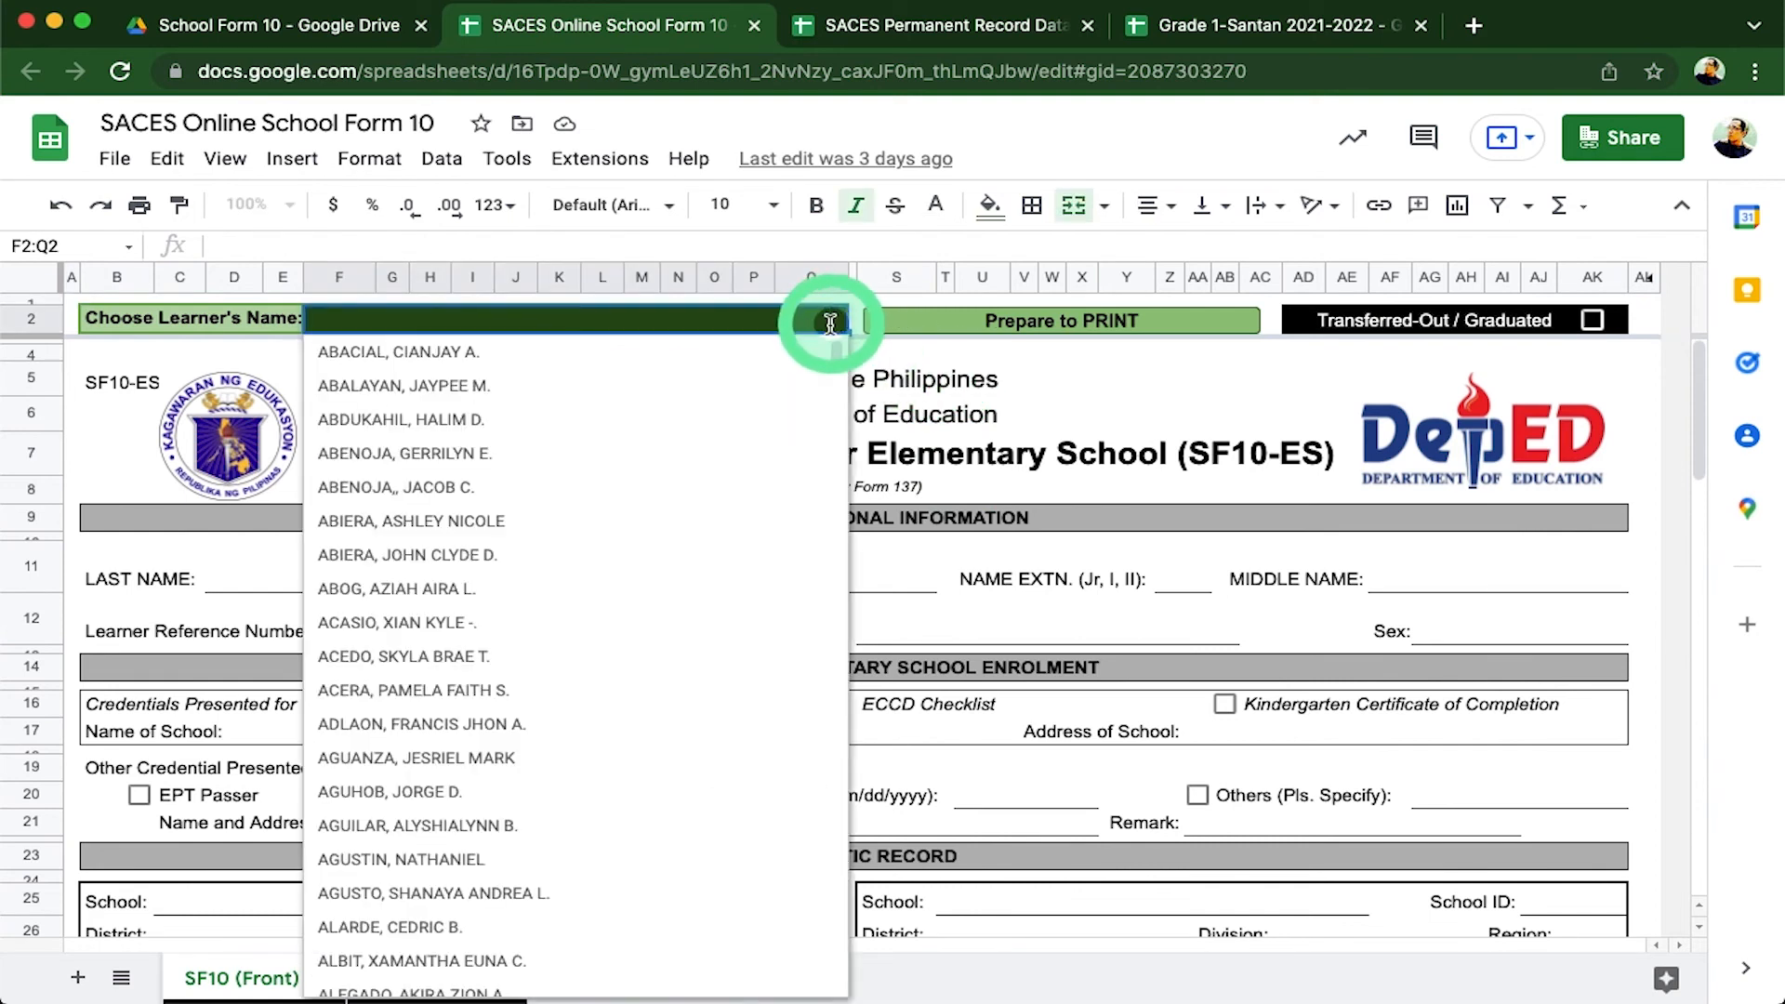
left_click(400, 418)
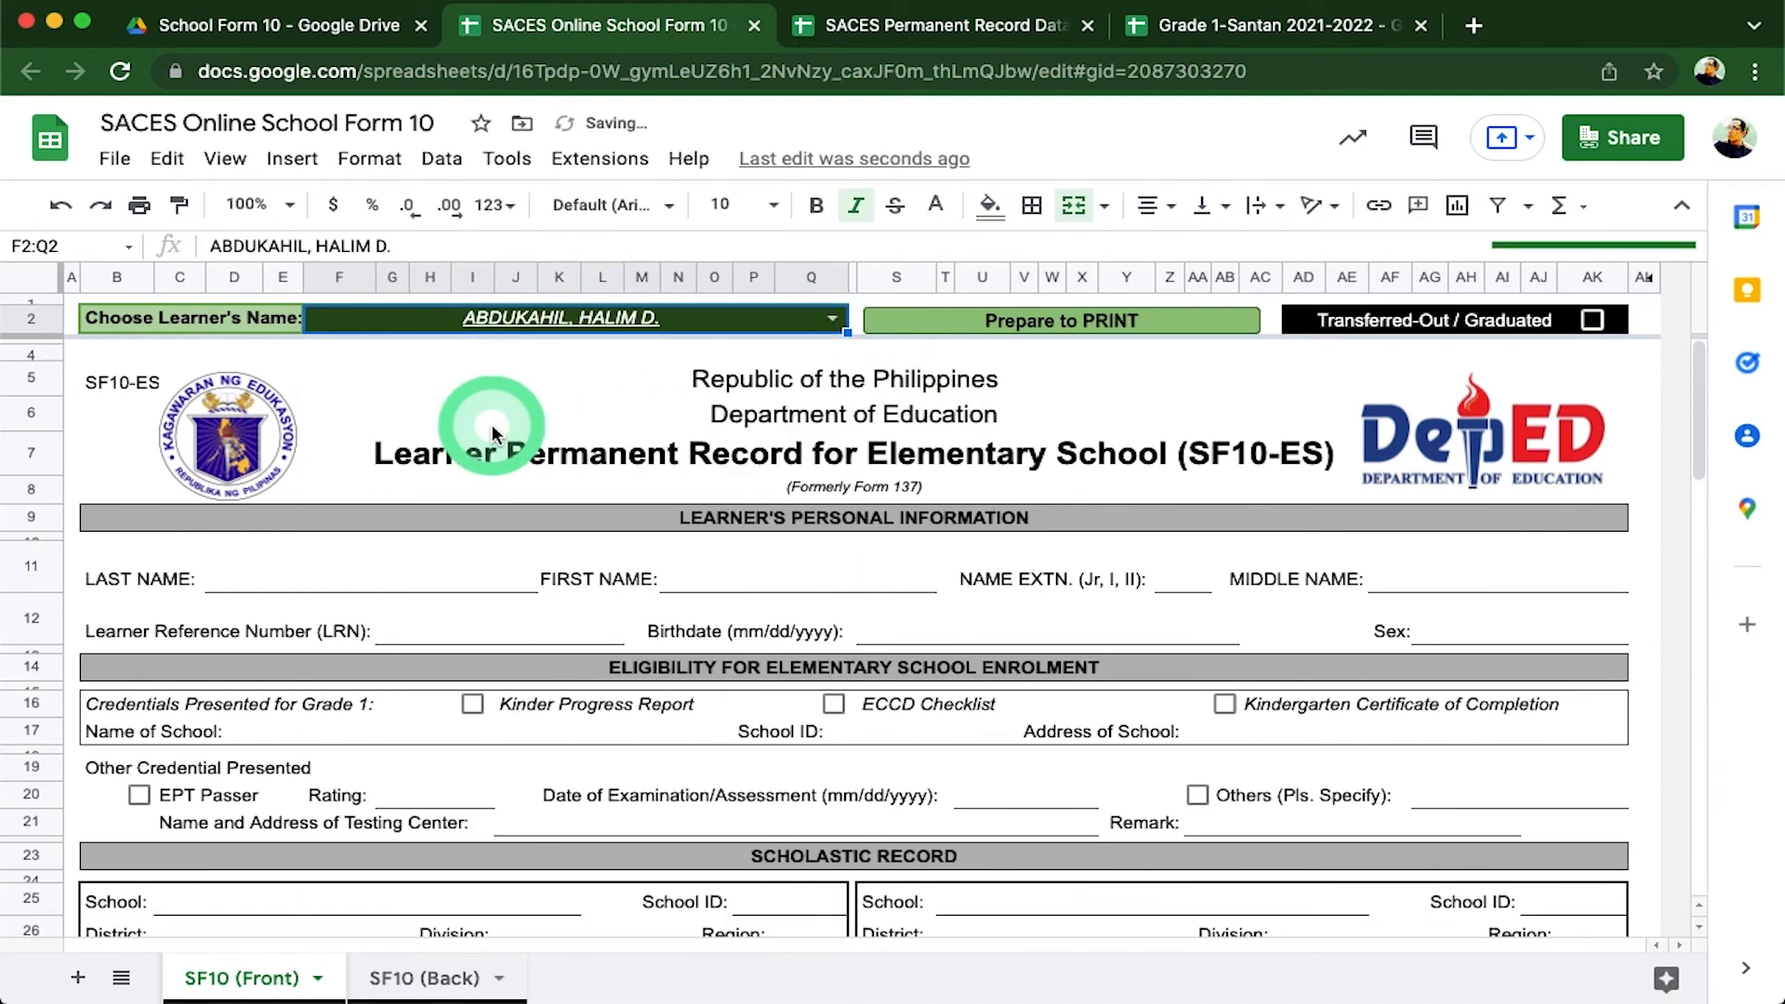
left_click(829, 318)
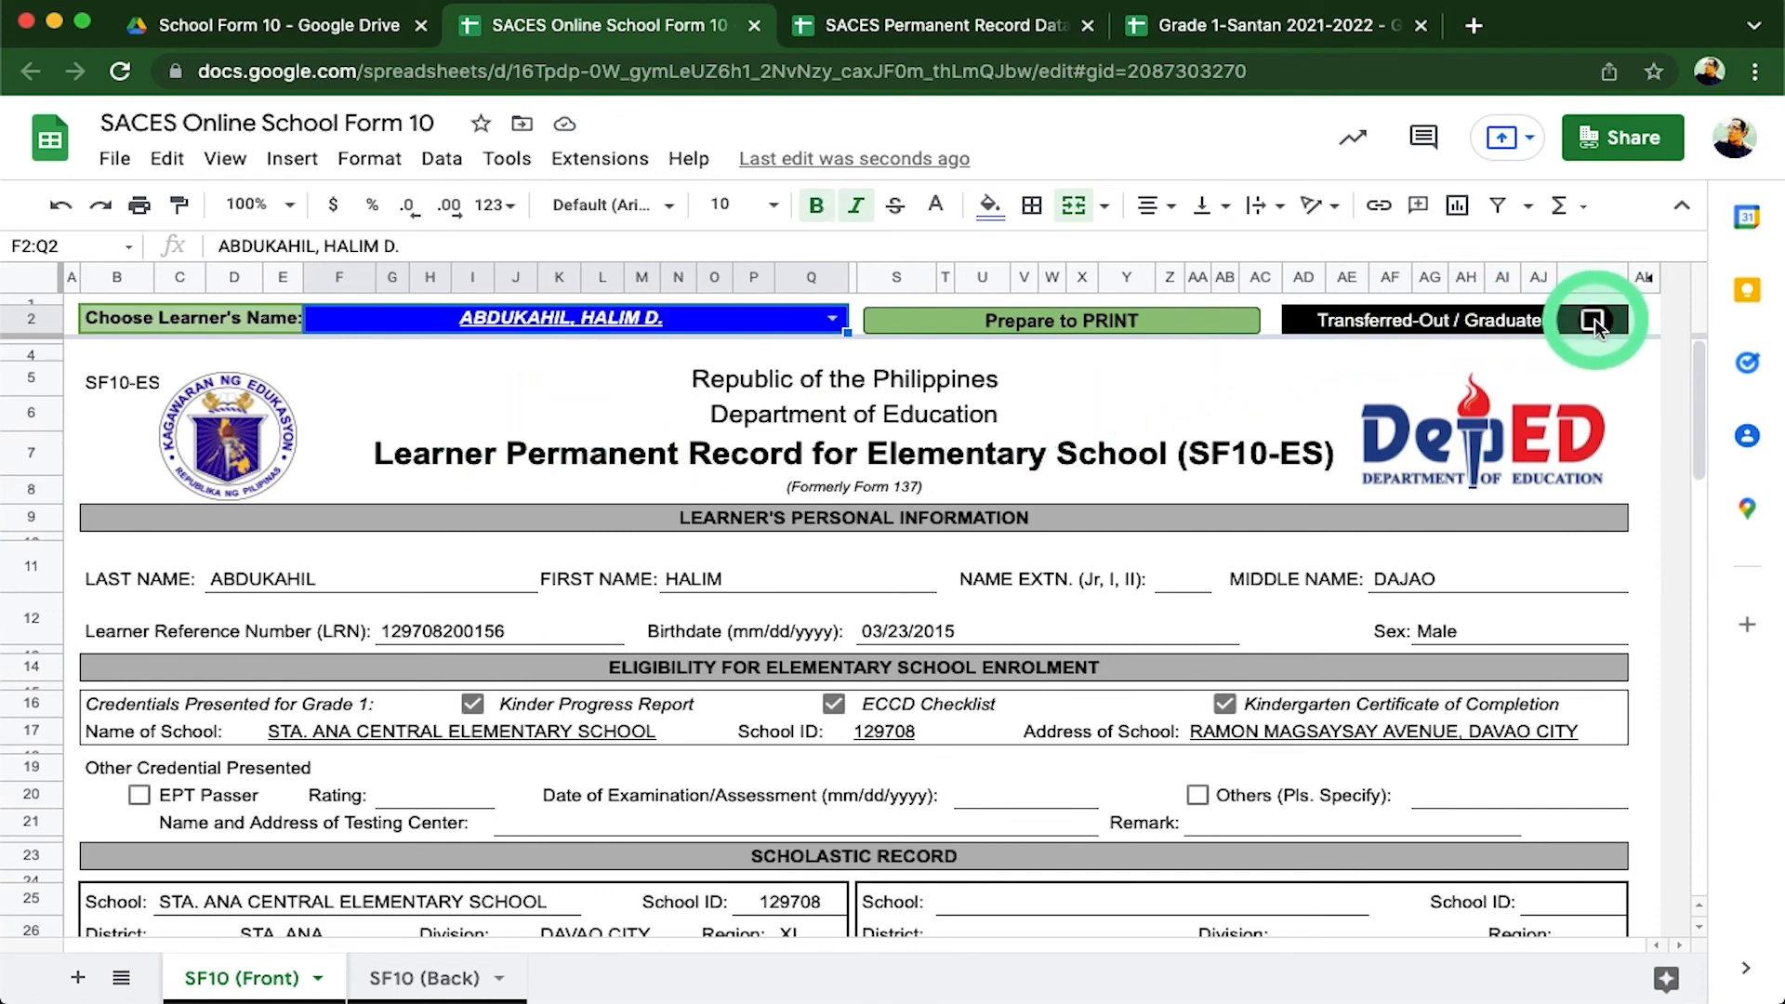
left_click(1594, 320)
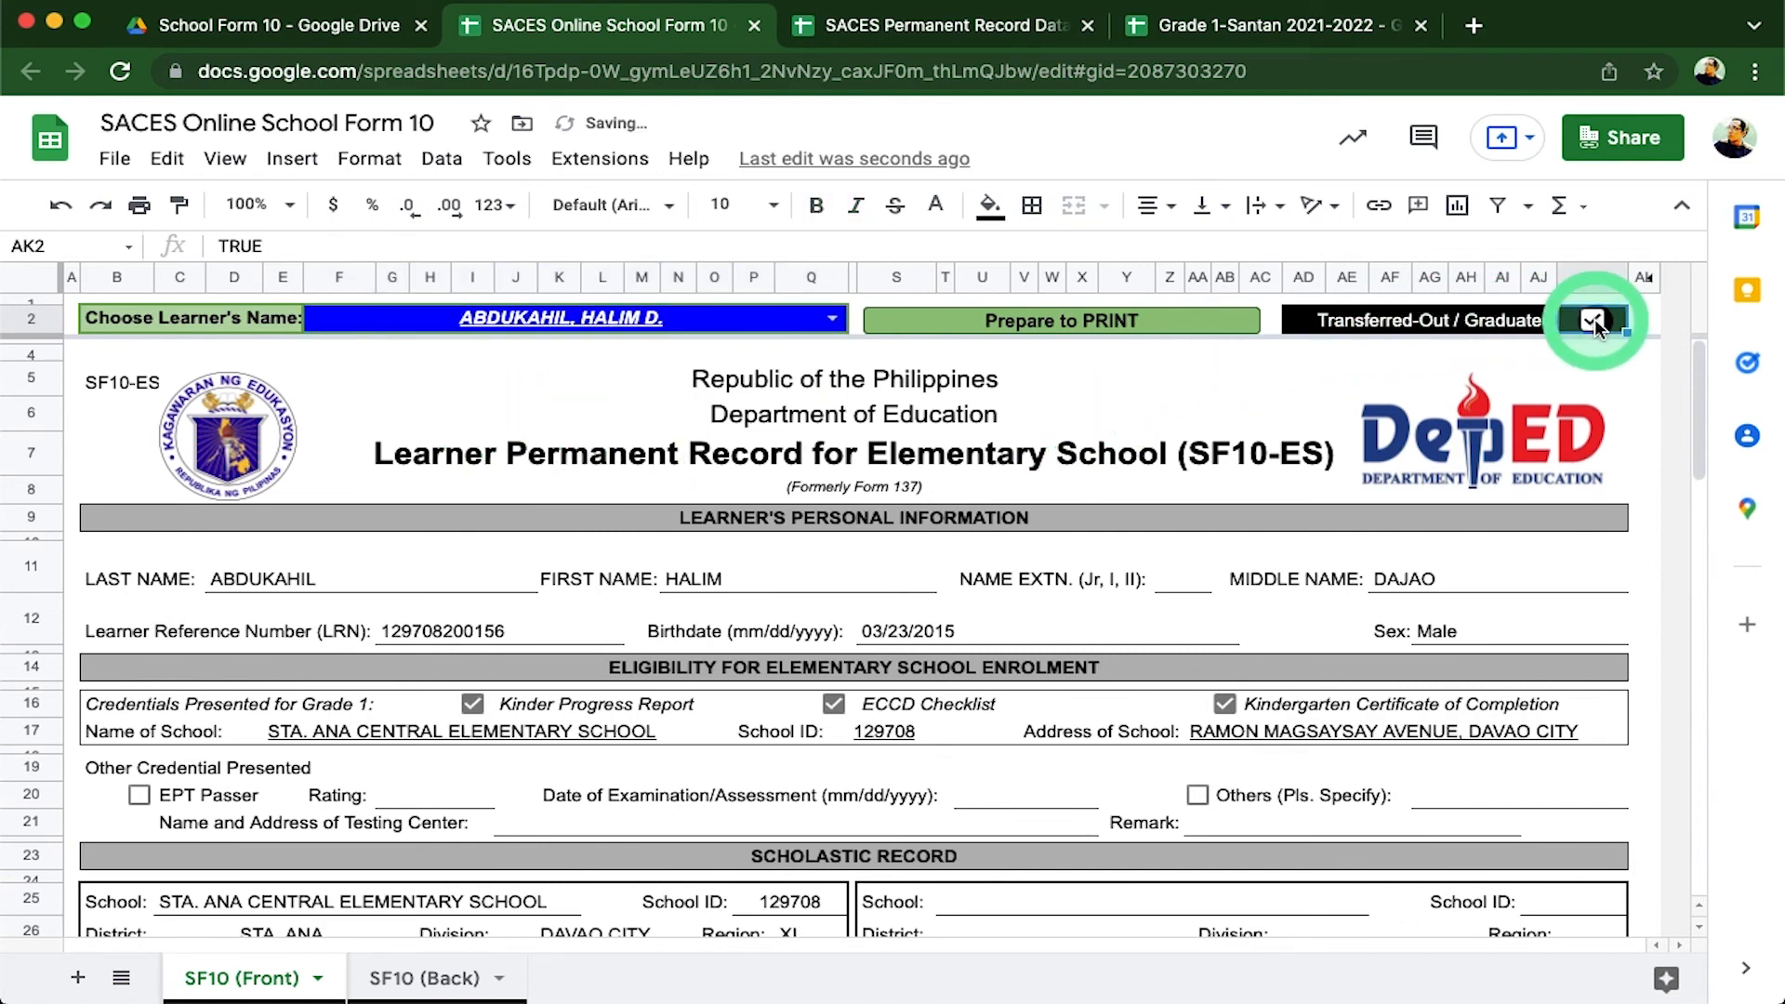
left_click(1593, 320)
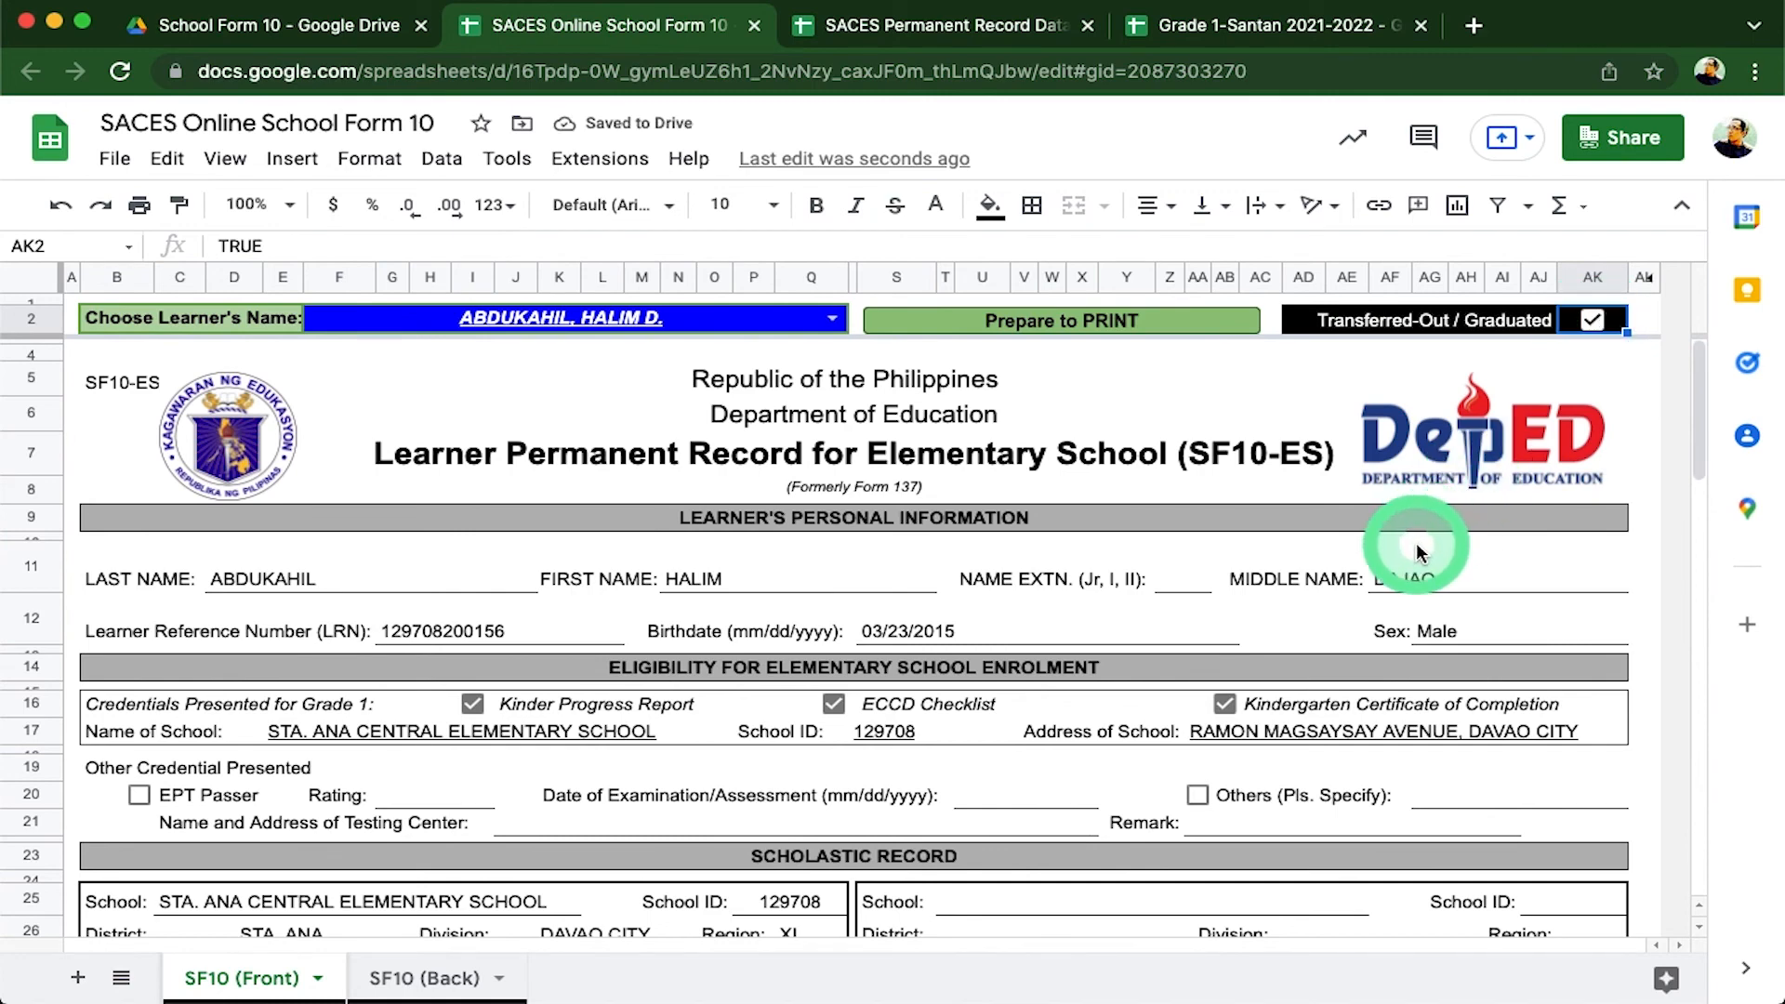
scroll("down", 3)
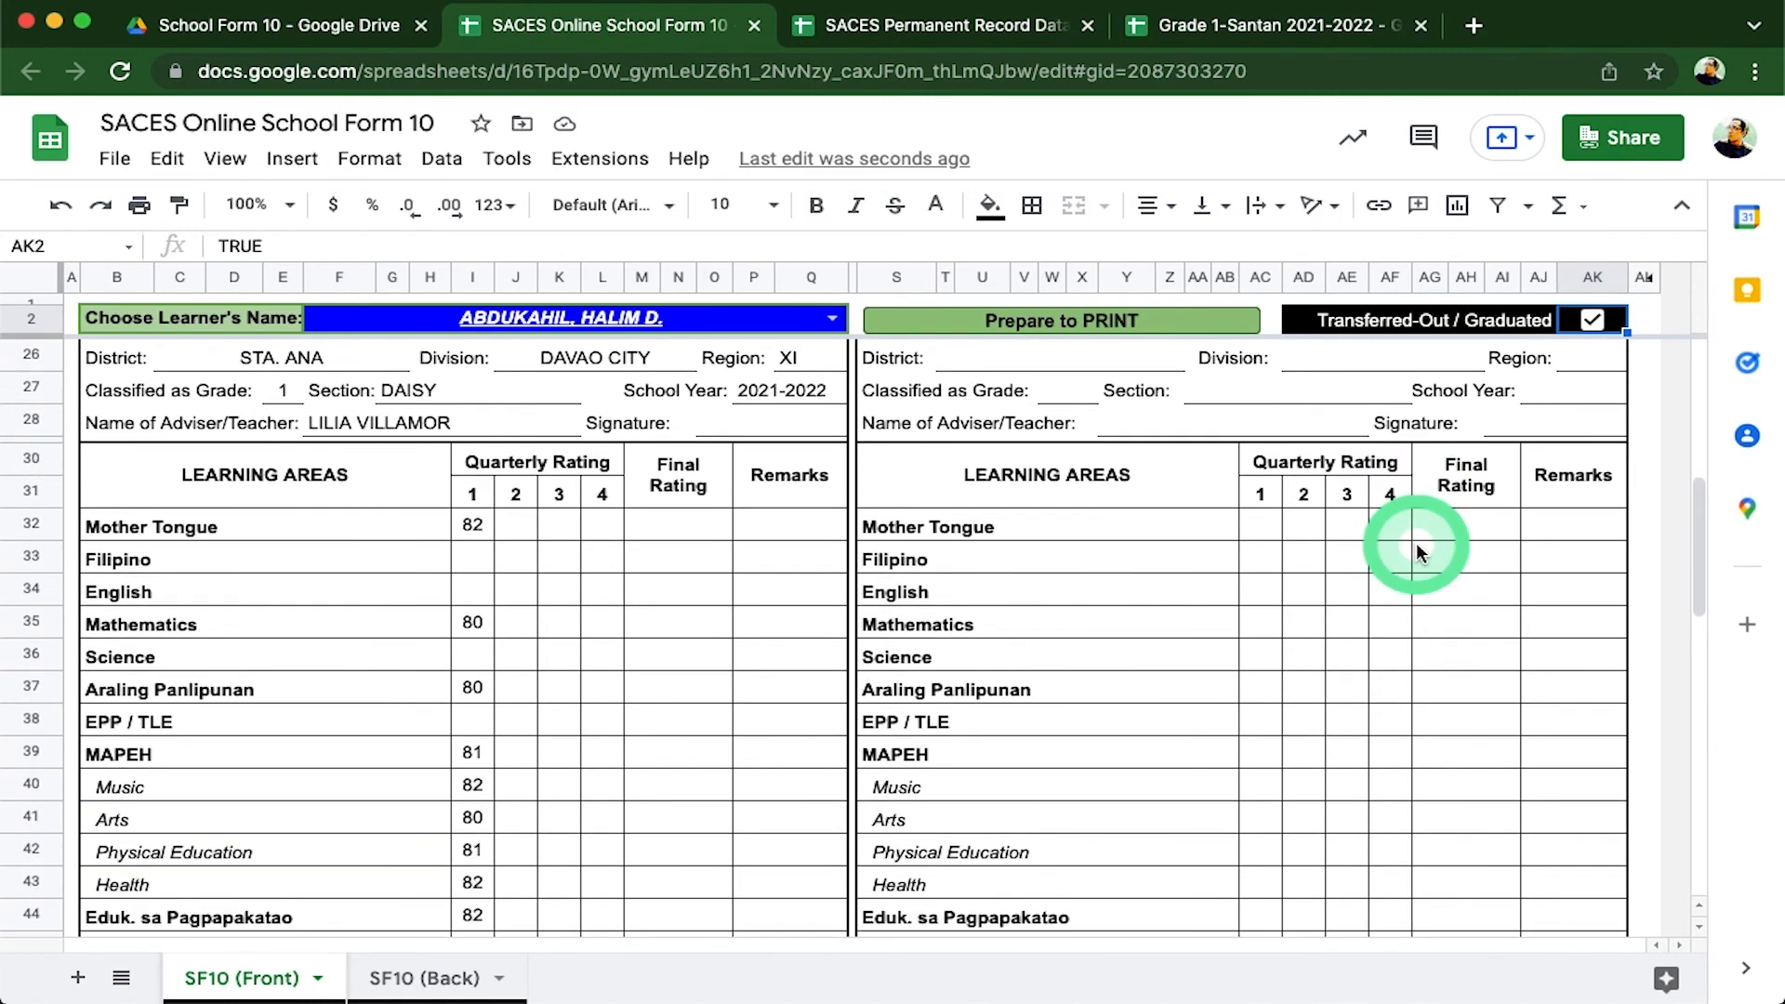
scroll("down", 3)
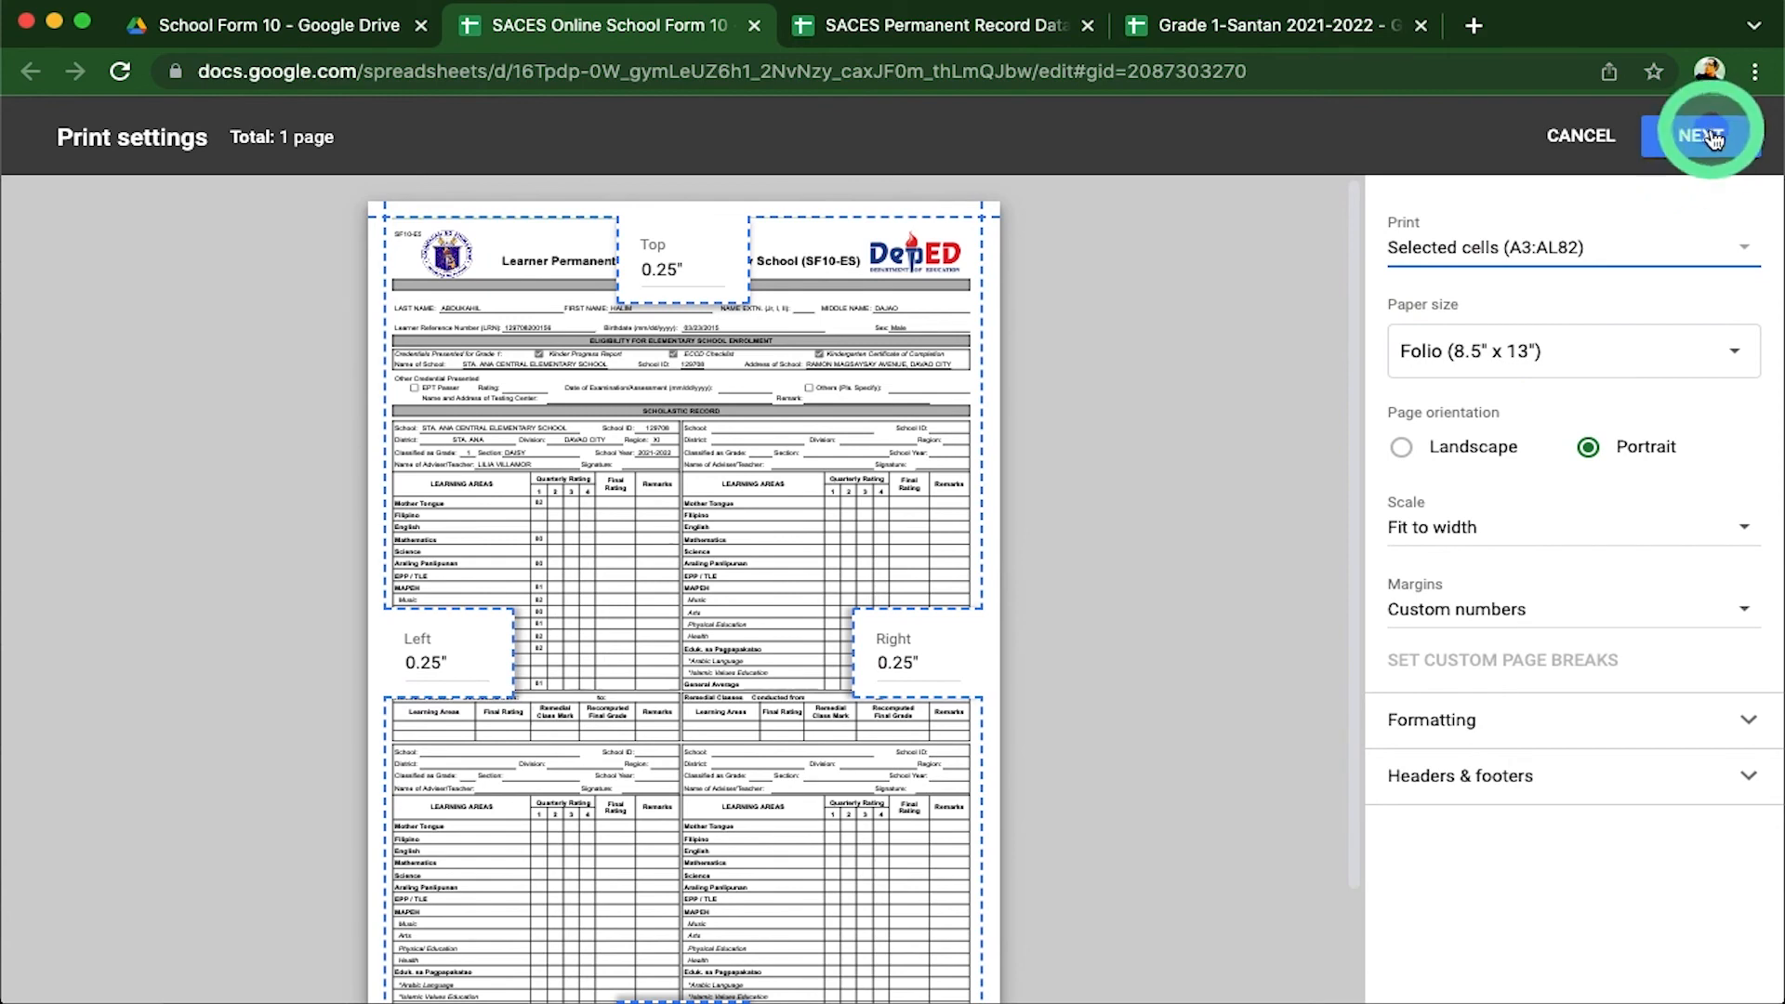
- Proceed to the Chrome print dialog for the one-sheet SF10, then cancel without printing
left_click(1704, 136)
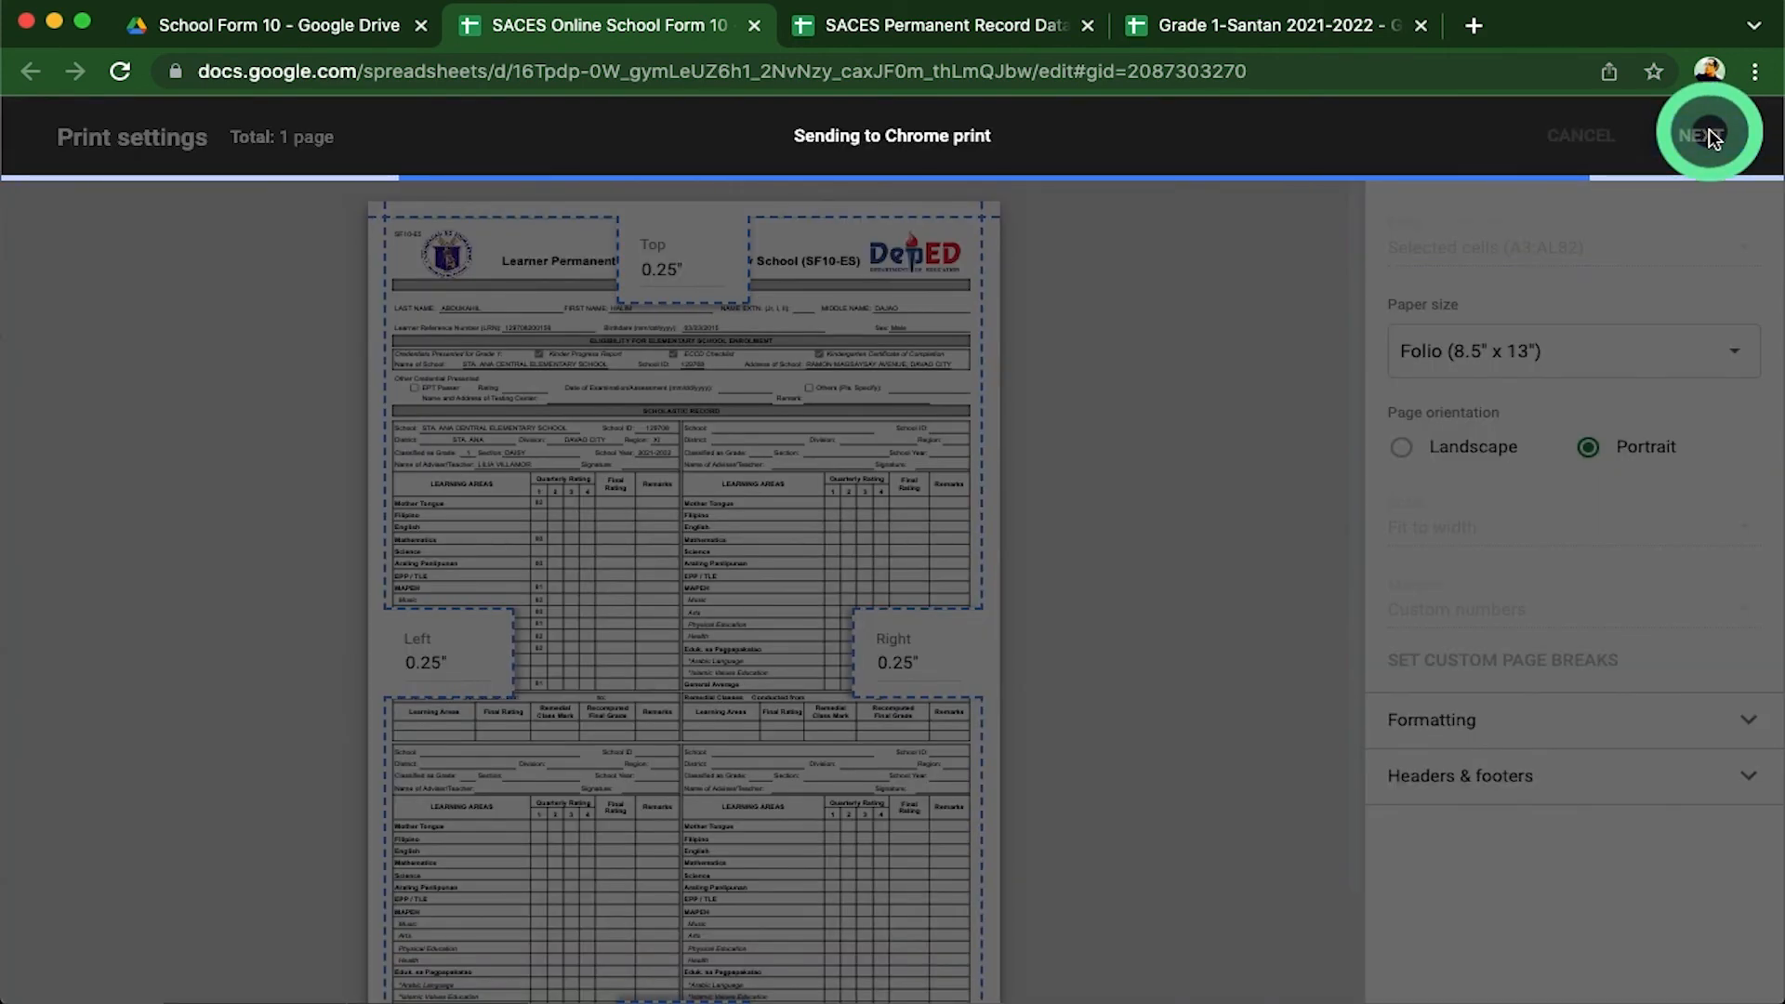
left_click(1706, 136)
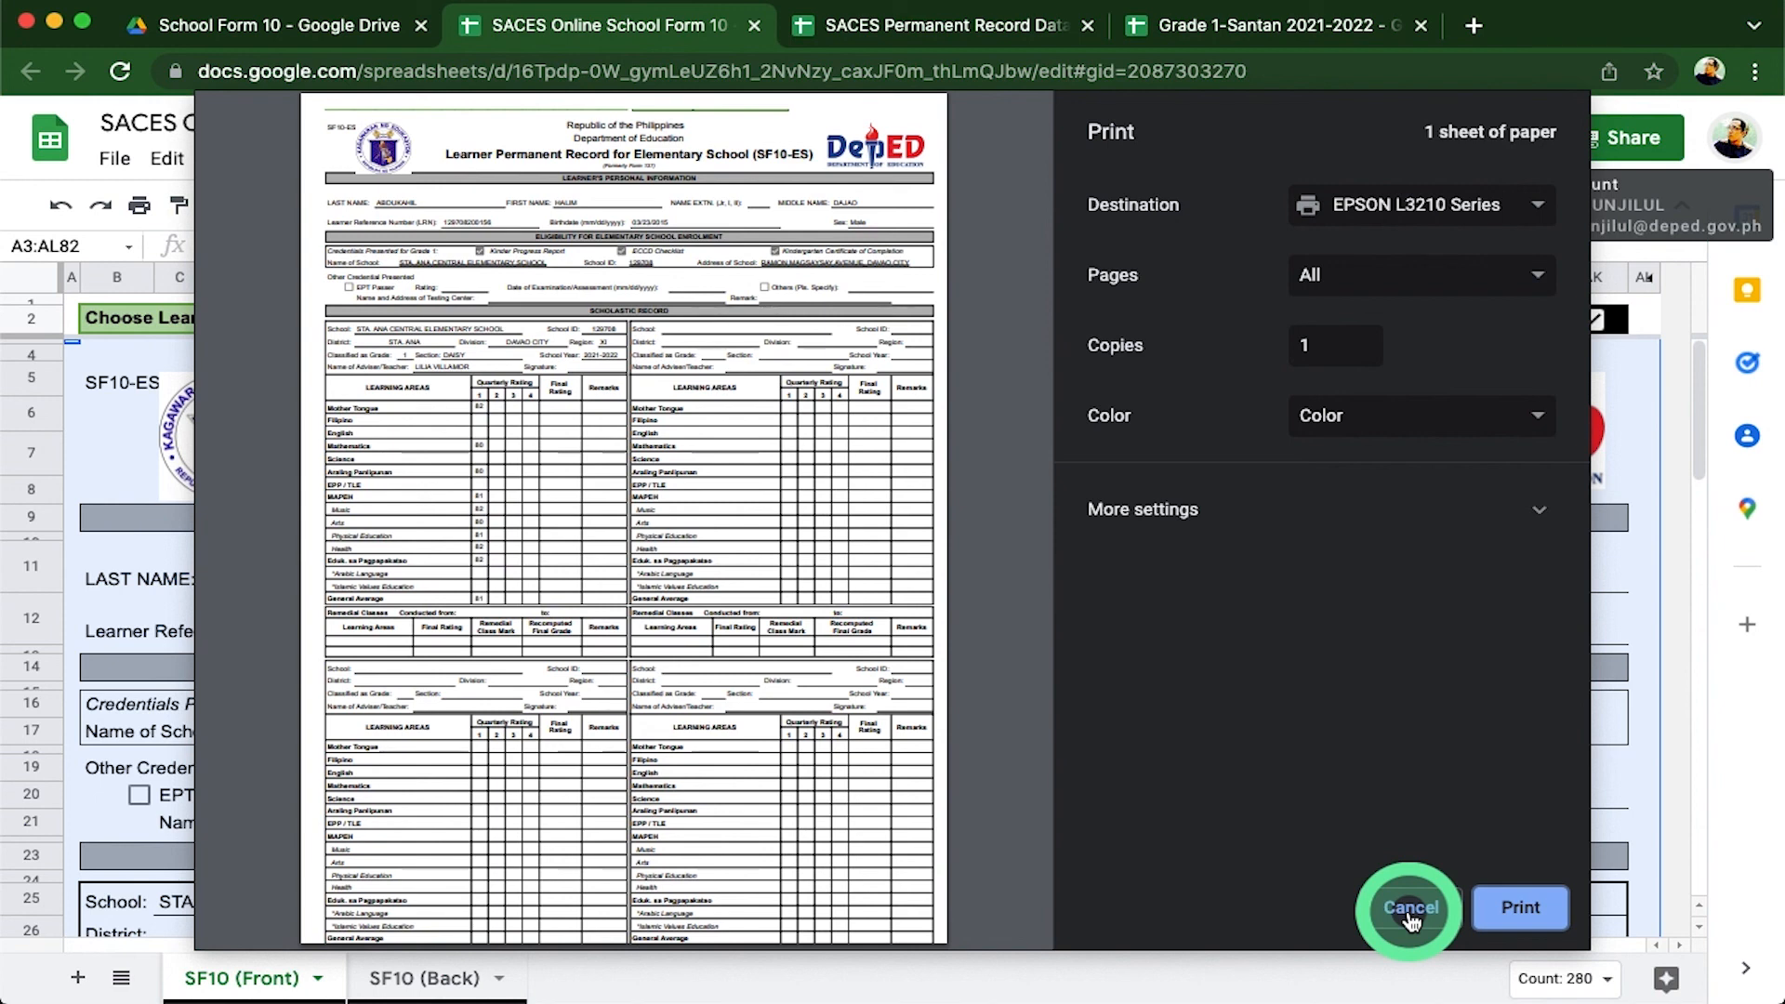
left_click(1406, 907)
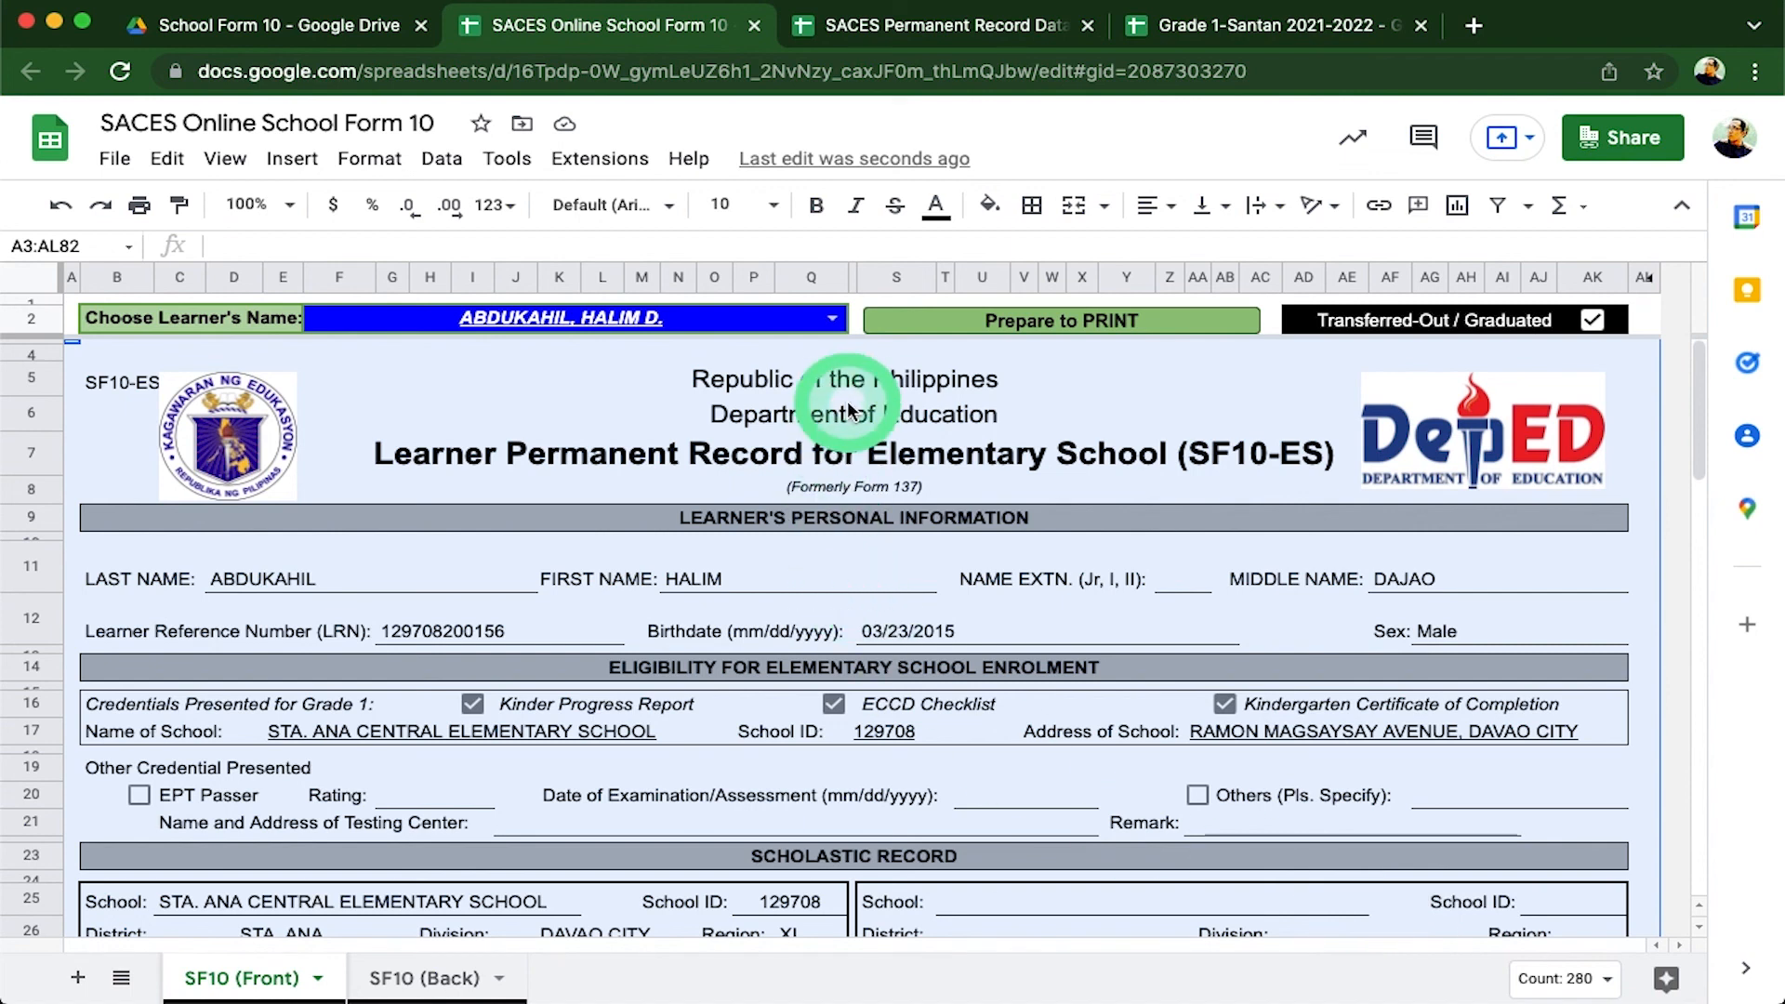
left_click(829, 320)
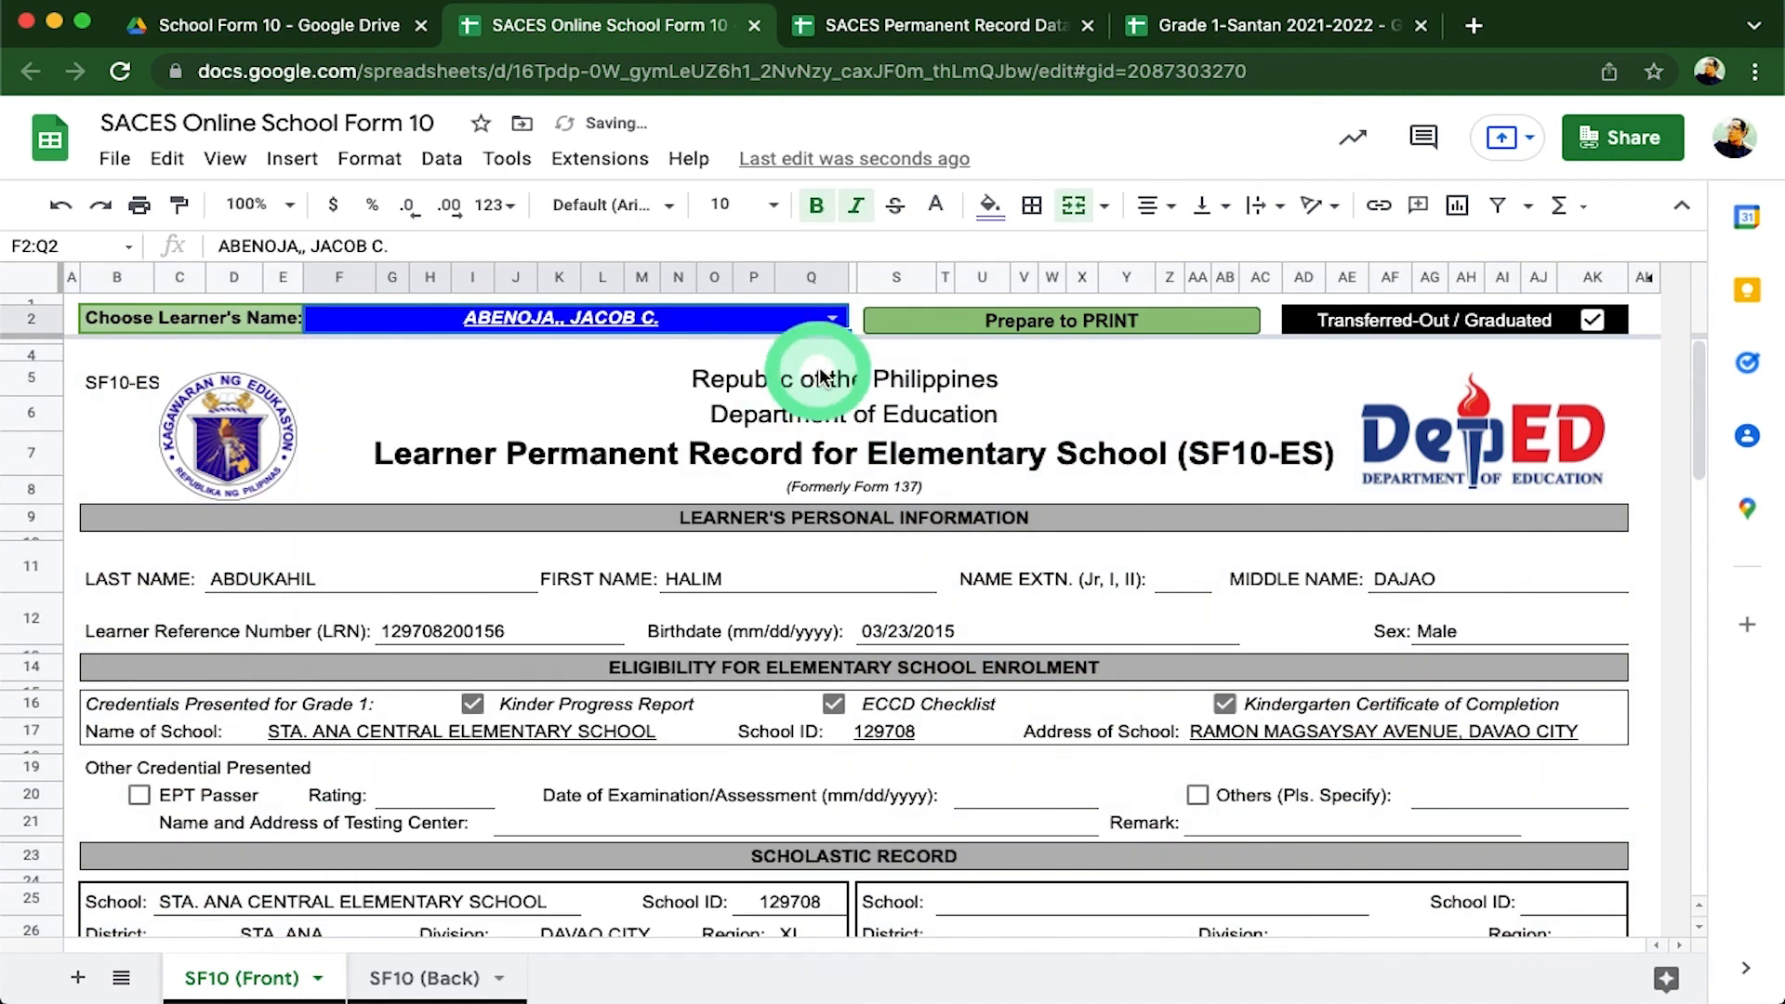
left_click(829, 318)
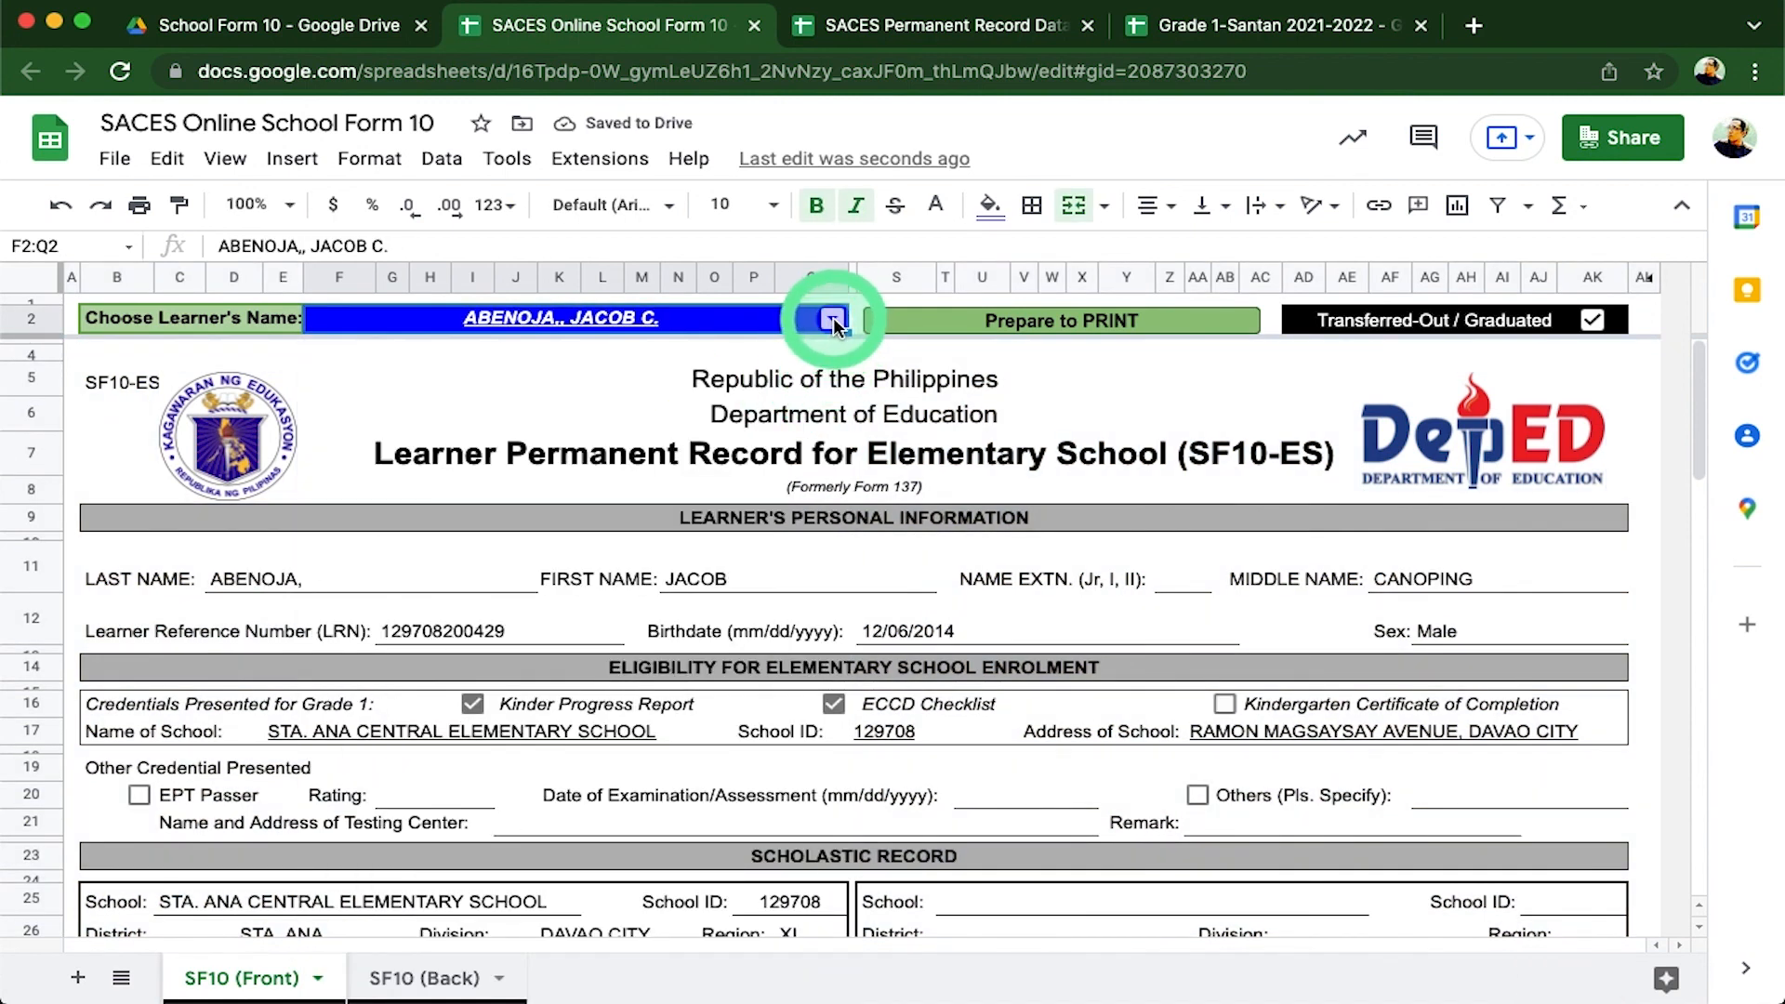
left_click(831, 318)
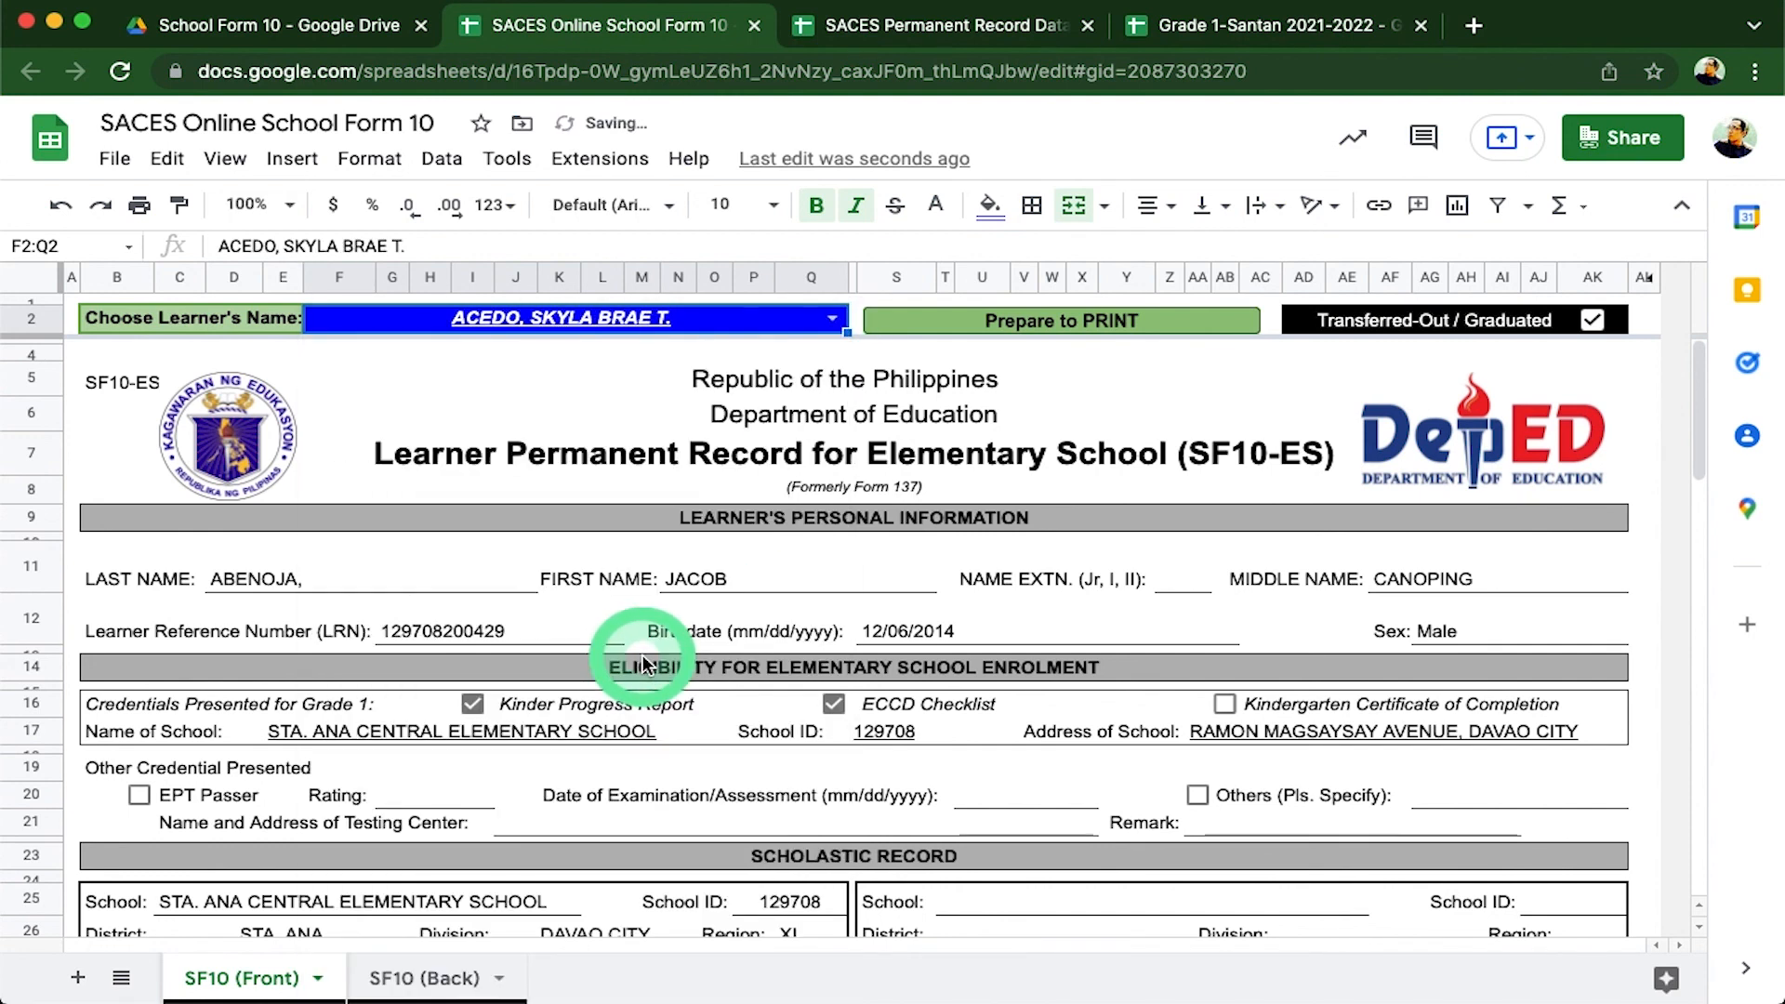
left_click(829, 318)
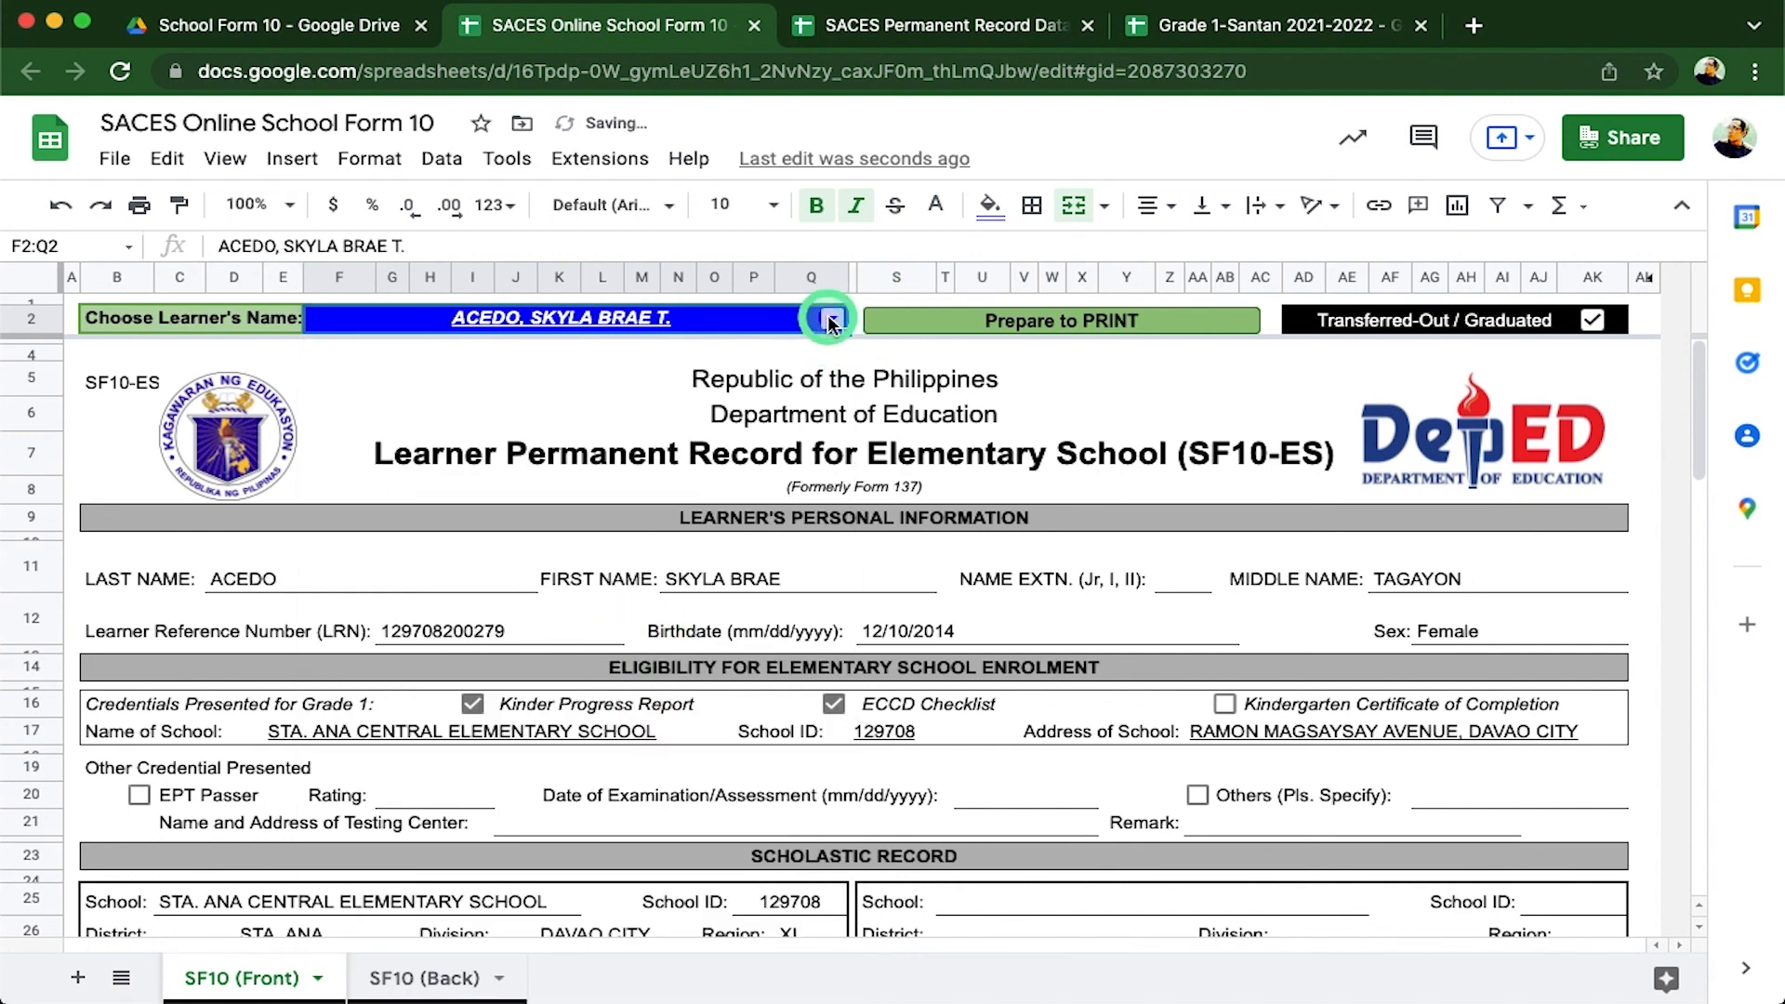
left_click(829, 318)
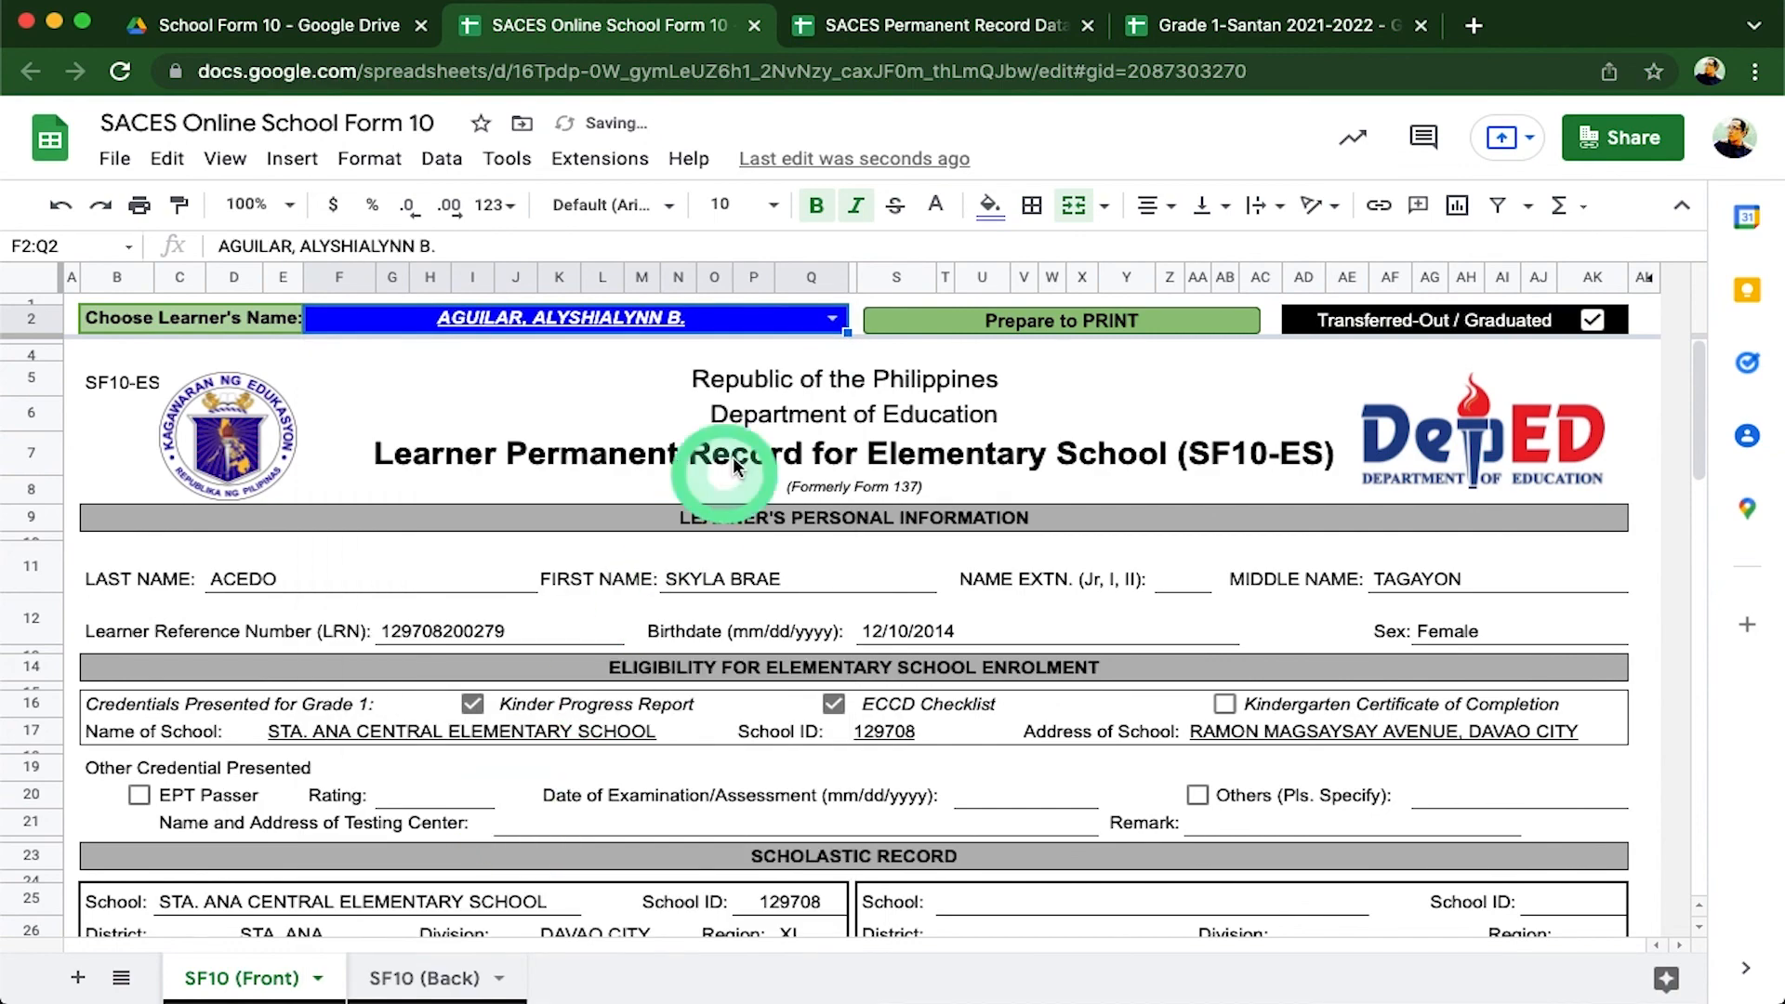